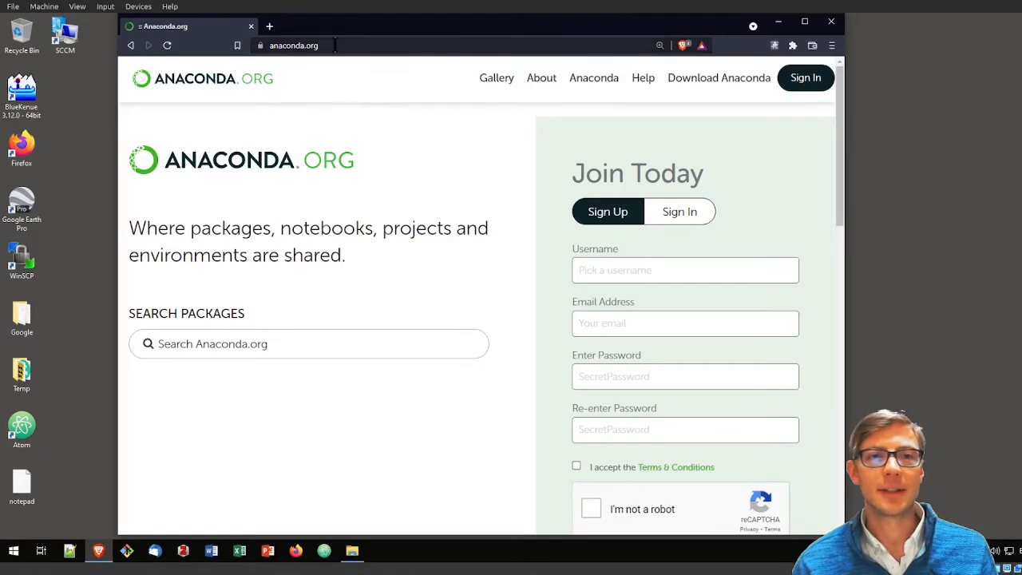
mouse_move(376, 173)
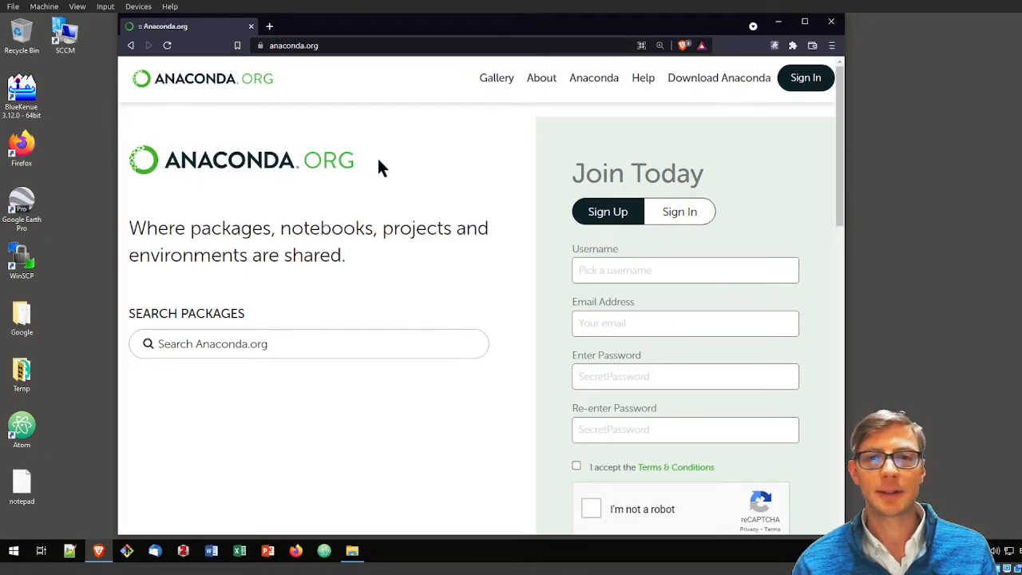
mouse_move(718, 77)
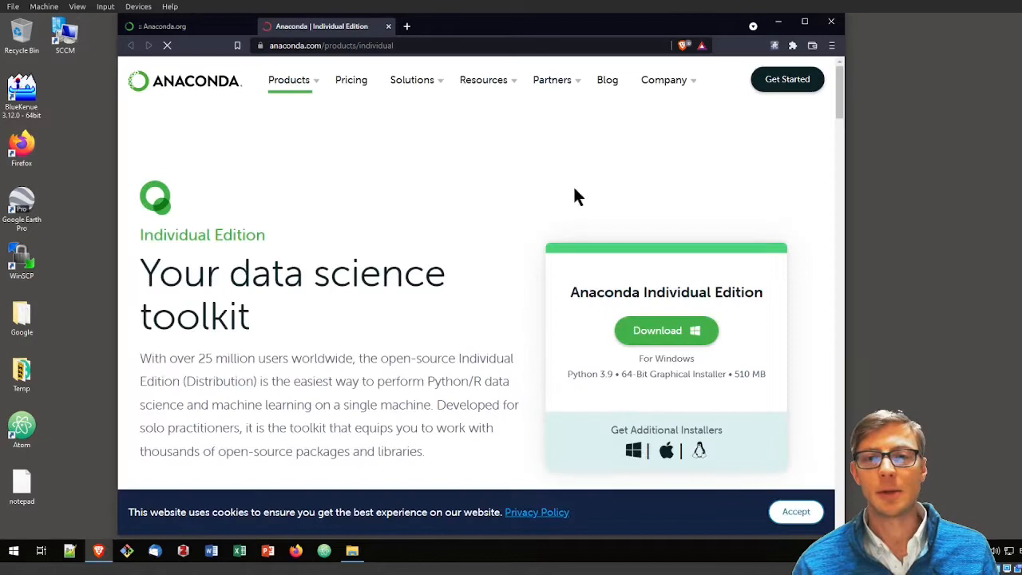
mouse_move(367, 221)
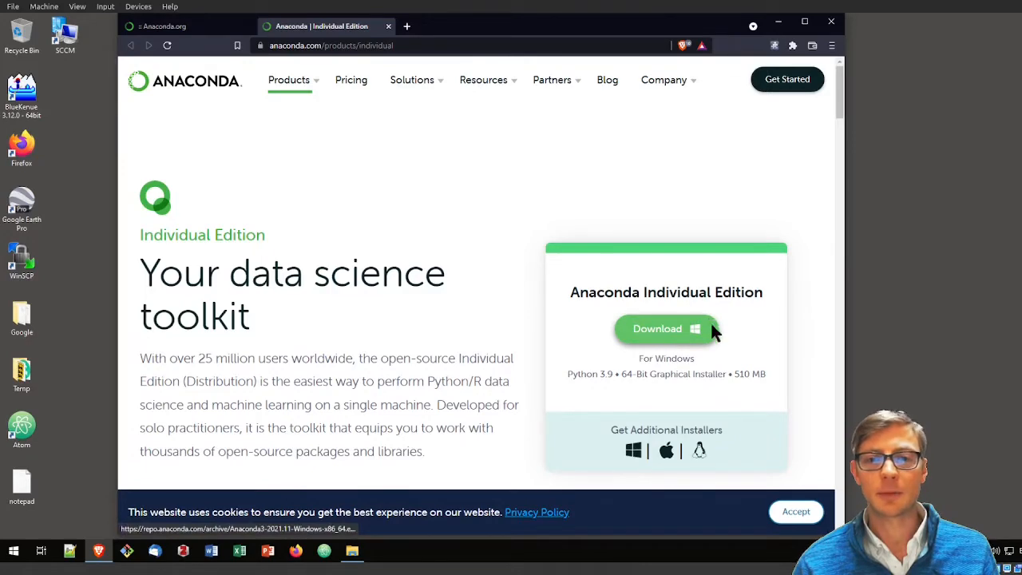
Step: Start downloading the Windows Anaconda Individual Edition installer
left_click(657, 328)
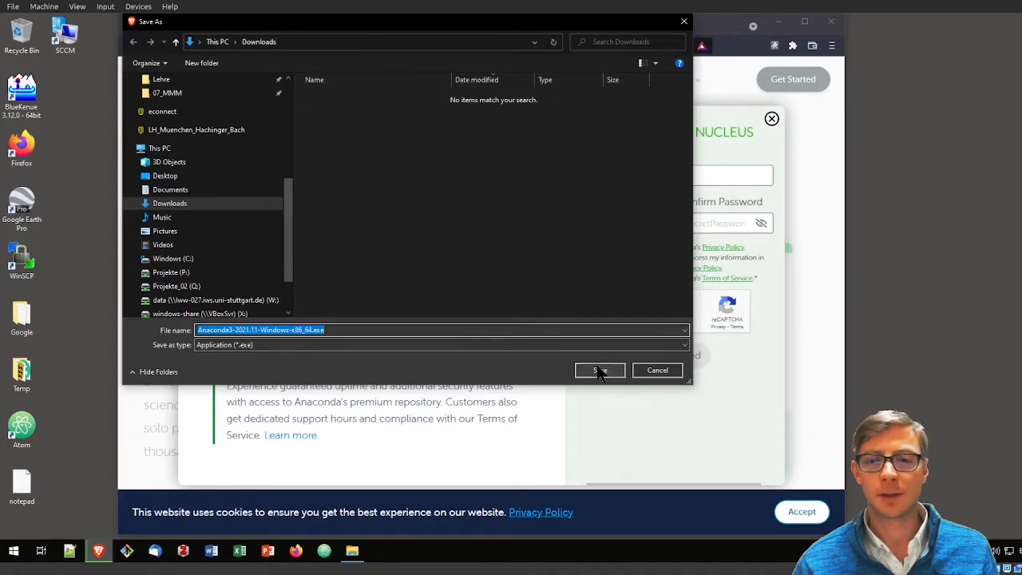
Step: Save the Anaconda installer into the Downloads folder
left_click(599, 370)
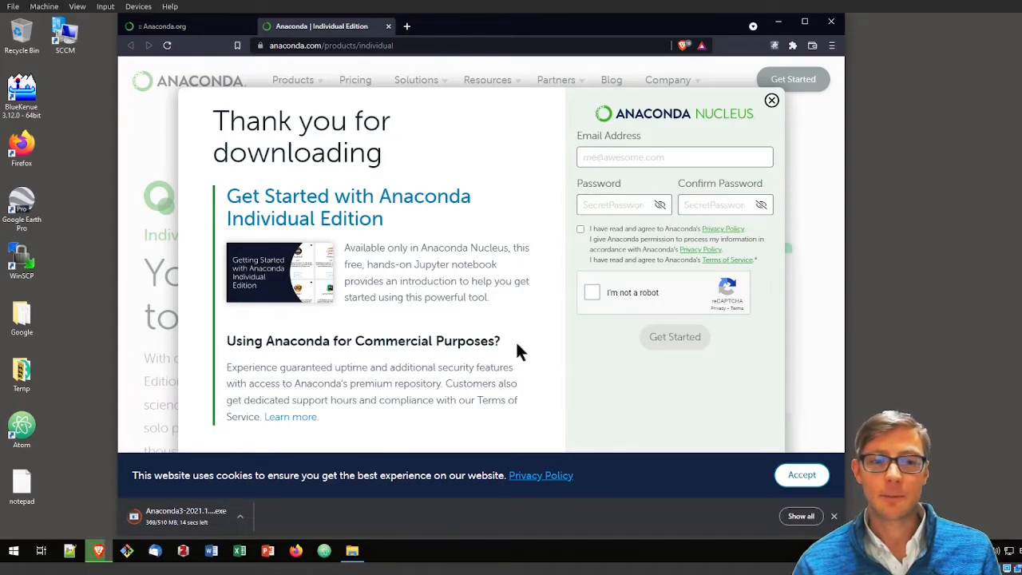
mouse_move(622, 260)
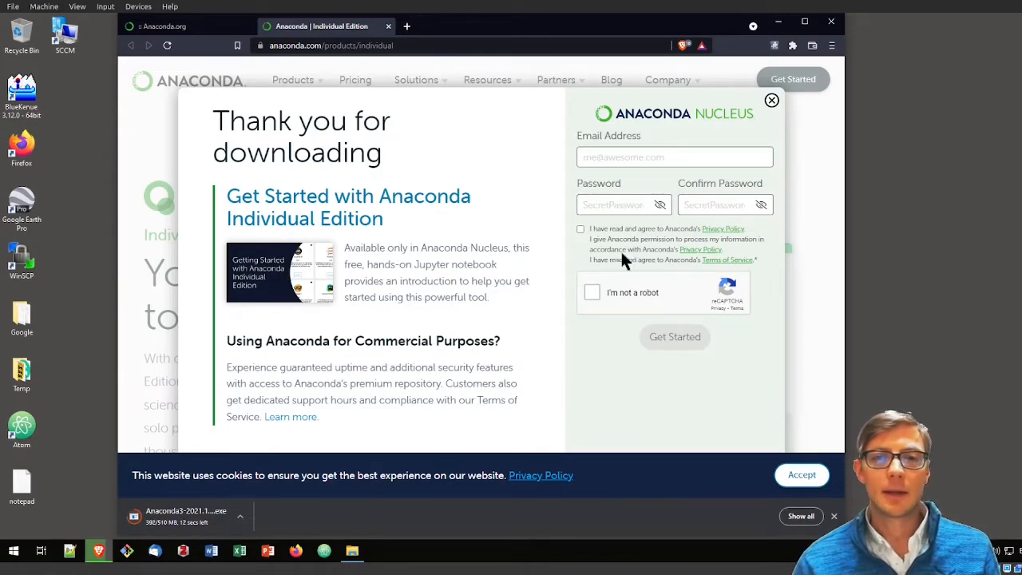
mouse_move(352, 551)
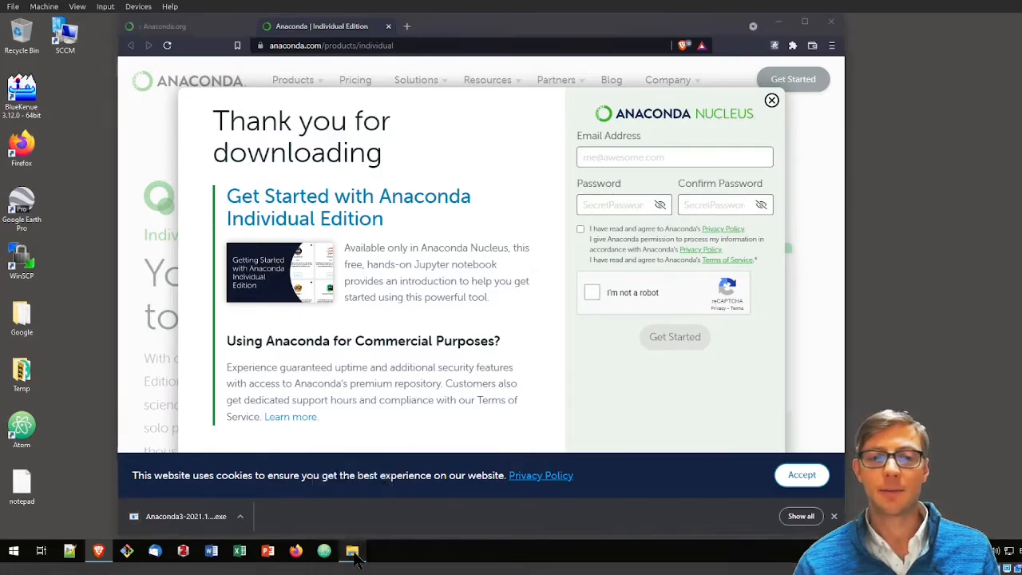
Step: Open Downloads in File Explorer and select the Anaconda3 installer .exe
left_click(351, 551)
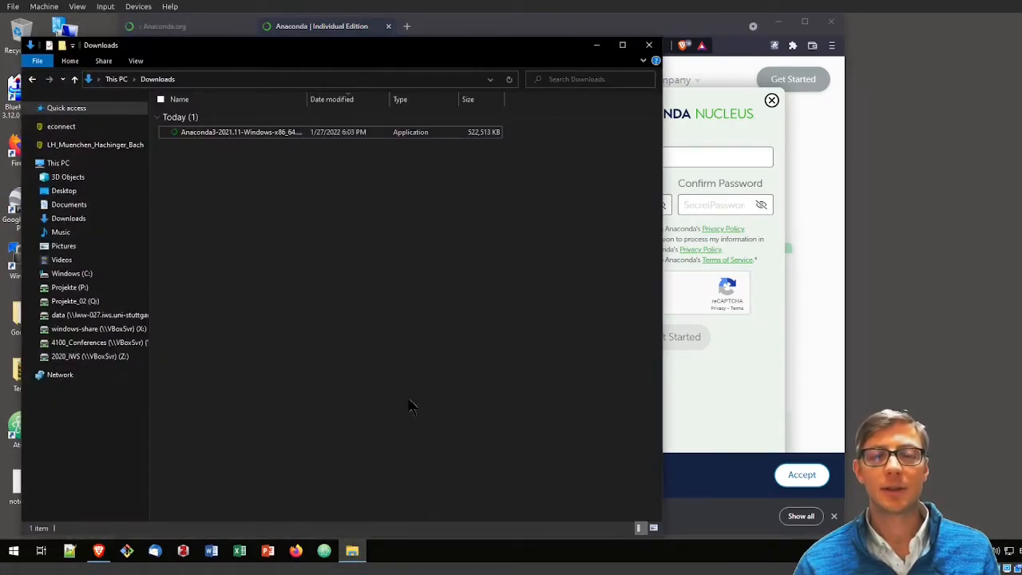
mouse_move(285, 278)
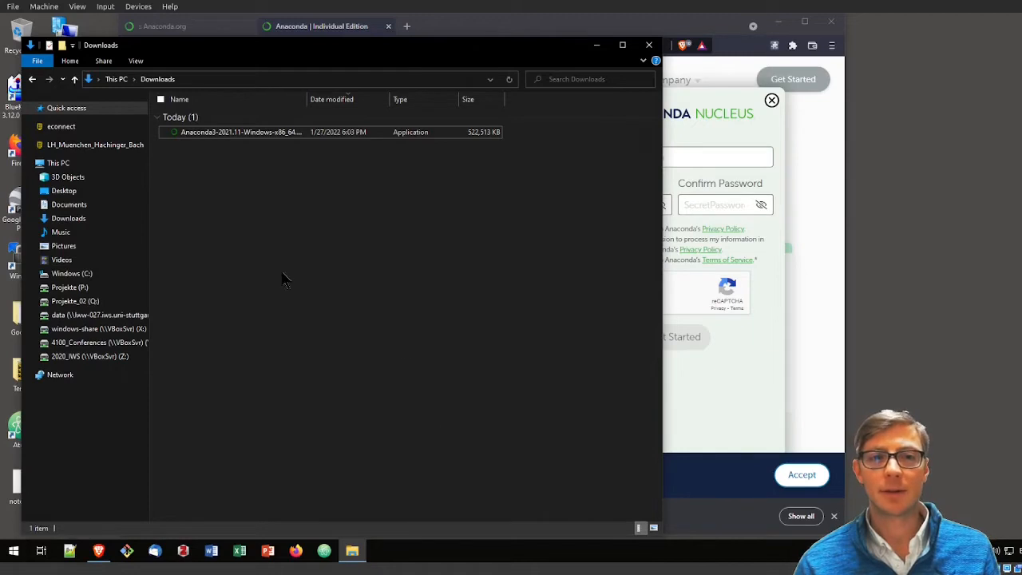
left_click(240, 132)
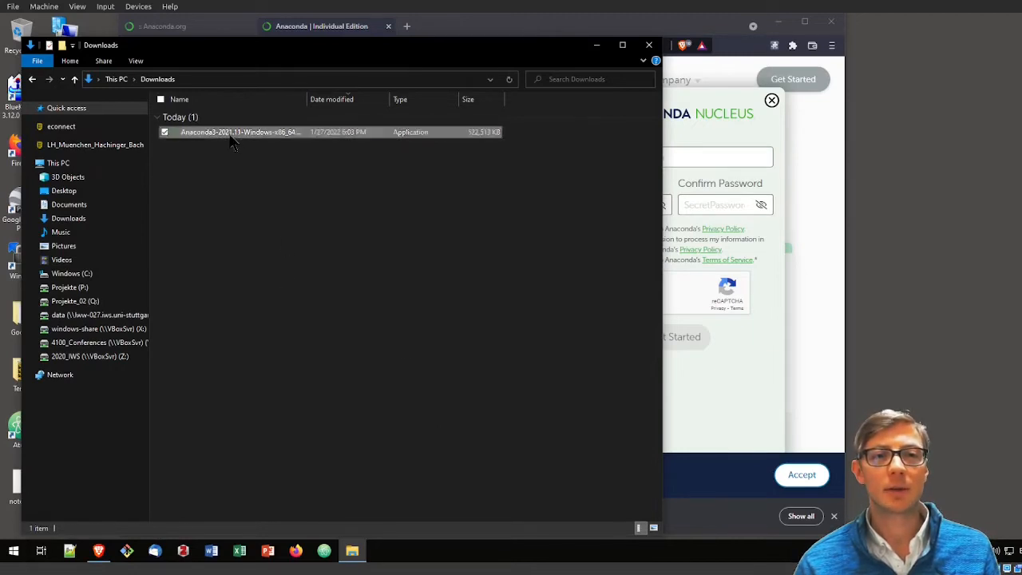
left_click(239, 131)
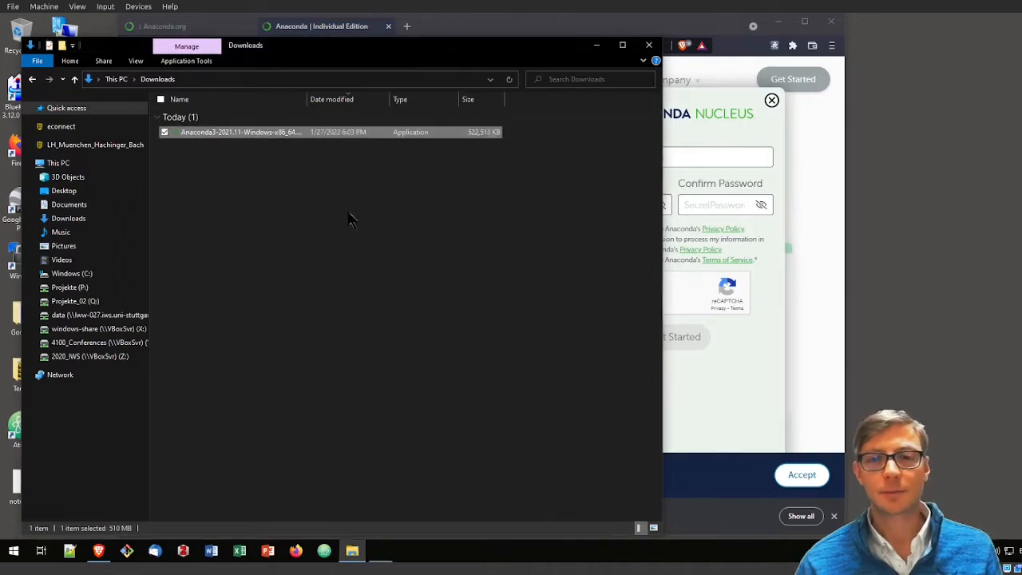
Step: Launch the Anaconda3 2021.11 installer and accept the license agreement
double_click(239, 131)
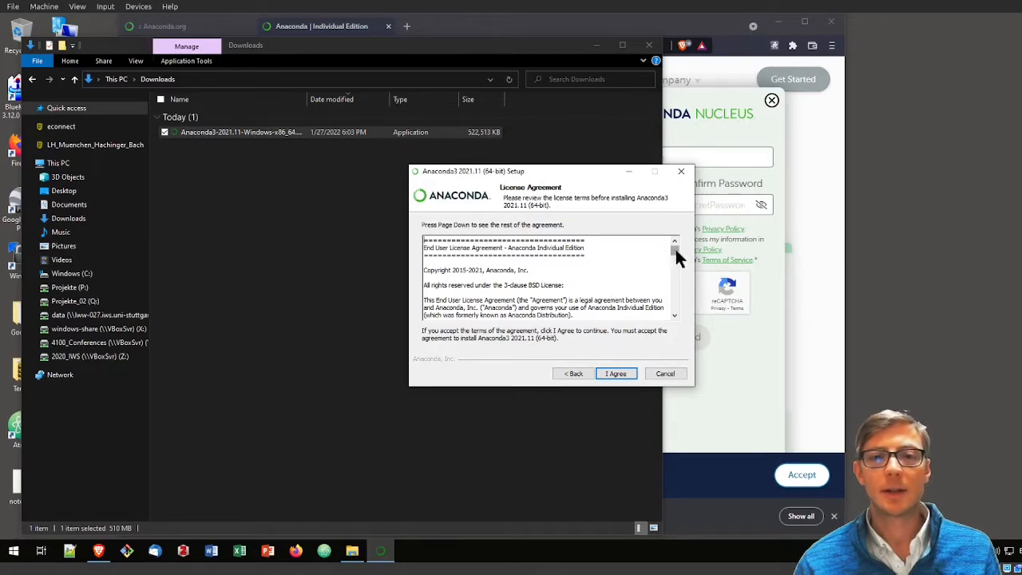
scroll("down", 3)
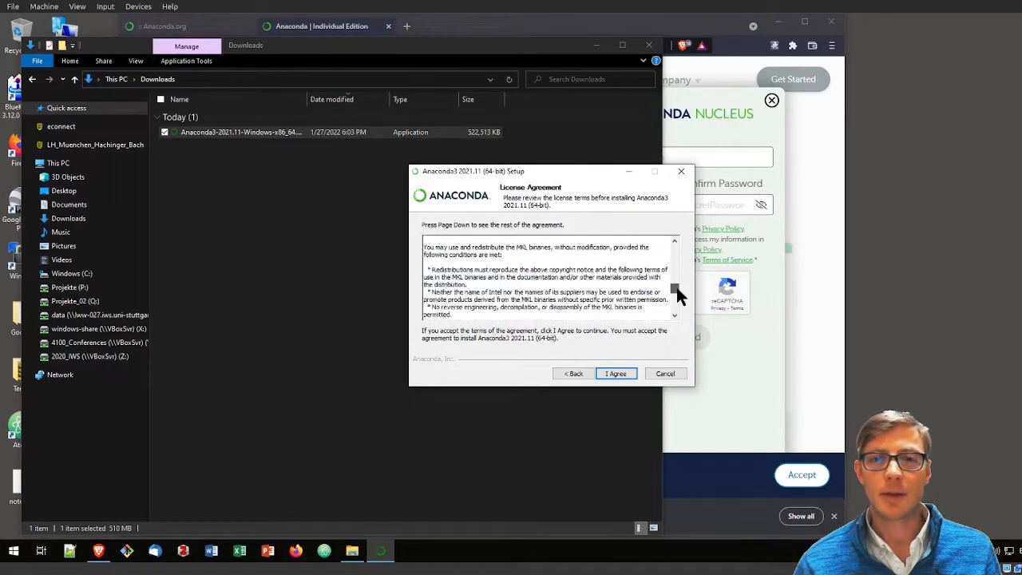
scroll("down", 3)
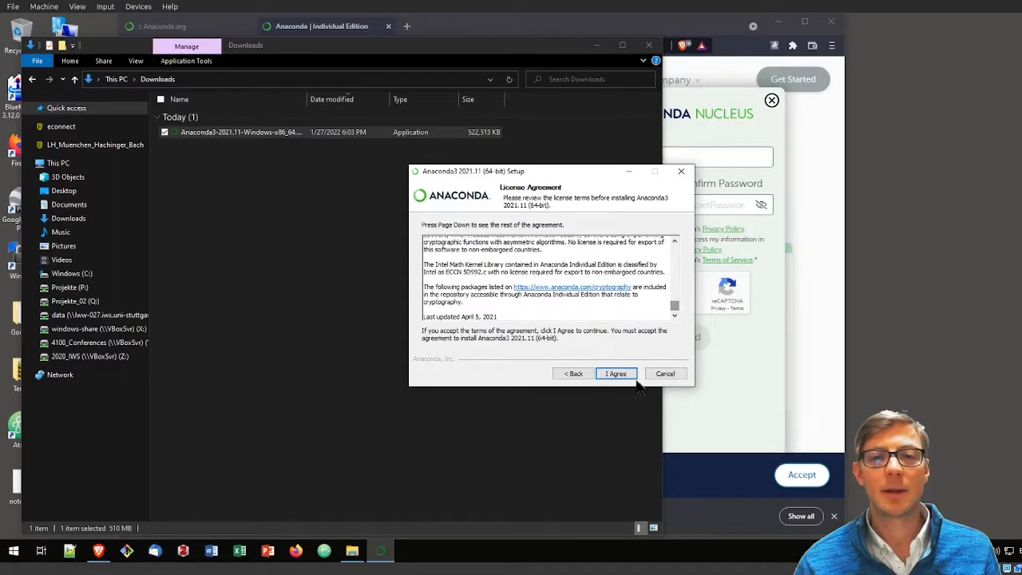
left_click(615, 373)
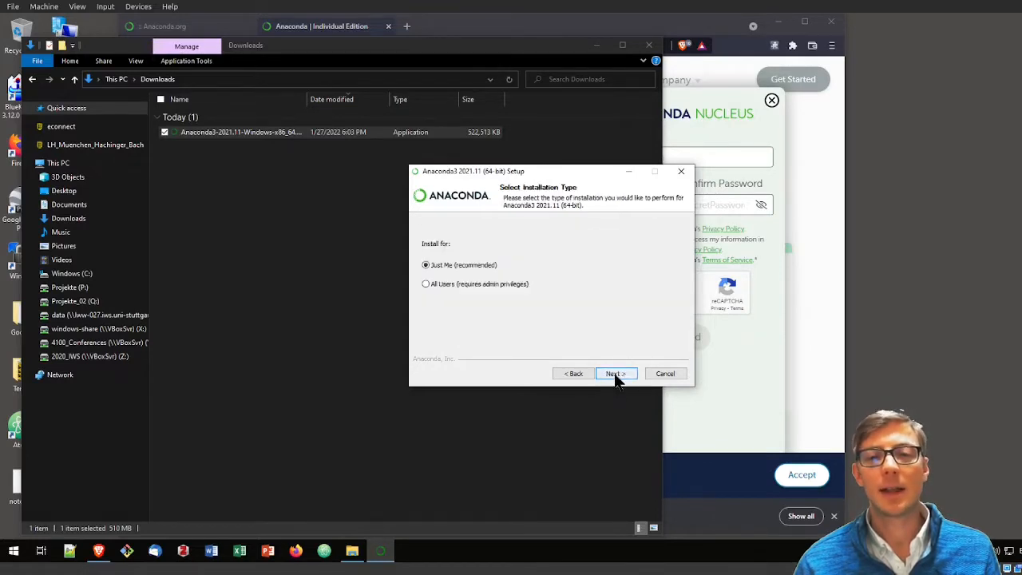
mouse_move(431, 281)
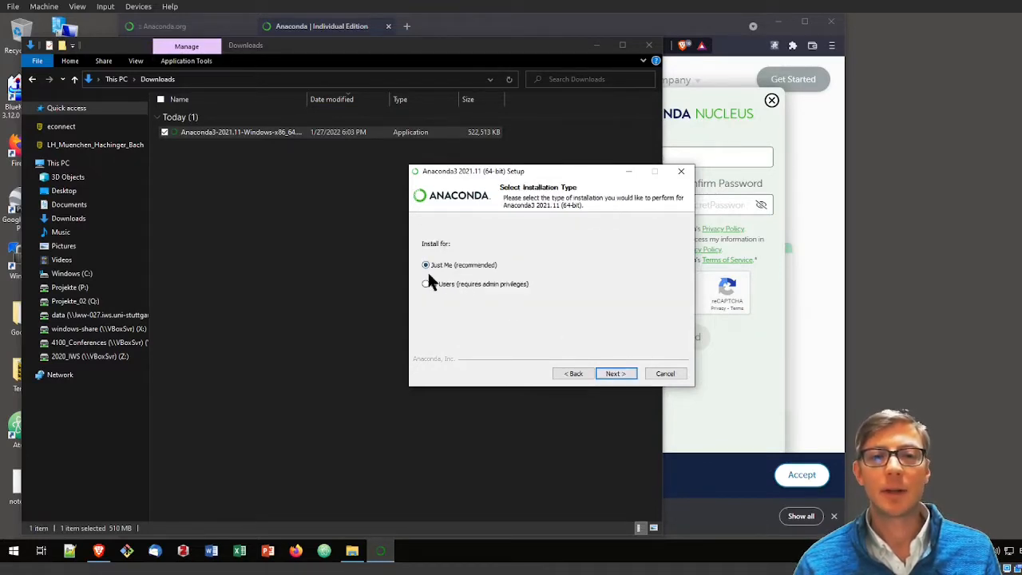
mouse_move(459, 310)
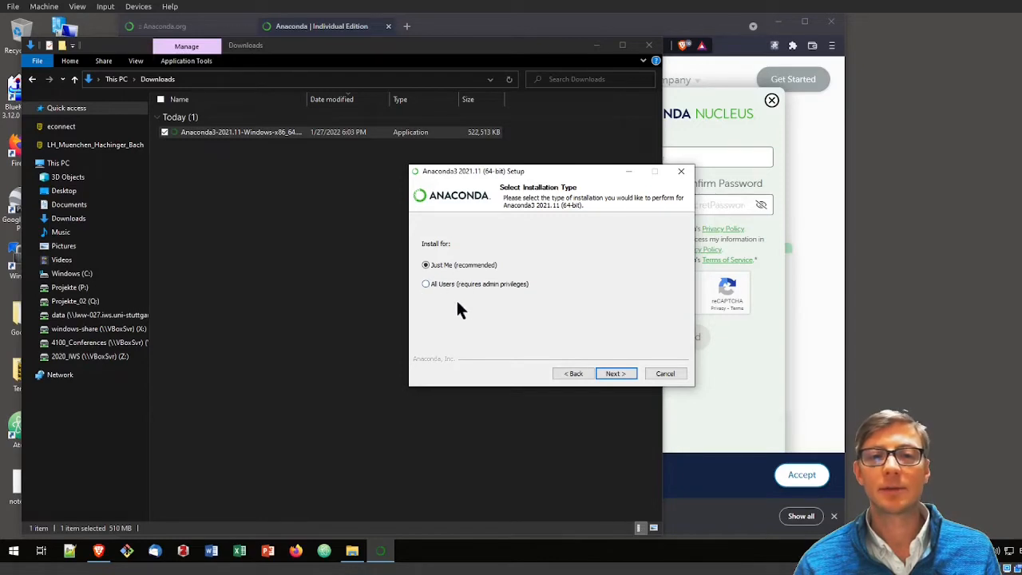
mouse_move(495, 298)
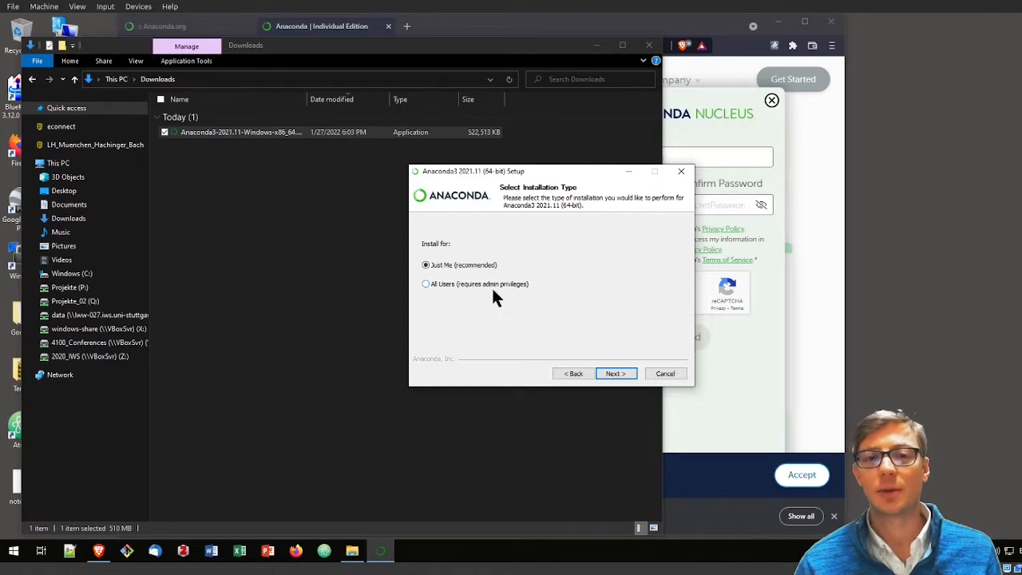
mouse_move(556, 309)
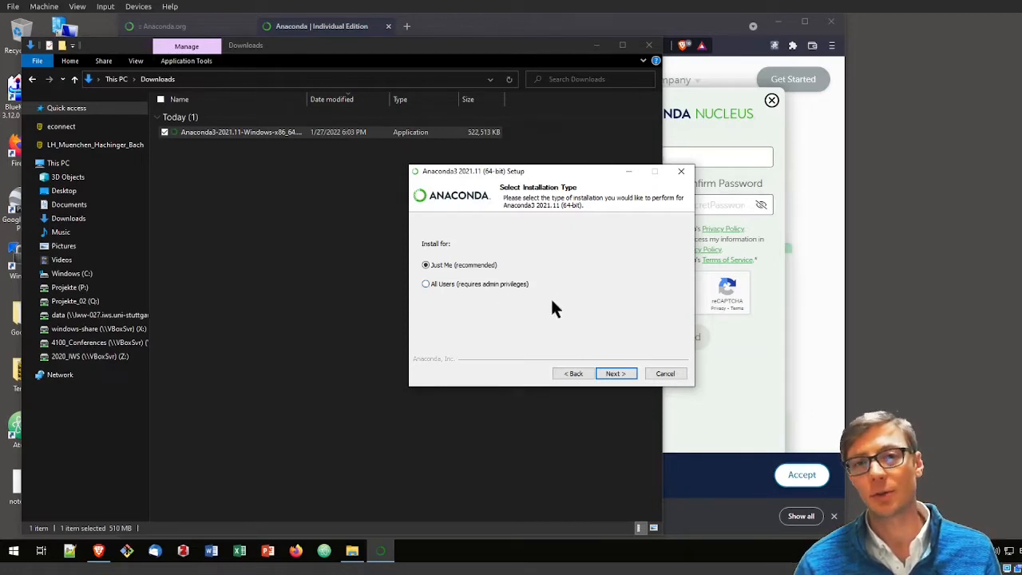
mouse_move(486, 283)
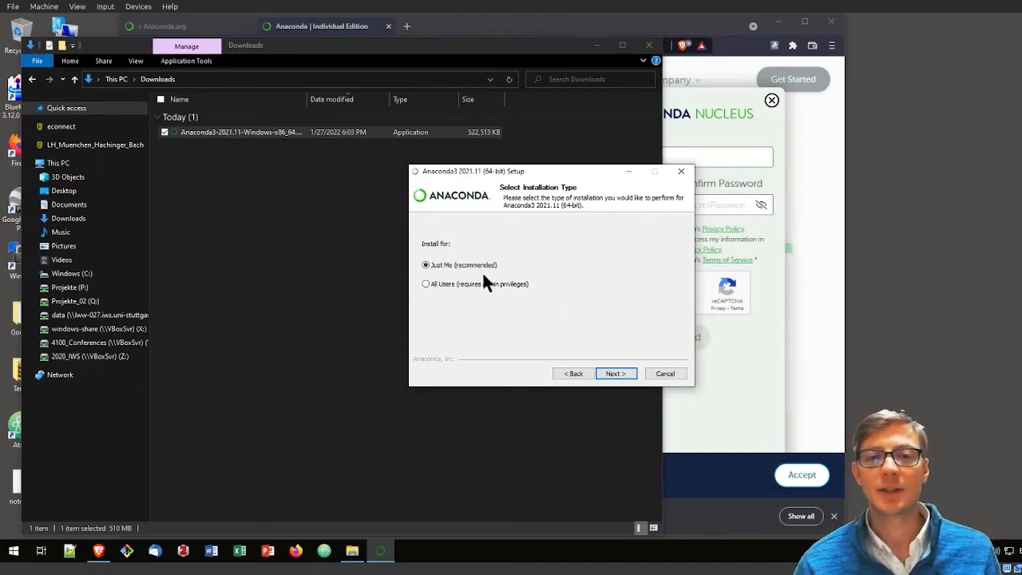
Step: Keep 'Just Me' and the default destination folder for the install
left_click(615, 373)
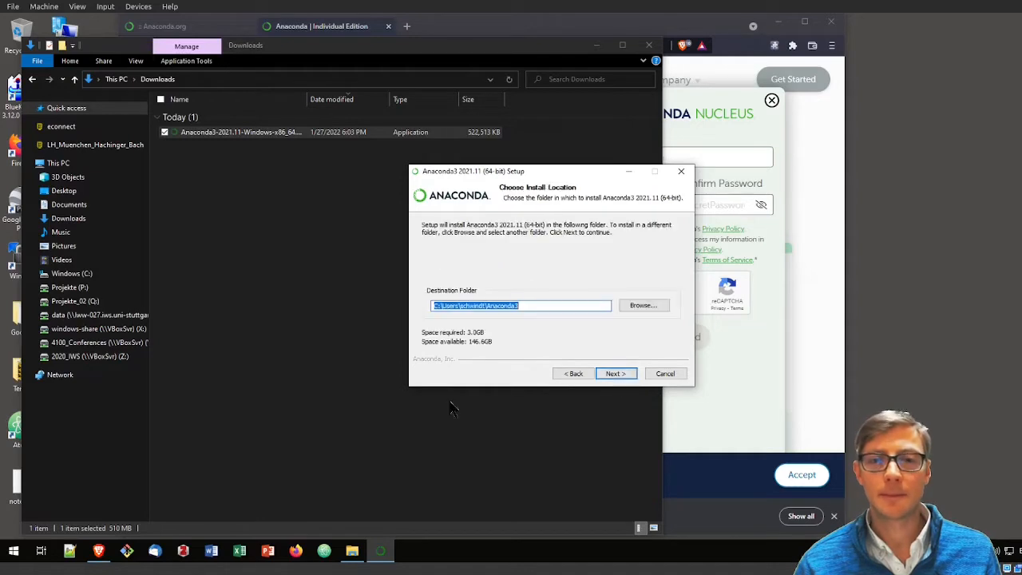
mouse_move(525, 324)
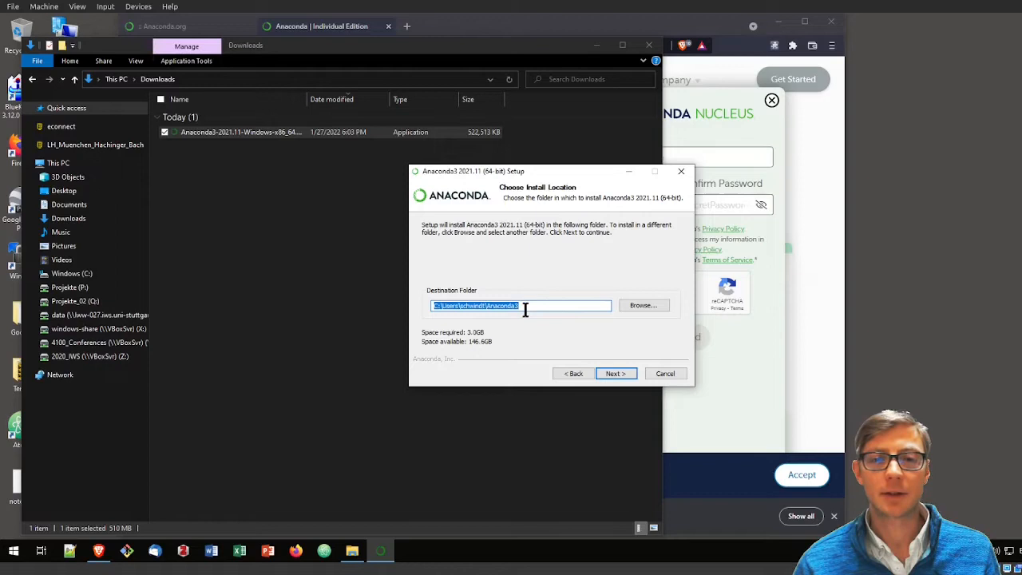
mouse_move(587, 360)
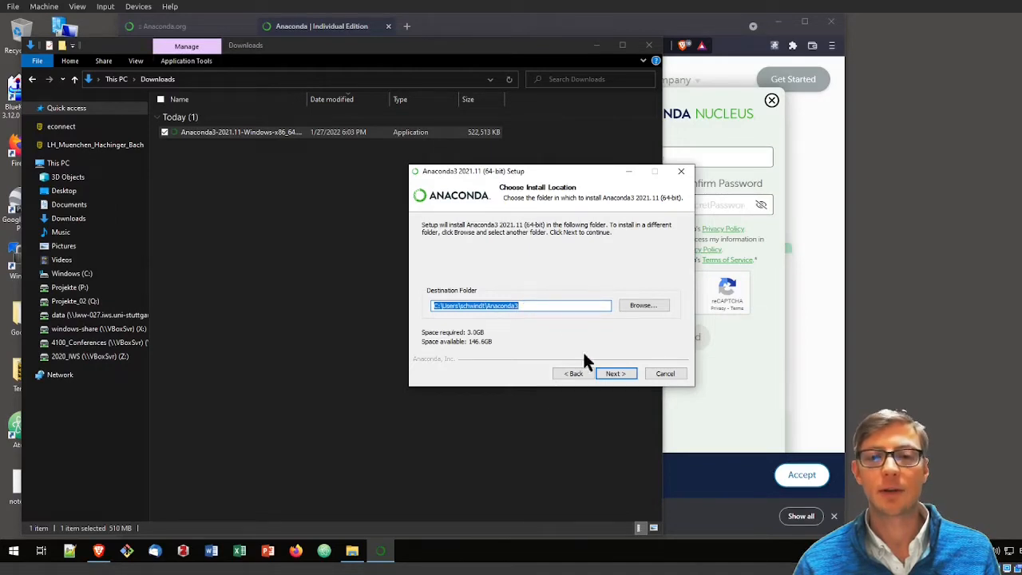
left_click(615, 373)
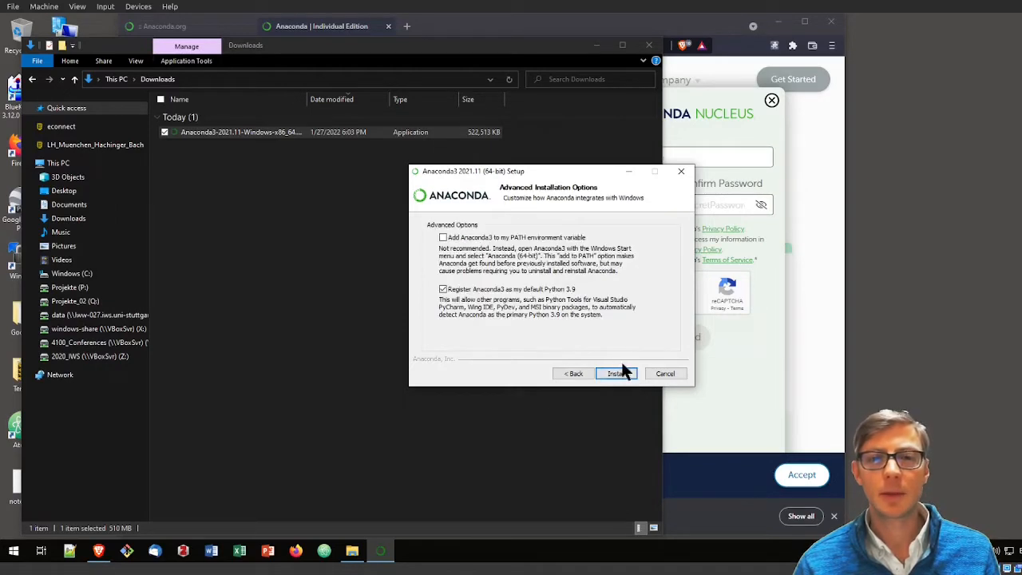
mouse_move(456, 302)
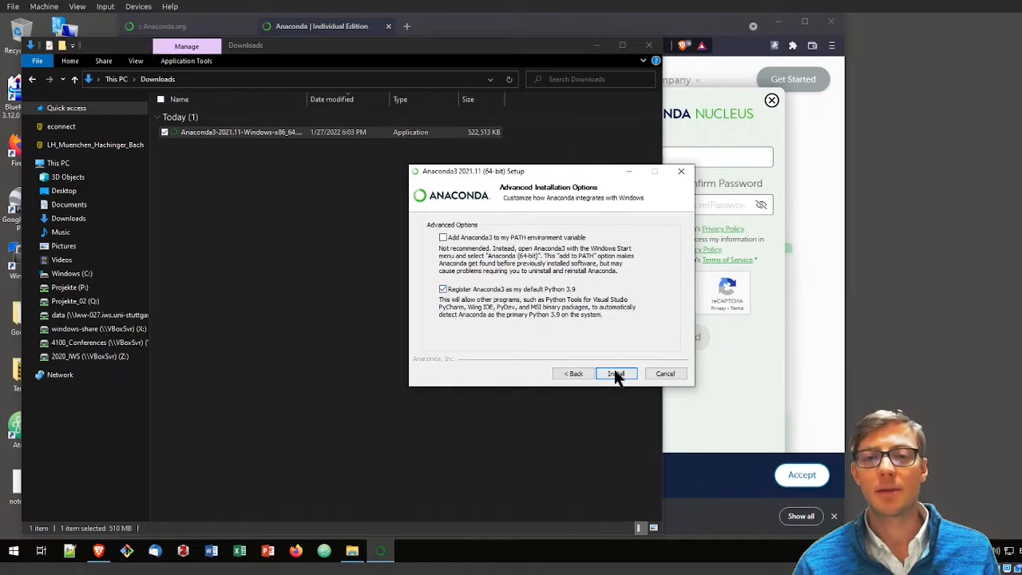
Step: Start installing Anaconda3 with default advanced options
left_click(615, 374)
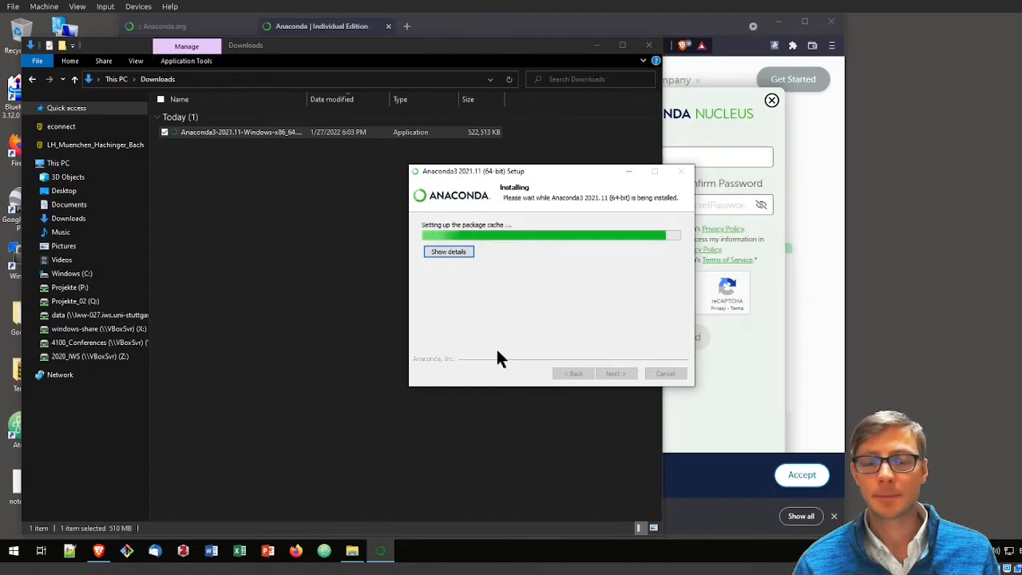
mouse_move(537, 305)
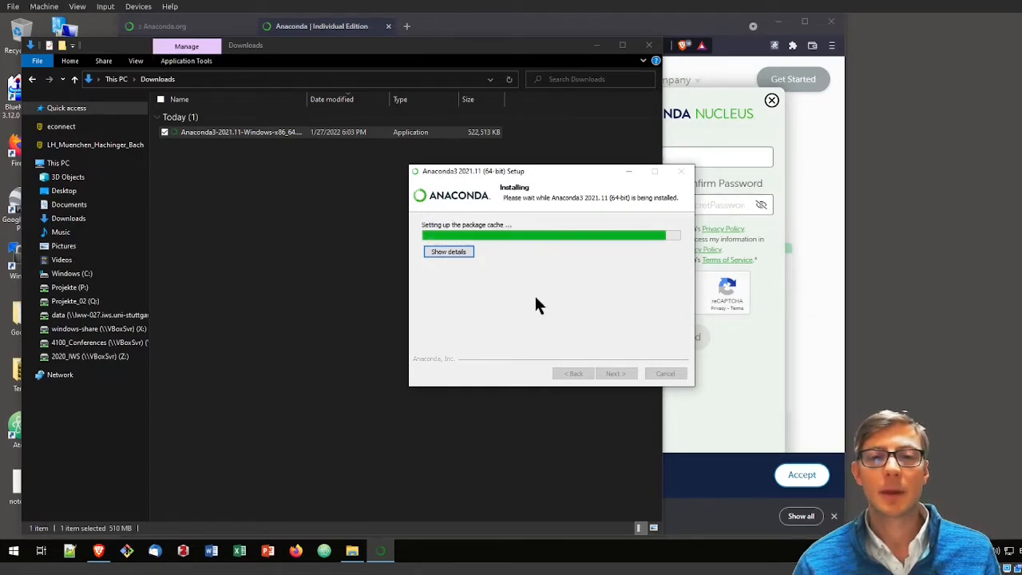
mouse_move(822, 373)
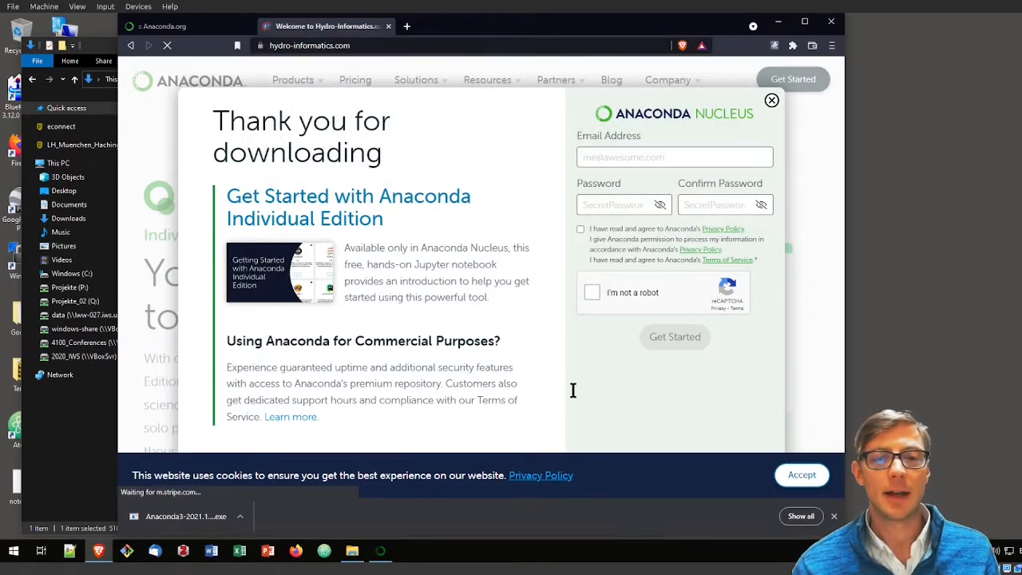
Step: Go to the Python (Installation) page on Hydro-Informatics.com
left_click(770, 100)
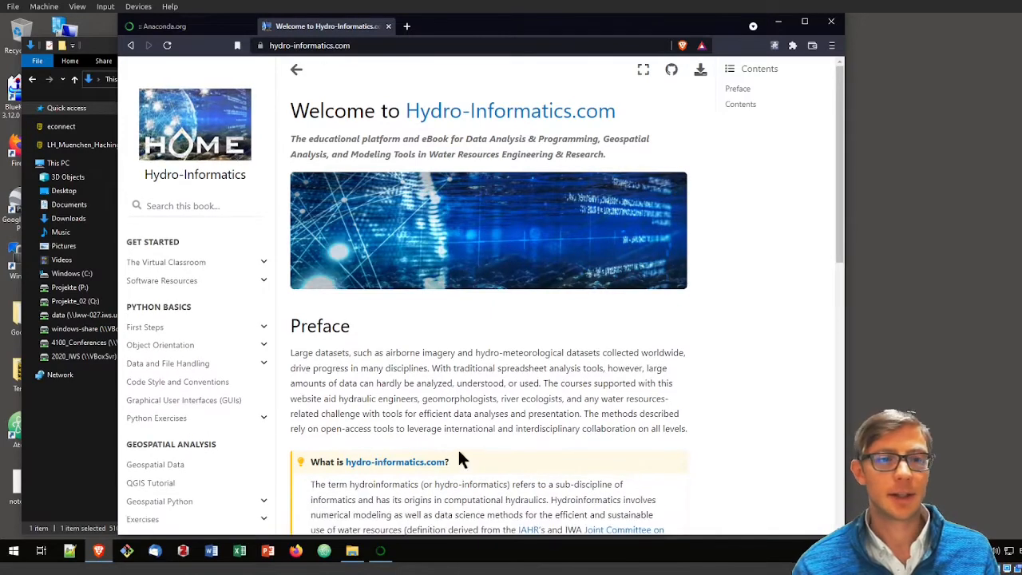
mouse_move(268, 297)
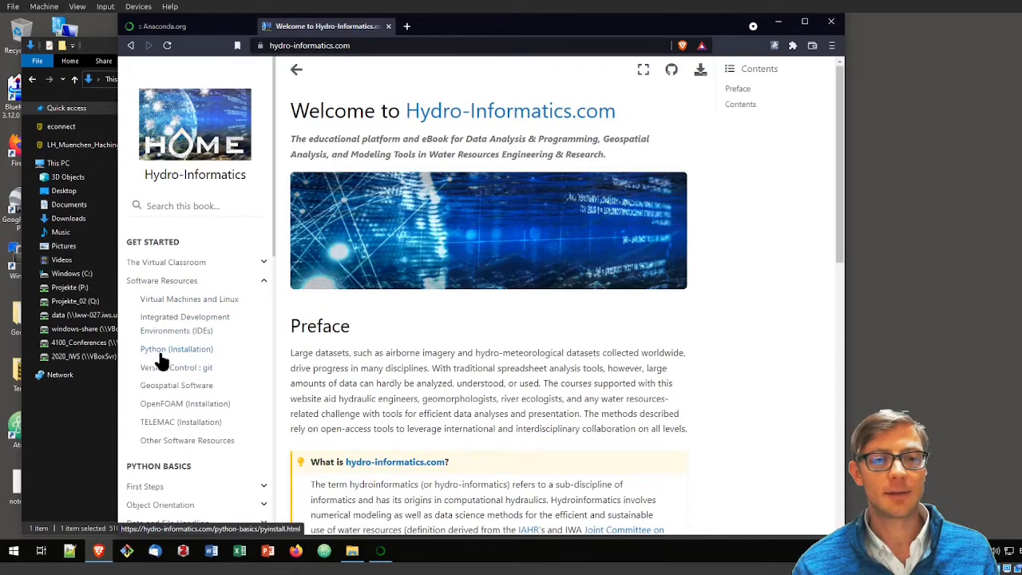
mouse_move(176, 359)
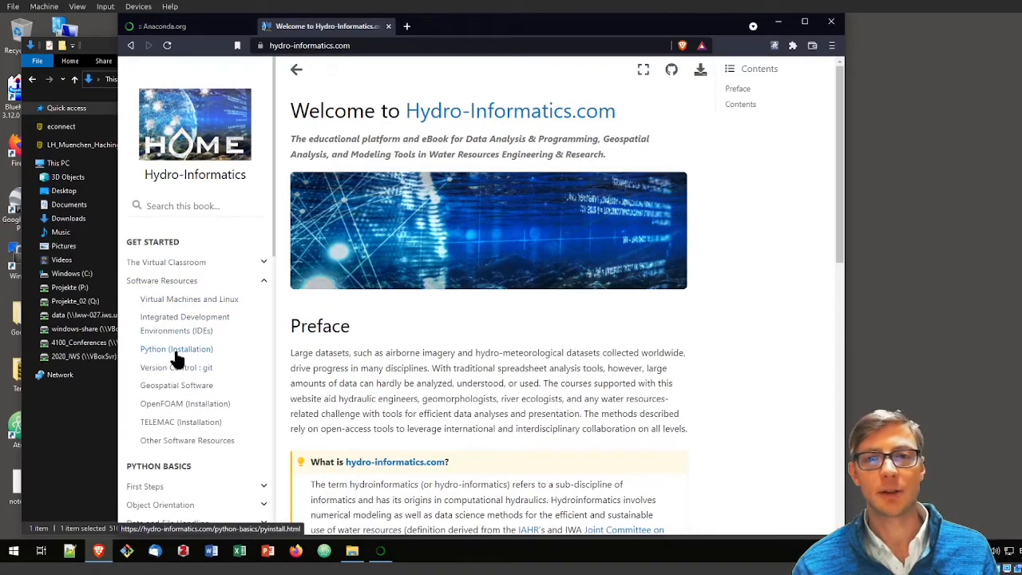
left_click(176, 348)
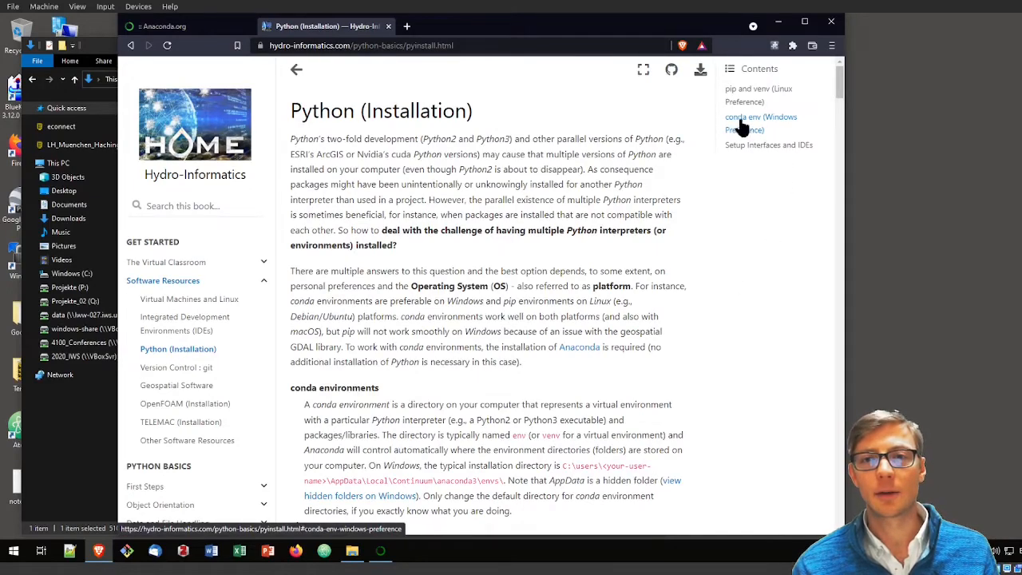
Step: Save the flussenv environment.yml linked under 'conda env (Windows Preference)' into Downloads
left_click(760, 122)
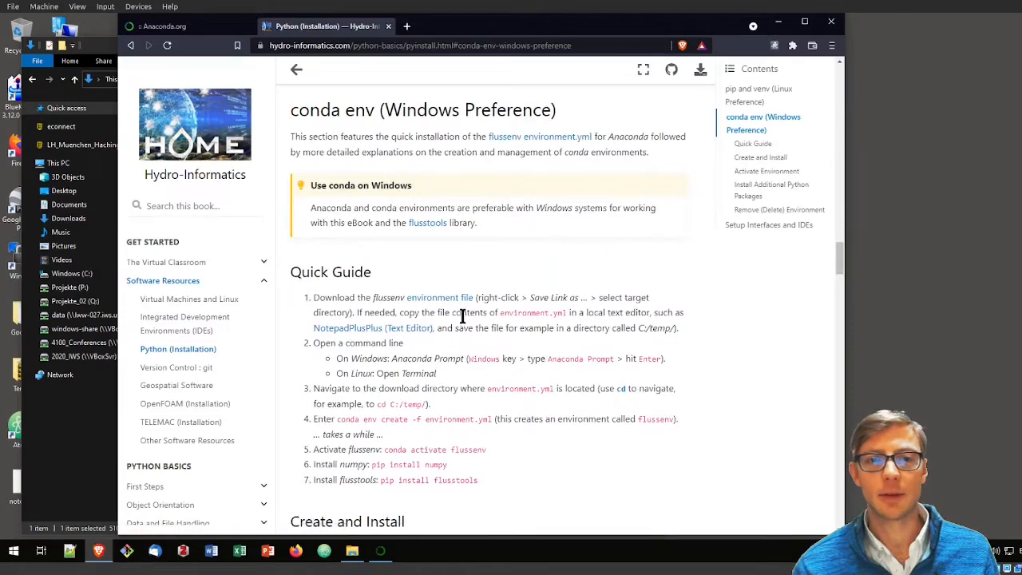
mouse_move(501, 487)
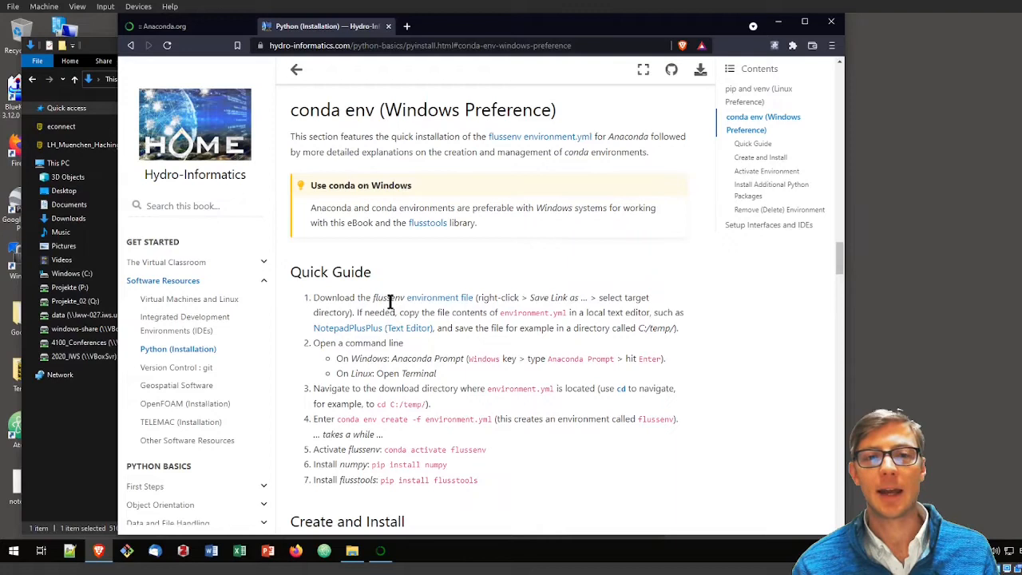
mouse_move(445, 311)
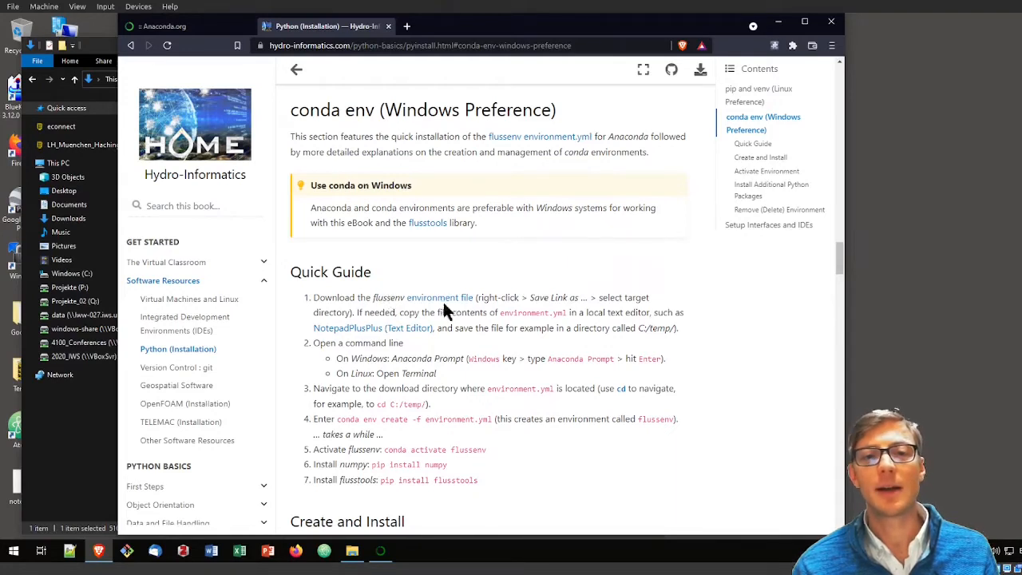
mouse_move(570, 302)
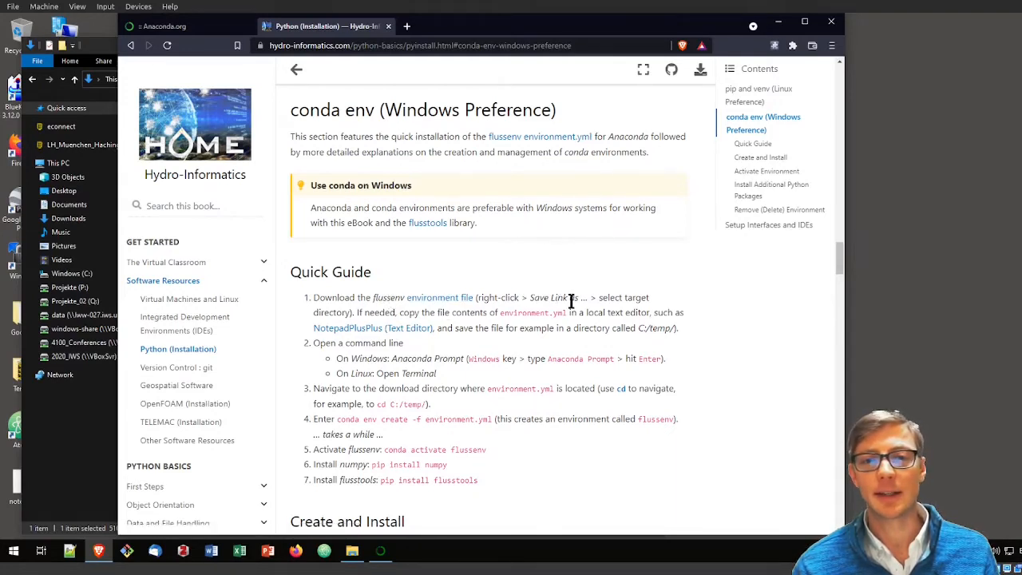
right_click(439, 297)
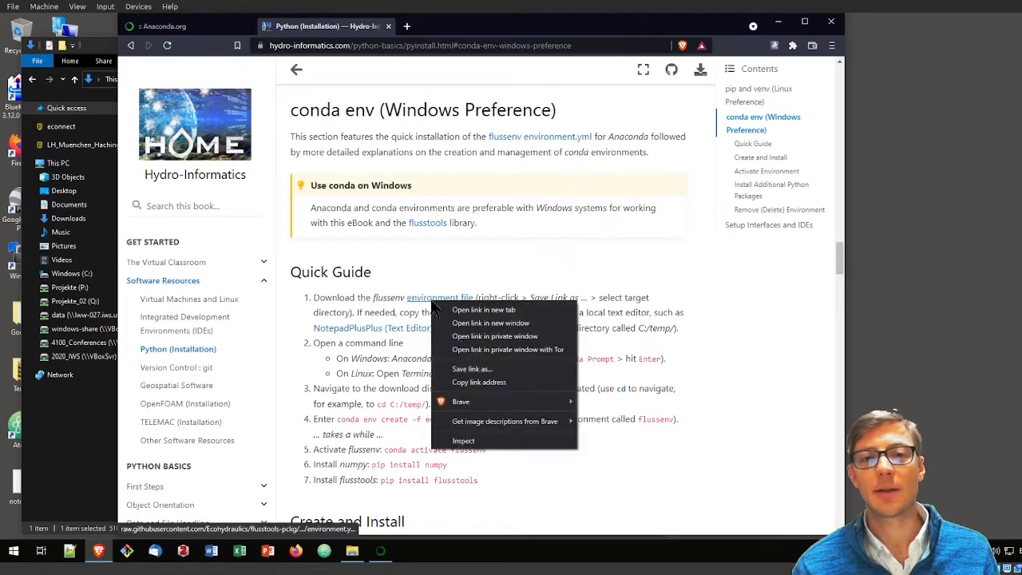
mouse_move(501, 378)
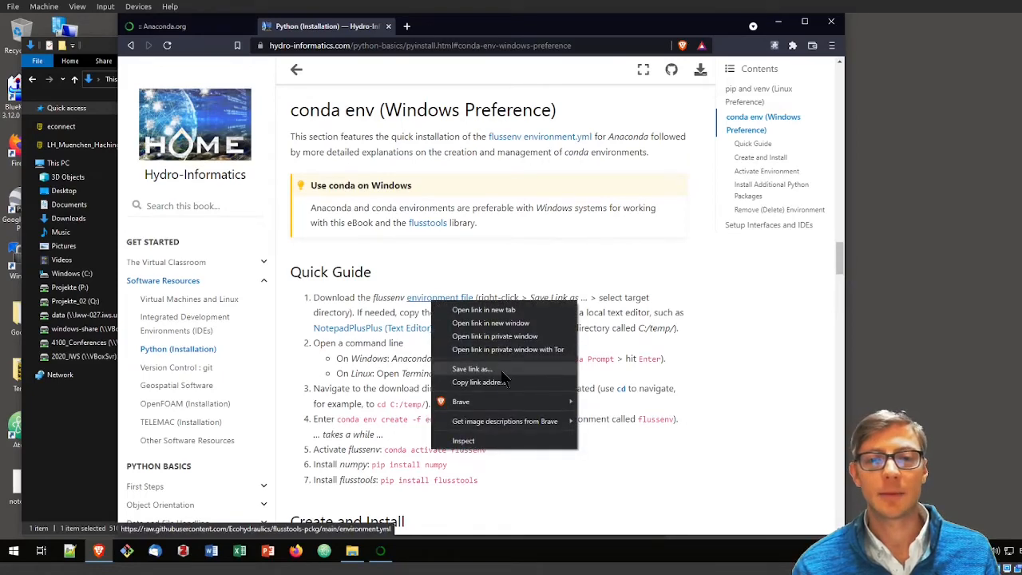
left_click(471, 368)
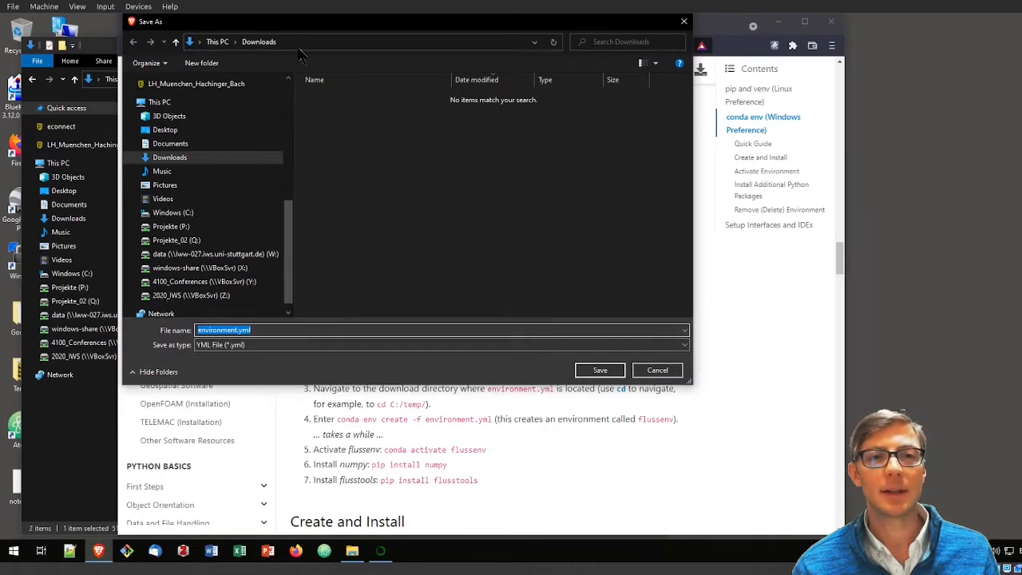
mouse_move(339, 205)
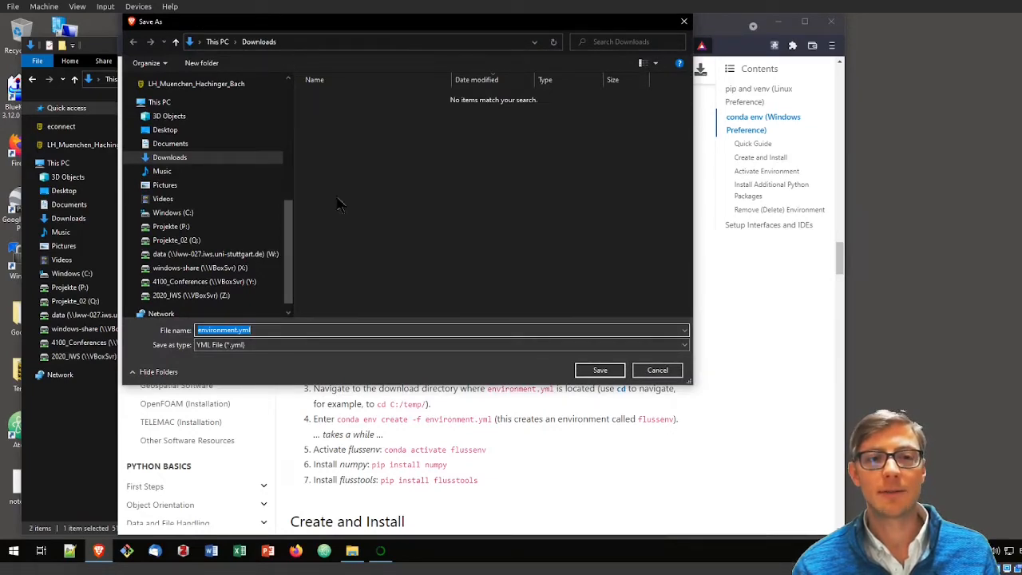
left_click(600, 370)
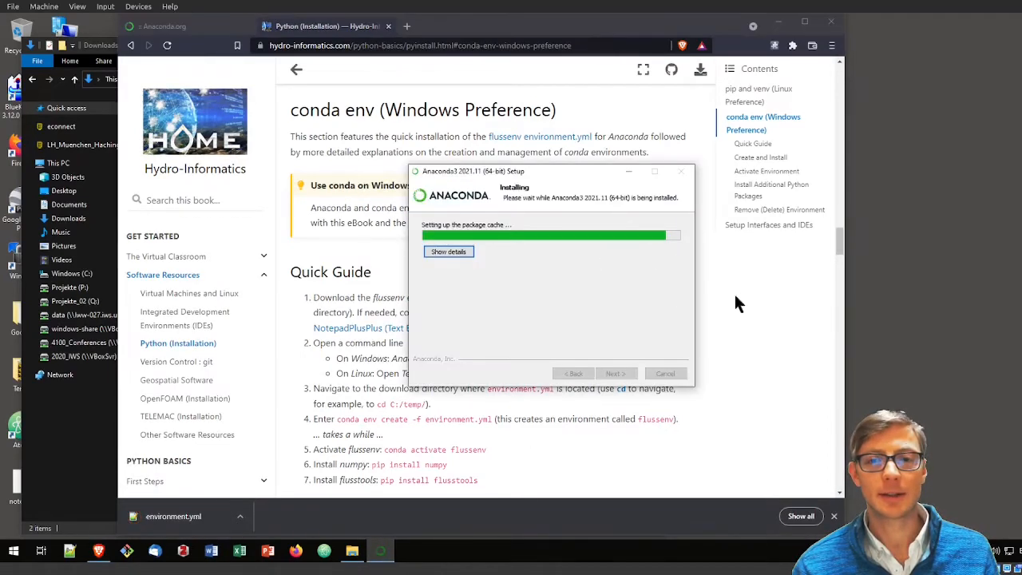
mouse_move(745, 313)
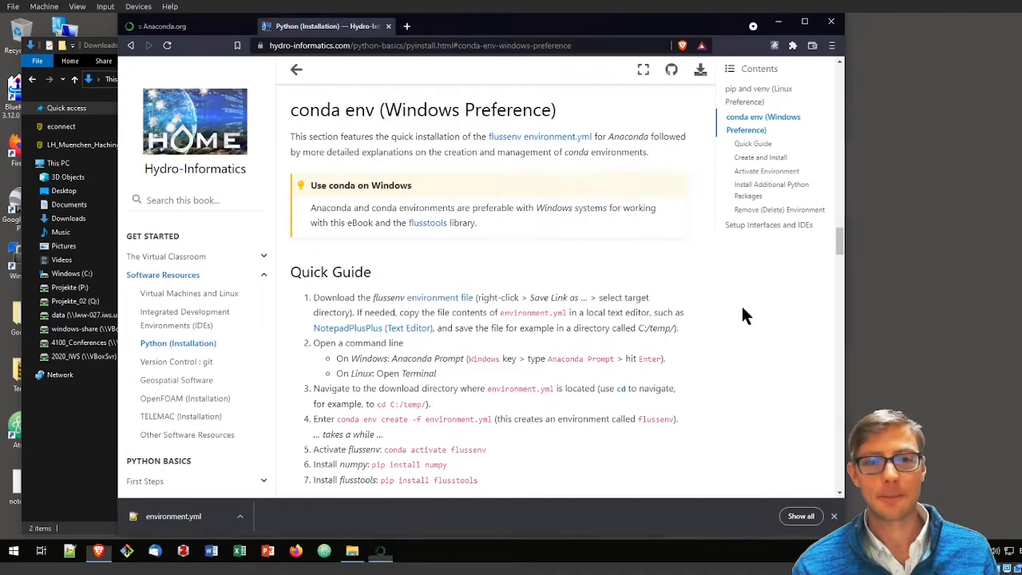
mouse_move(612, 309)
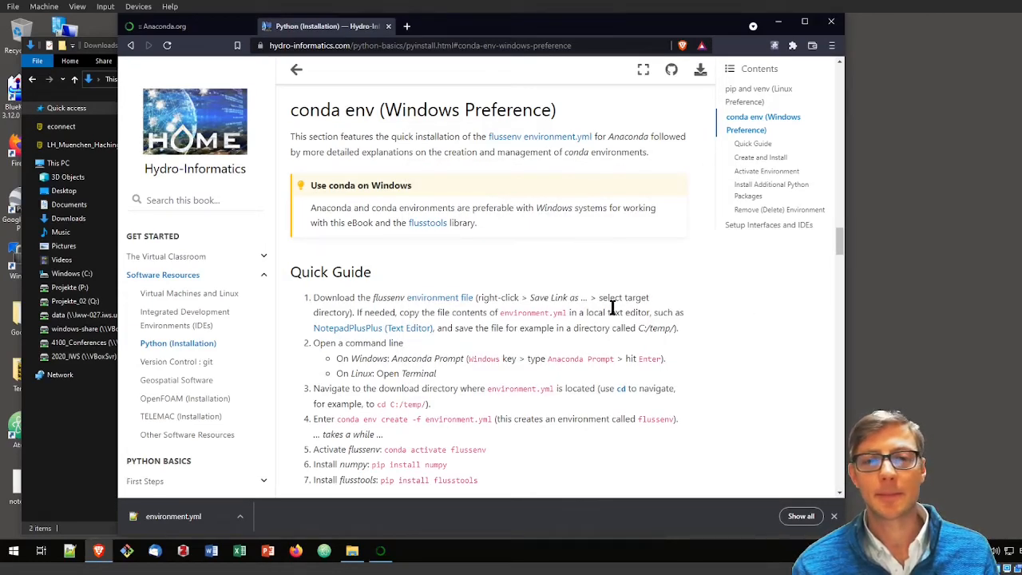
Step: Open Downloads to show environment.yml beside the Anaconda installer
double_click(518, 312)
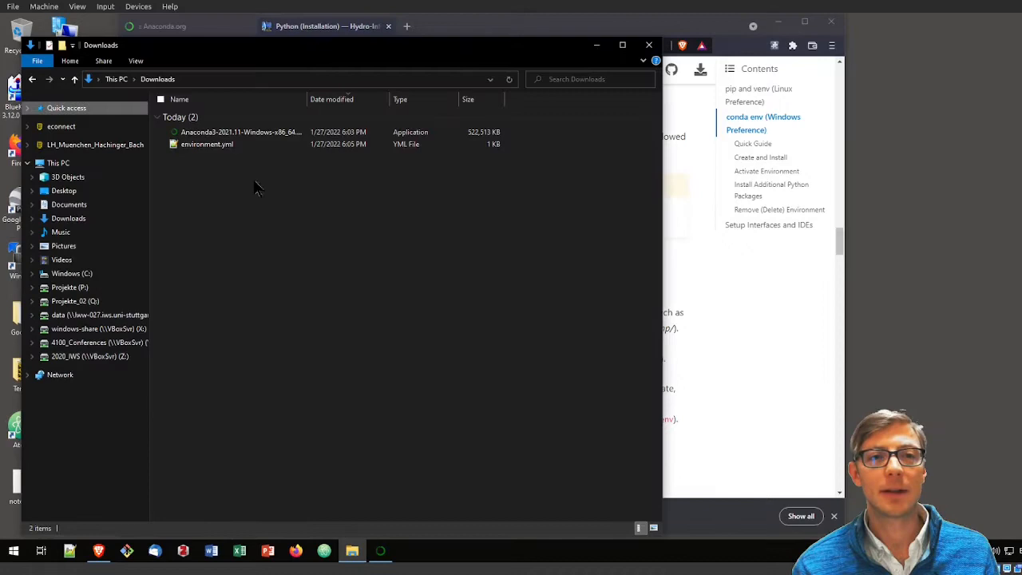
mouse_move(207, 143)
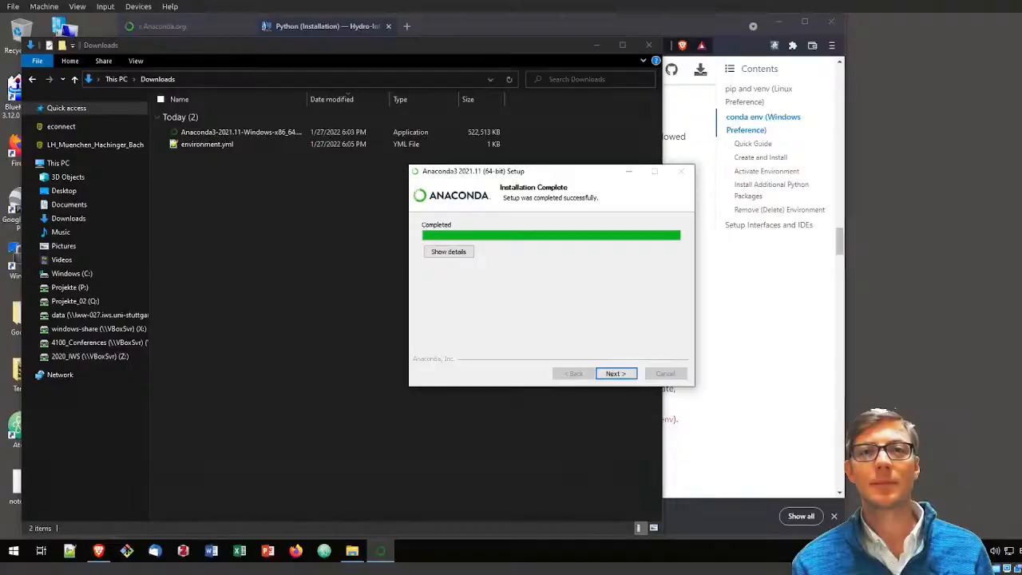
mouse_move(423, 395)
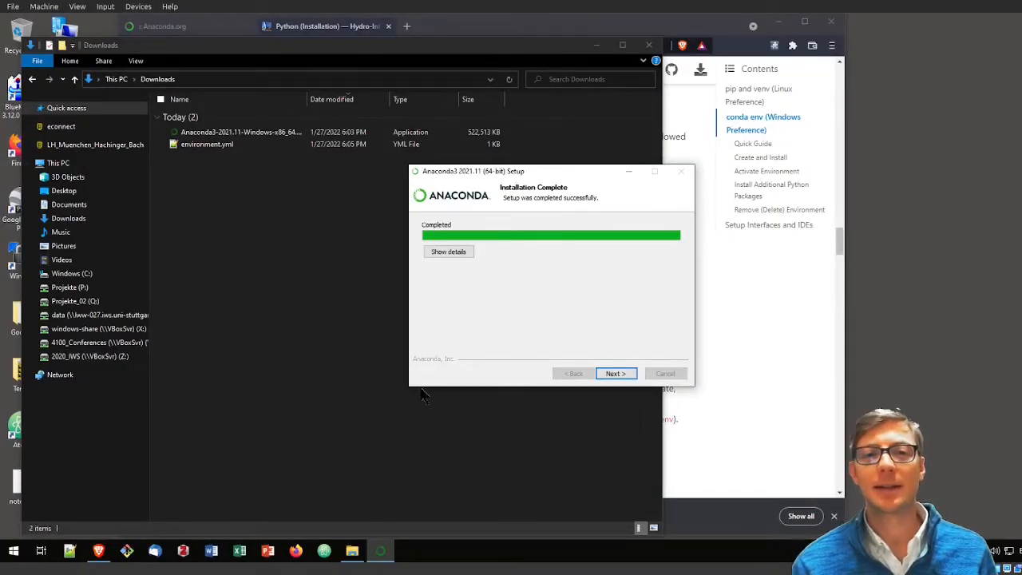
mouse_move(593, 334)
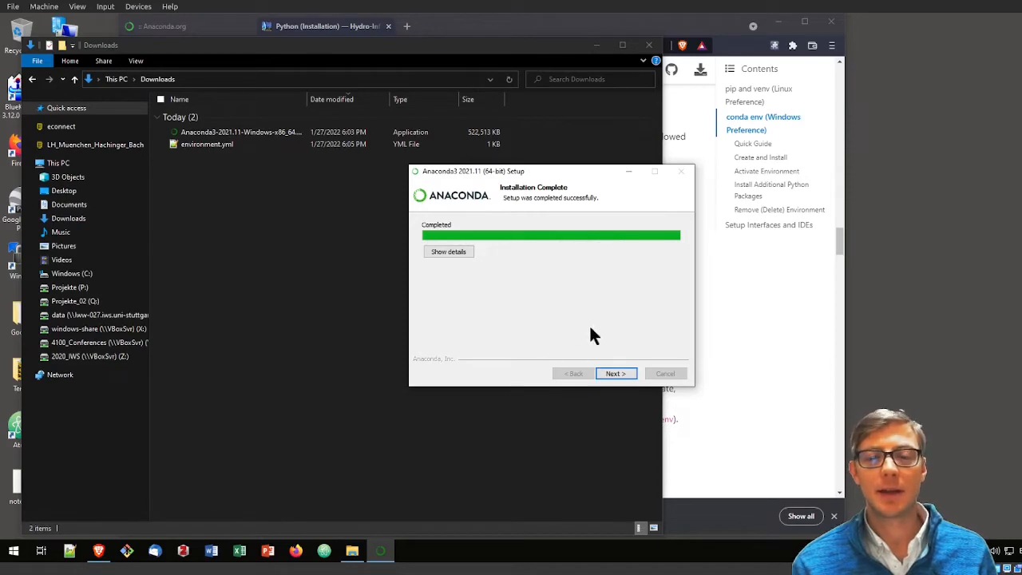
mouse_move(615, 373)
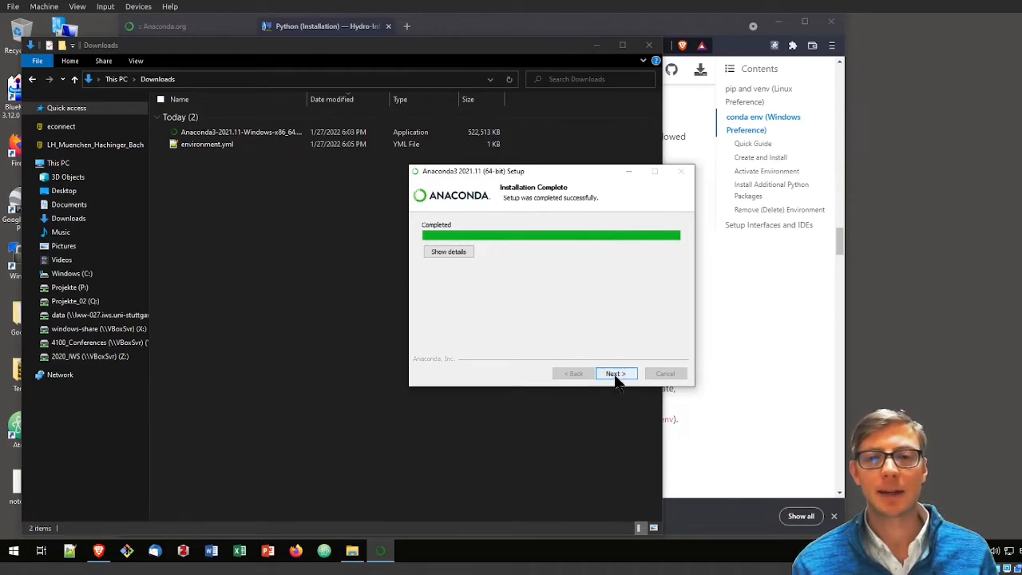
Step: Finish setup with 'Getting Started' and 'Tutorial' pages unchecked
left_click(614, 373)
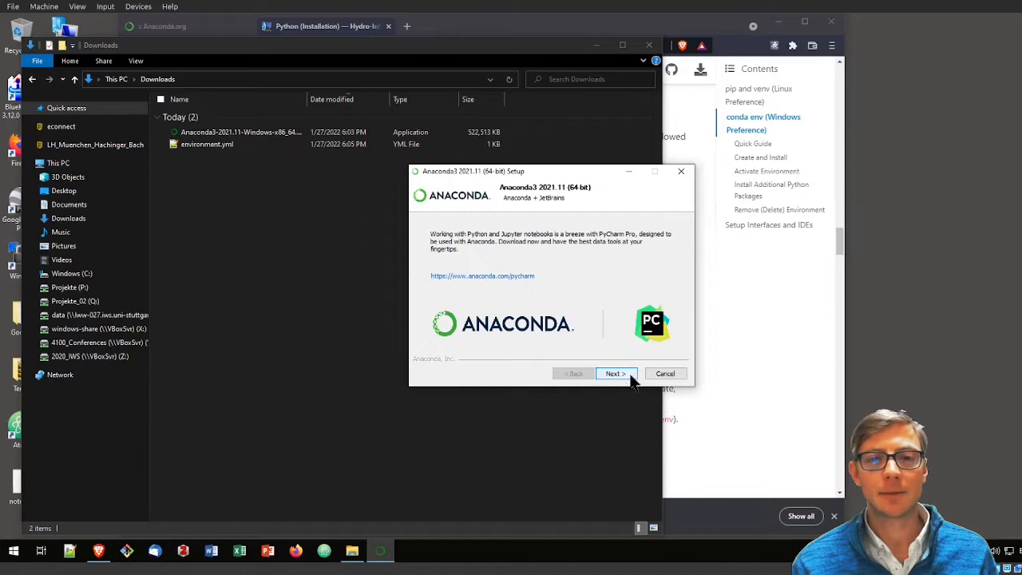
mouse_move(533, 287)
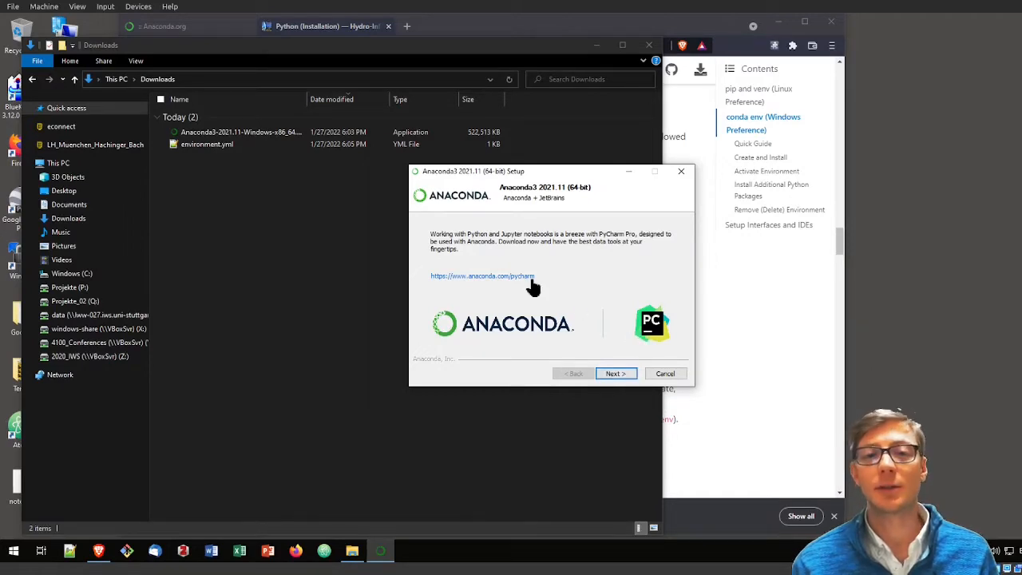
mouse_move(599, 288)
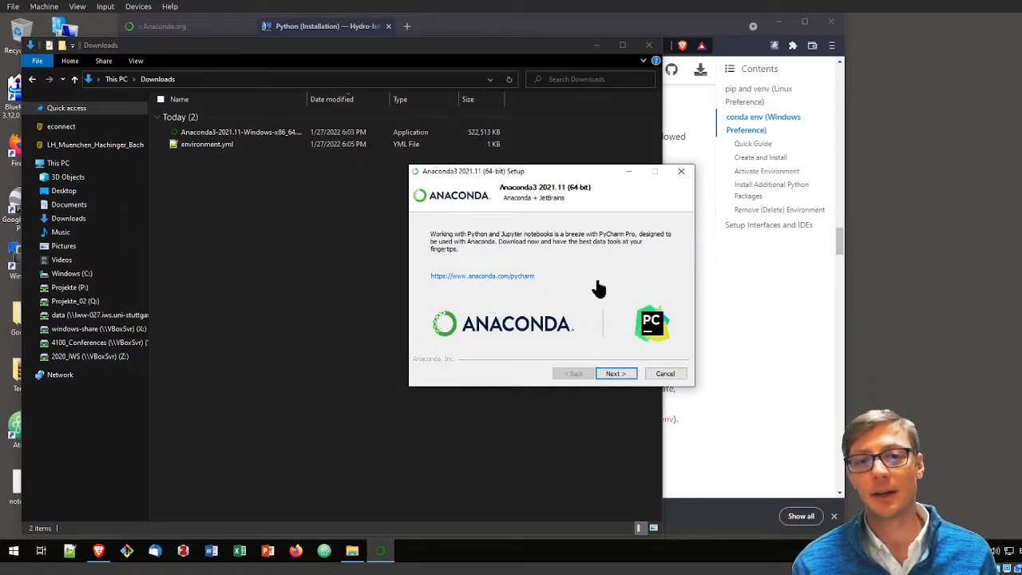
mouse_move(607, 331)
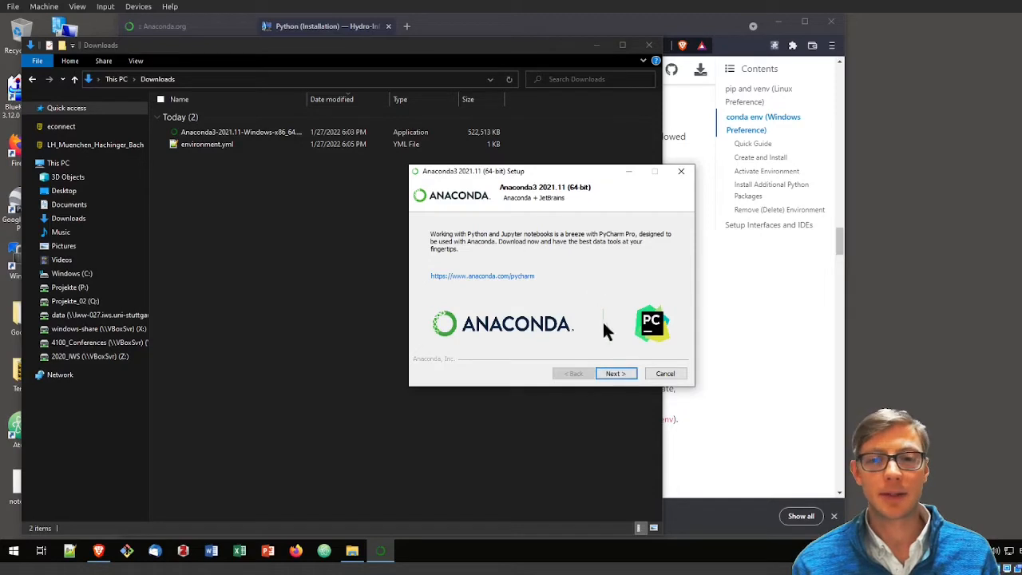
left_click(614, 373)
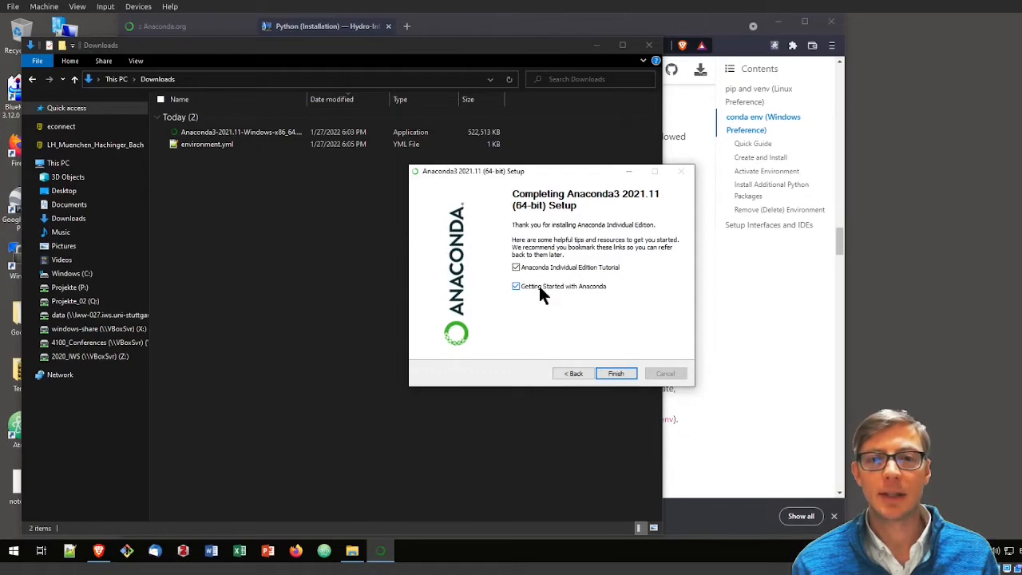
left_click(515, 286)
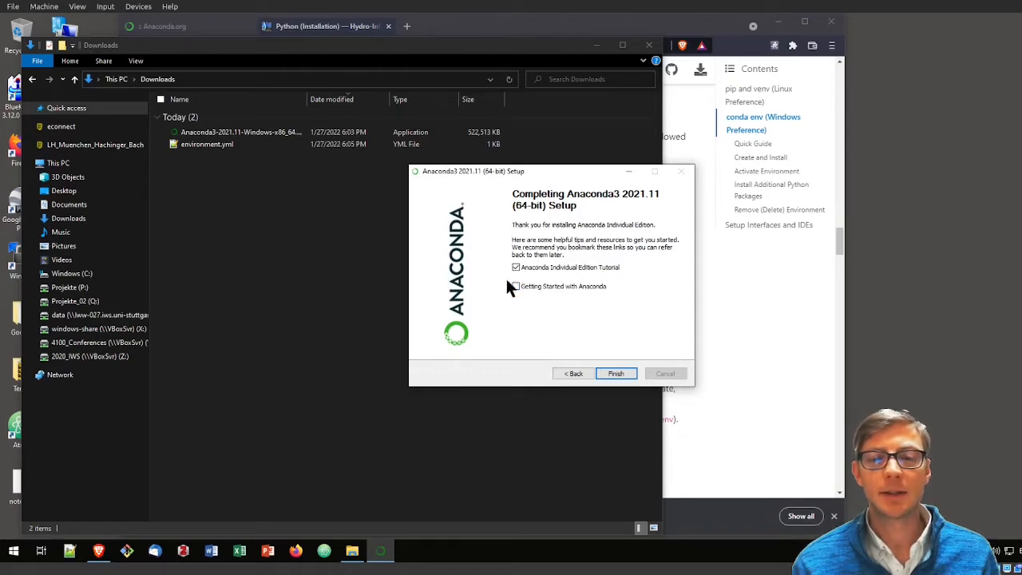
left_click(515, 267)
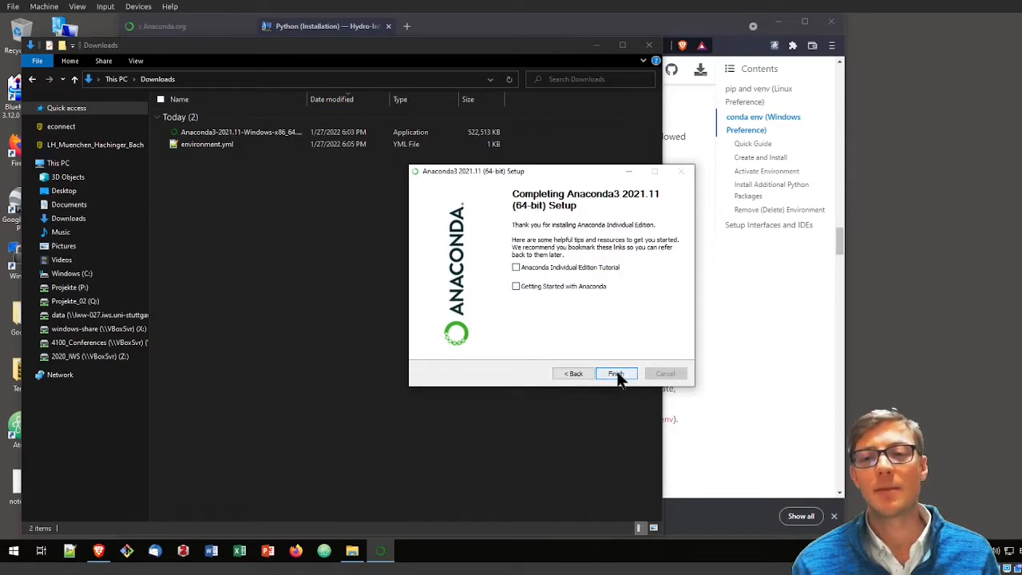
left_click(614, 372)
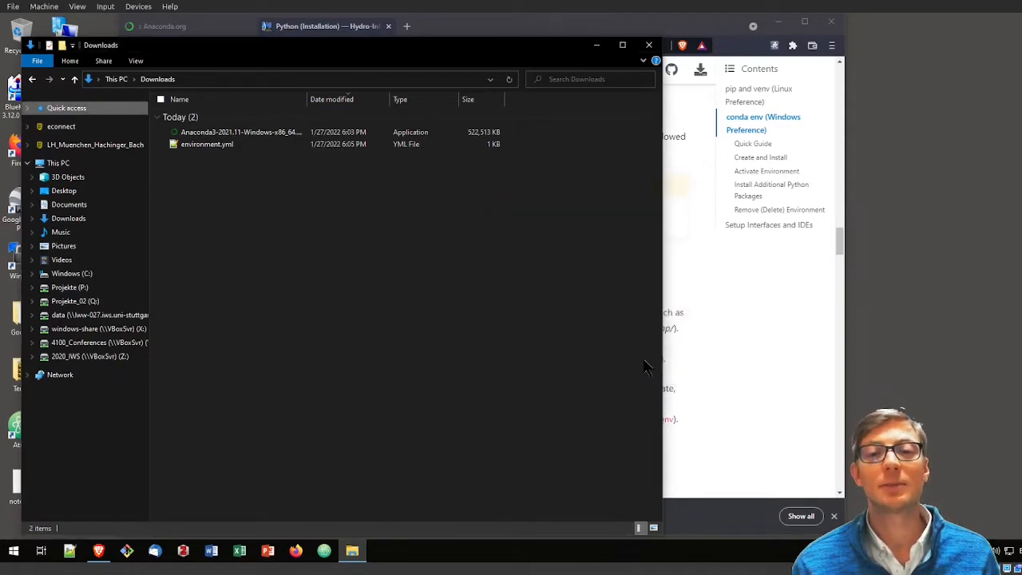
mouse_move(360, 419)
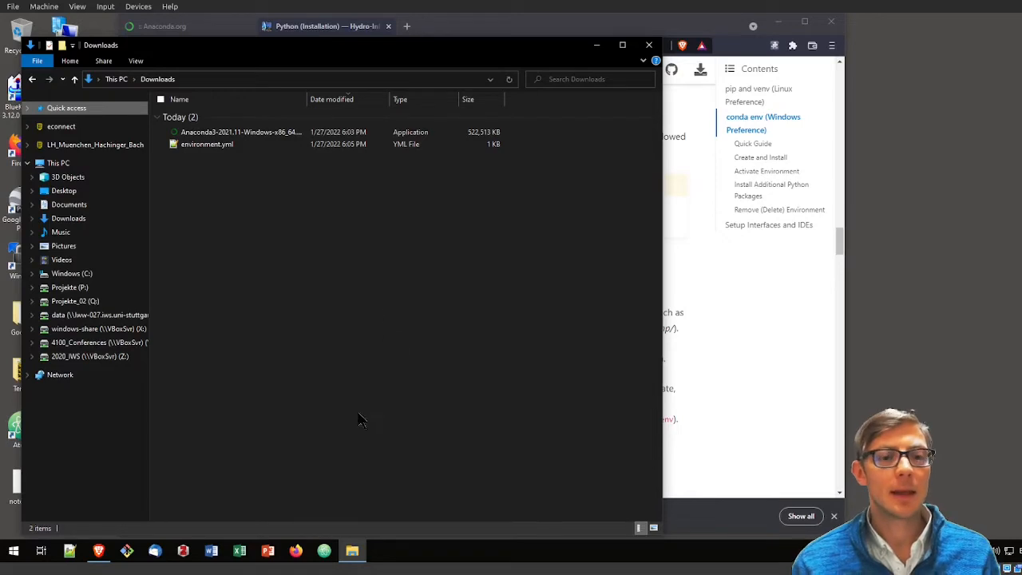
Step: Launch Anaconda Prompt (anaconda3) from the Start menu
left_click(14, 550)
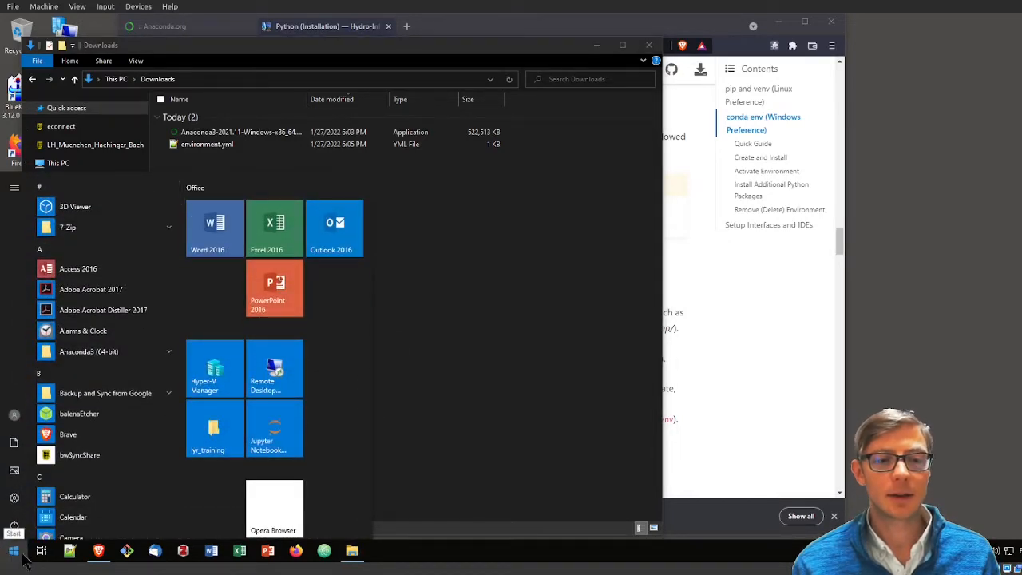
mouse_move(42, 550)
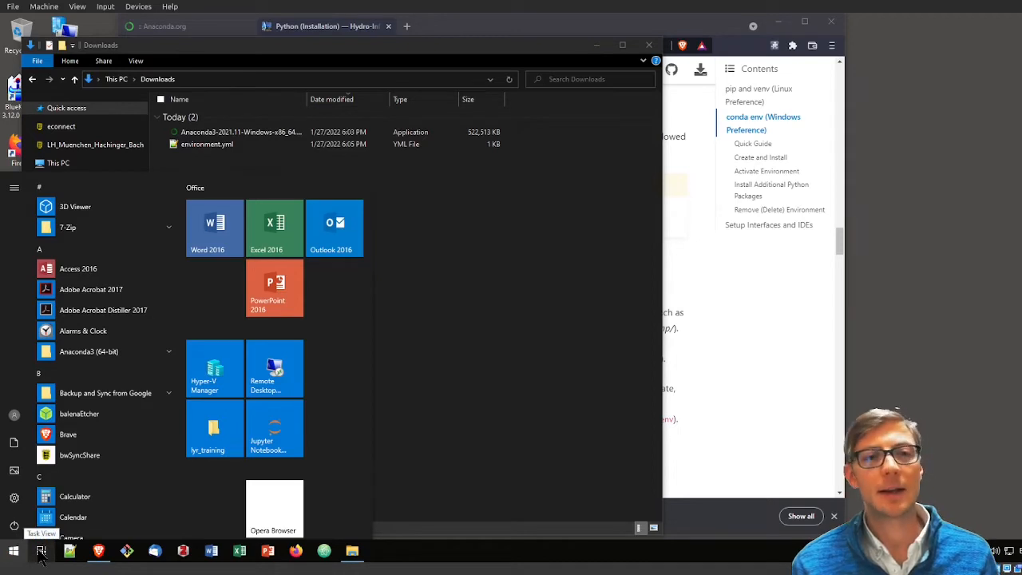
type("a")
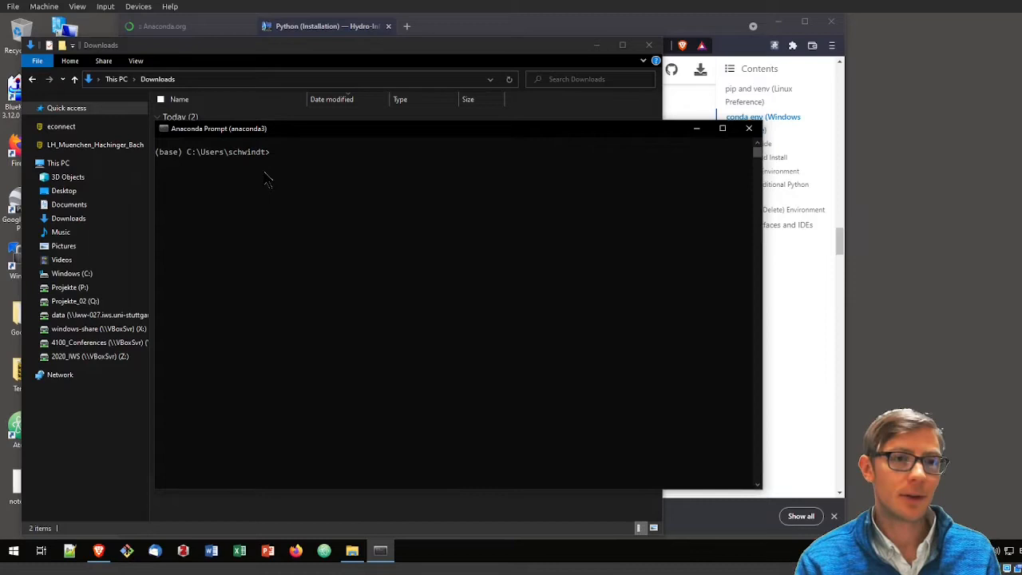
Step: Bring File Explorer's Downloads folder forward and select environment.yml
left_click(722, 127)
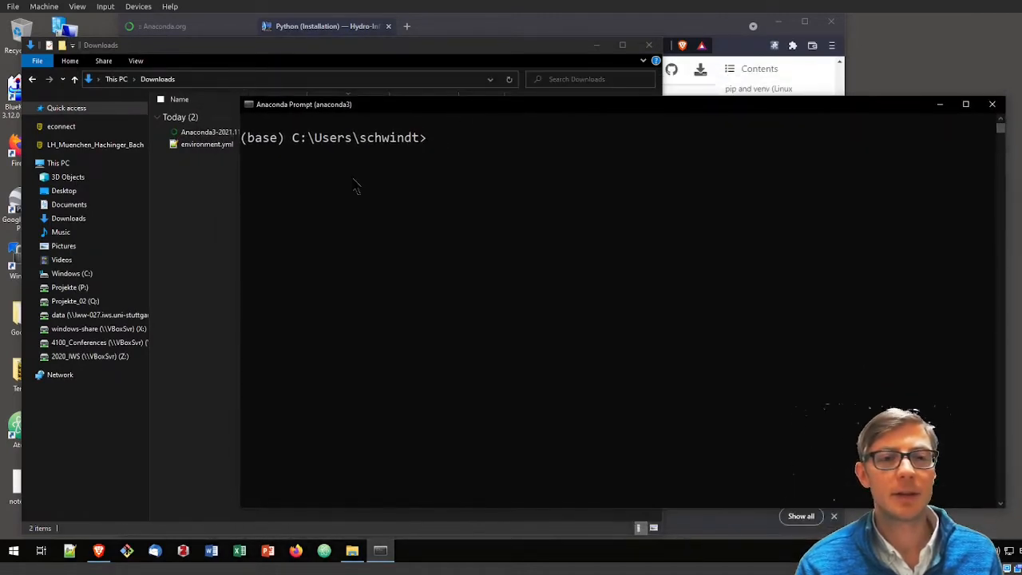
mouse_move(264, 151)
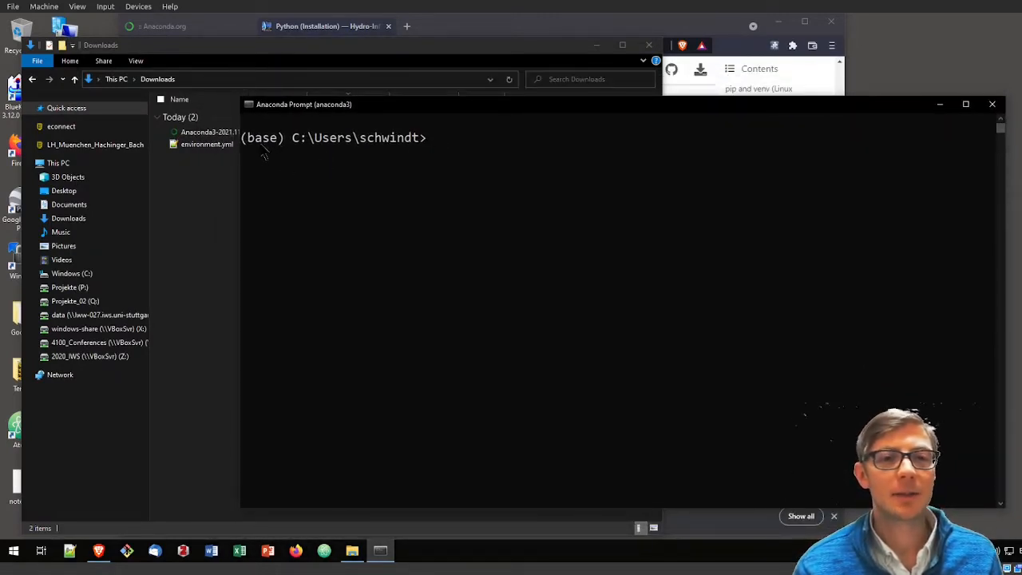
mouse_move(367, 174)
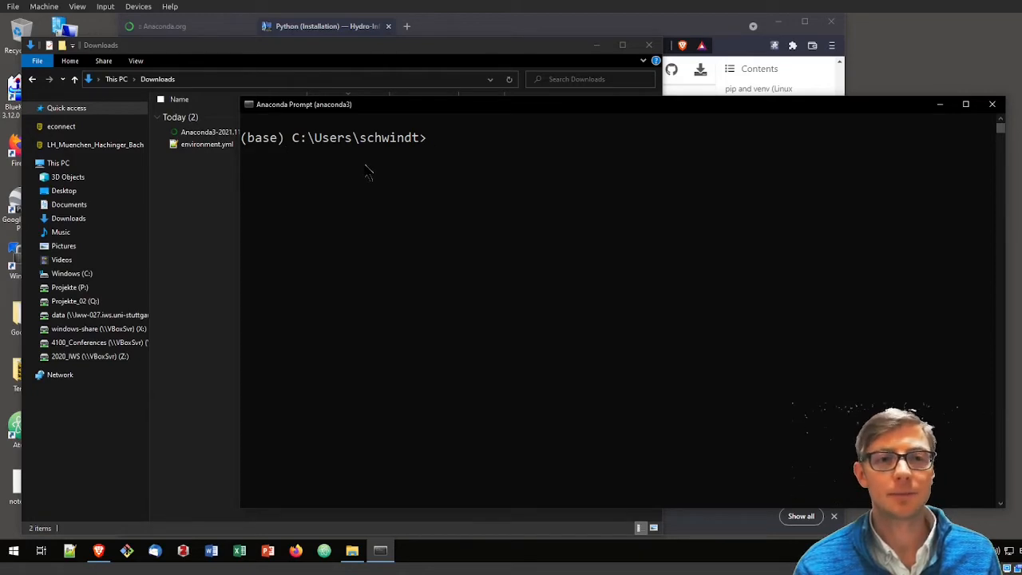
mouse_move(268, 156)
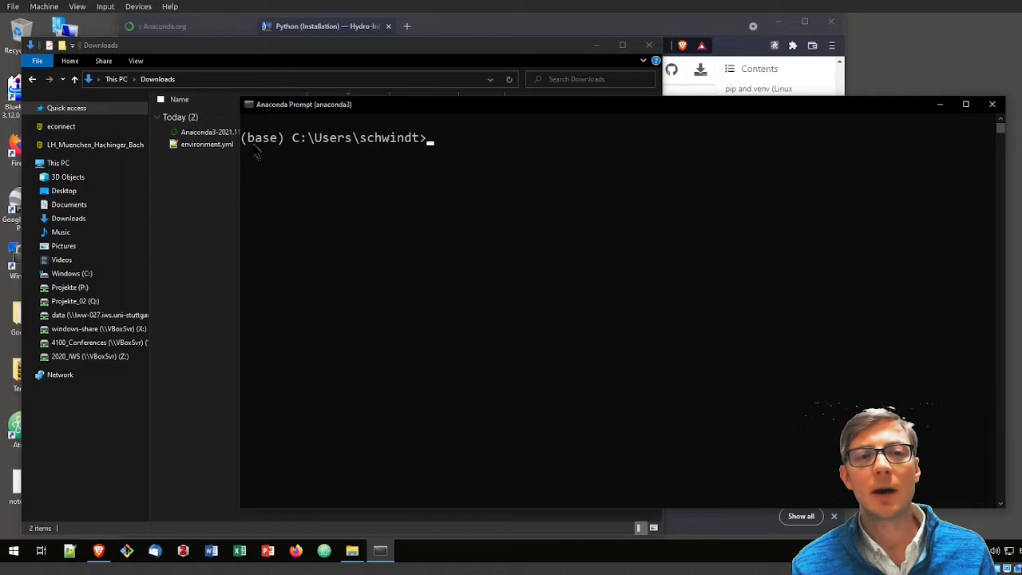
mouse_move(340, 155)
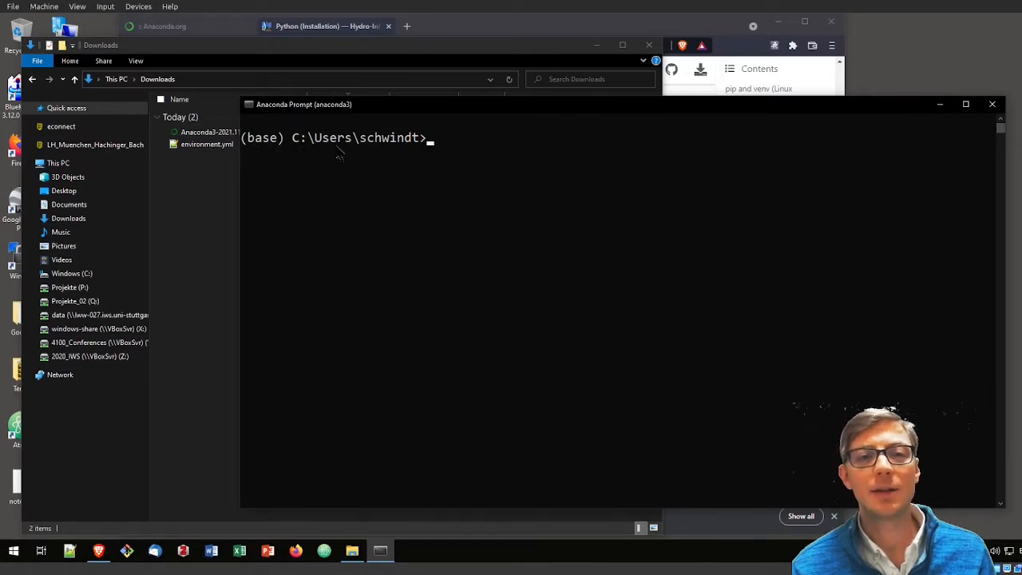
mouse_move(431, 160)
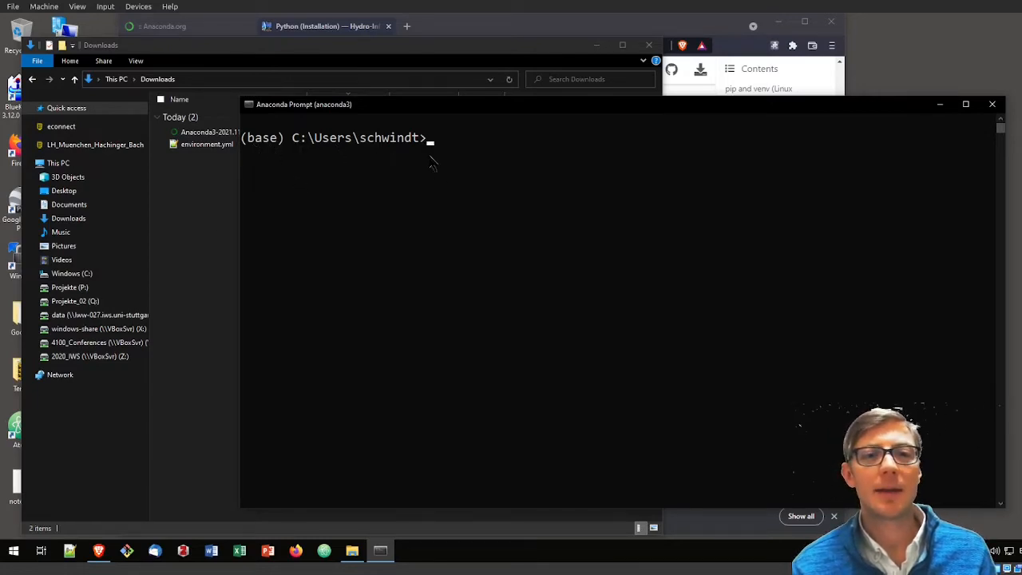
mouse_move(211, 168)
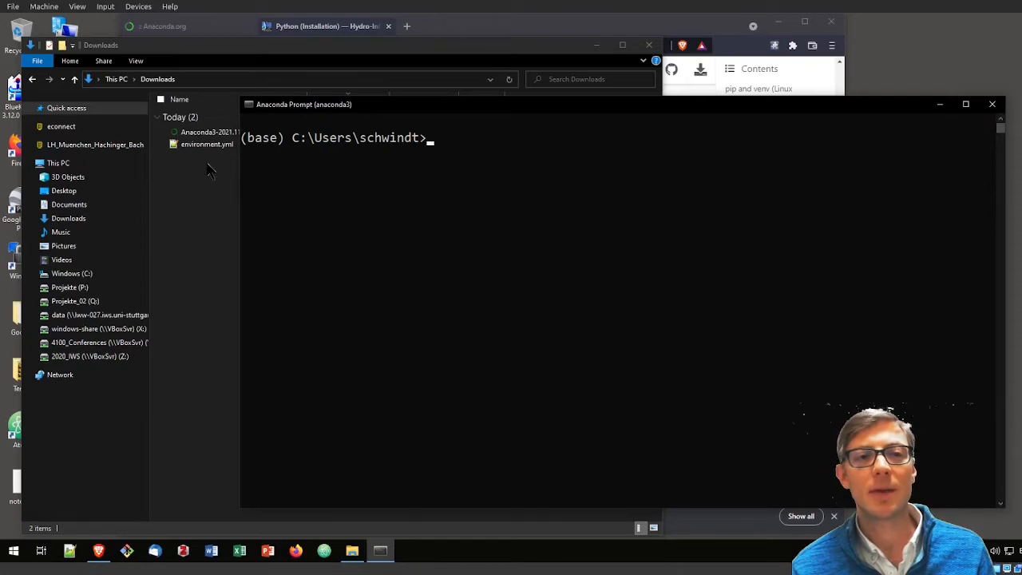
left_click(206, 144)
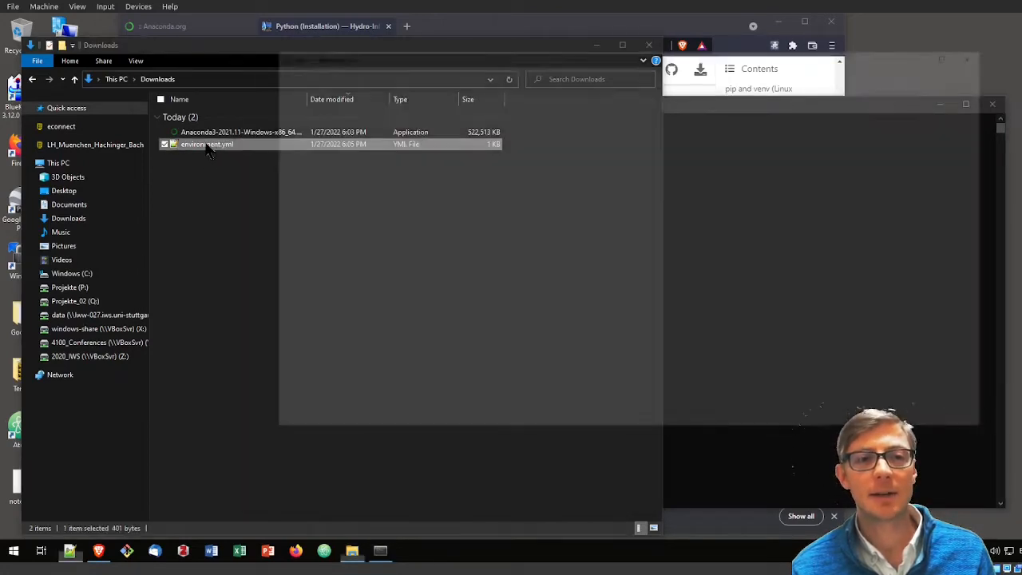
double_click(207, 144)
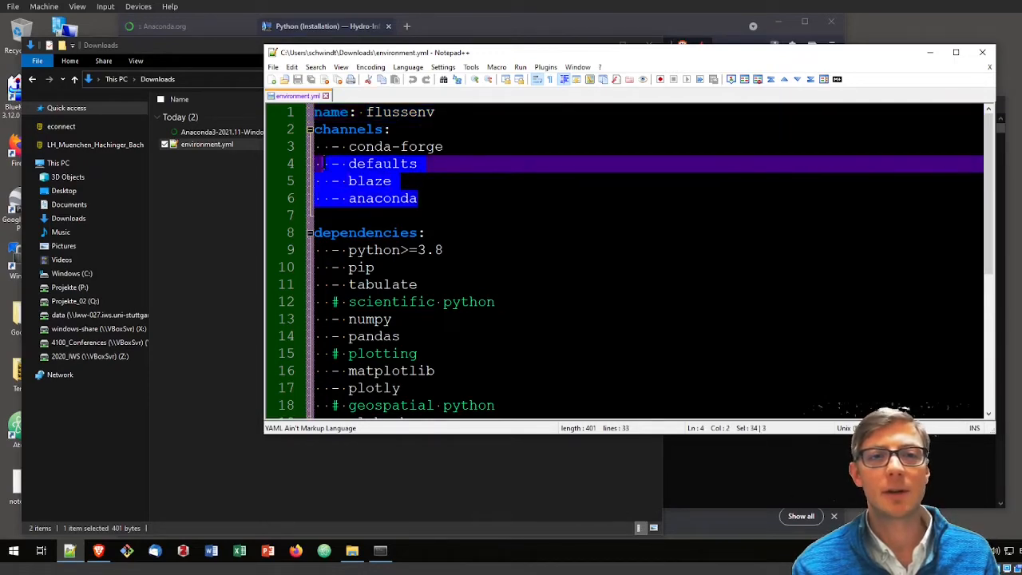
scroll("down", 3)
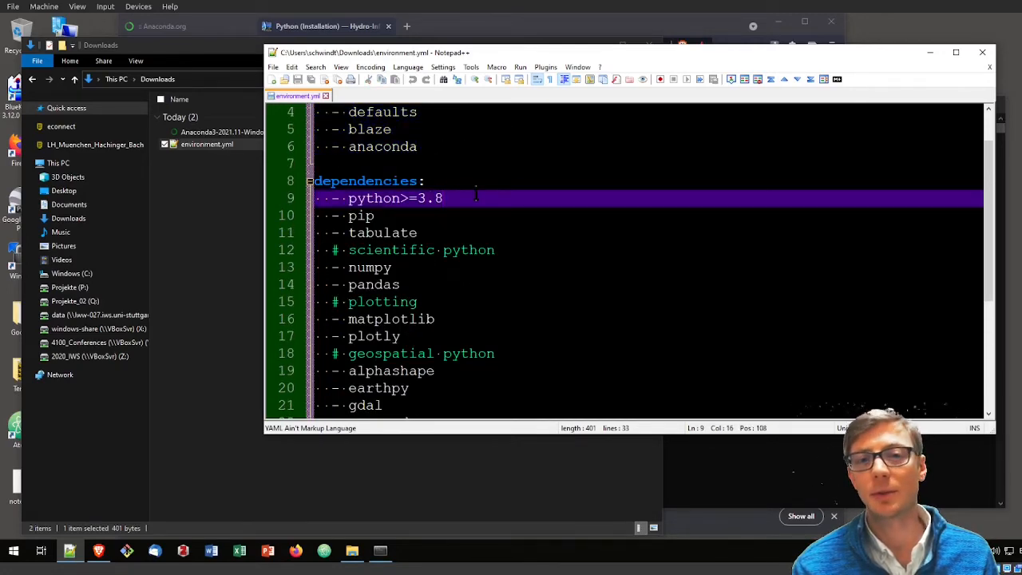
scroll("down", 3)
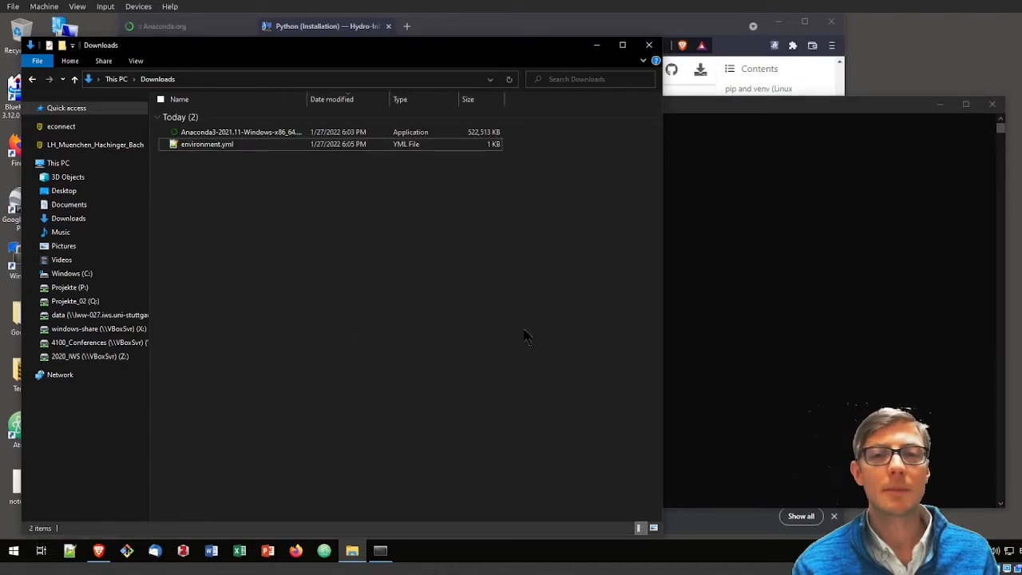
mouse_move(234, 201)
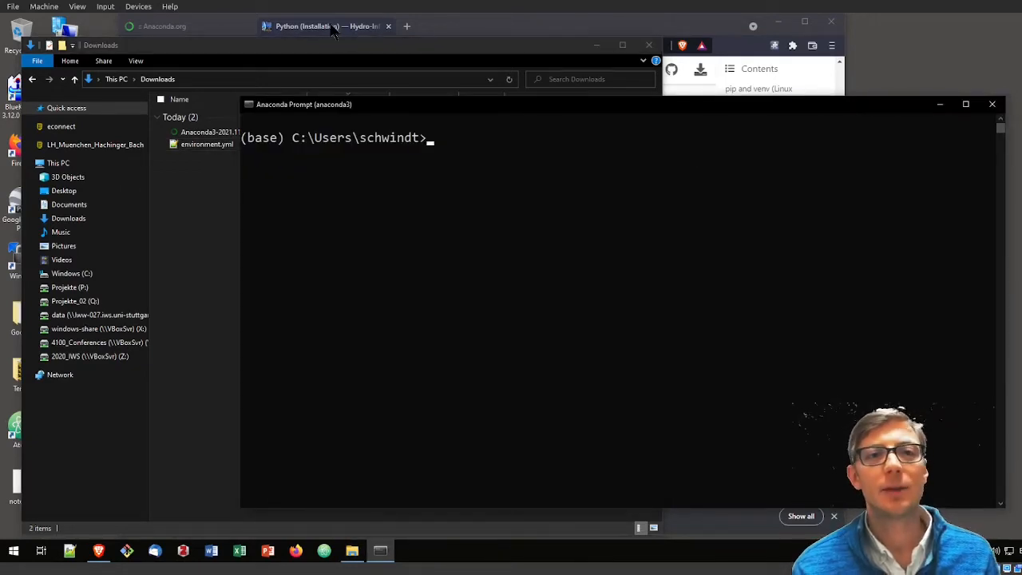
Step: Show the seven-step Quick Guide on the 'Python (Installation) — Hydro-Informatics' tab
left_click(320, 26)
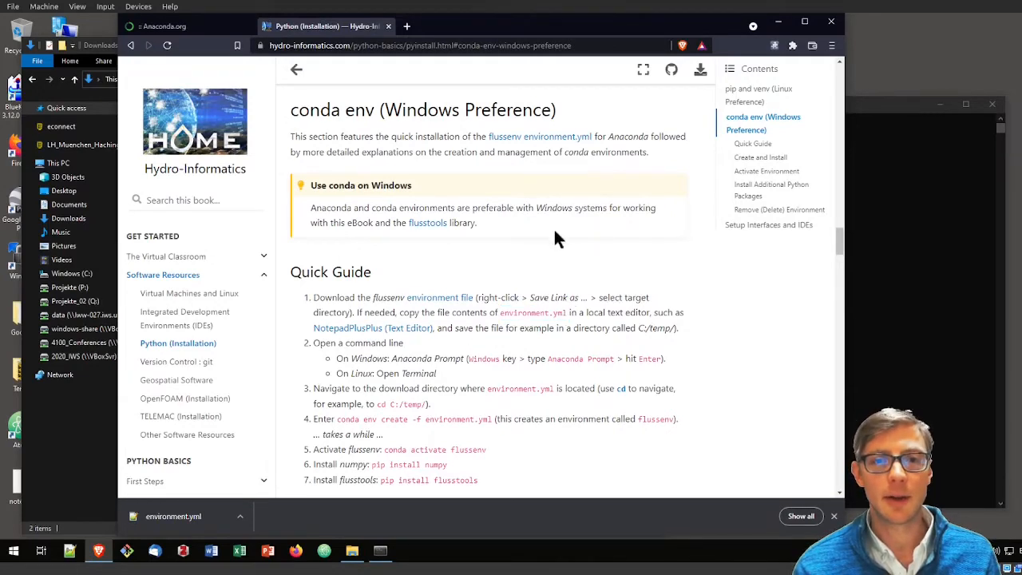
mouse_move(495, 319)
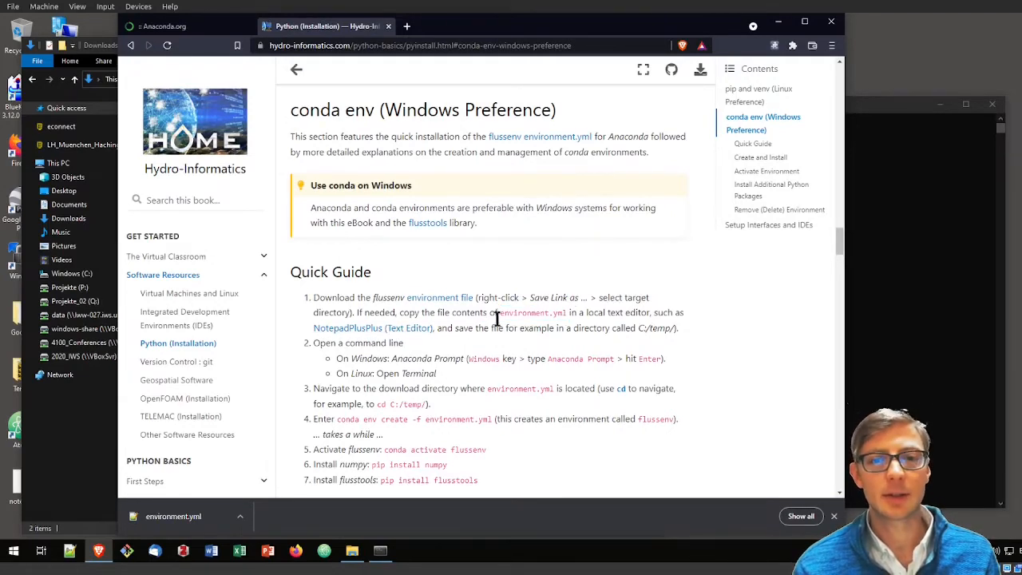
scroll("down", 3)
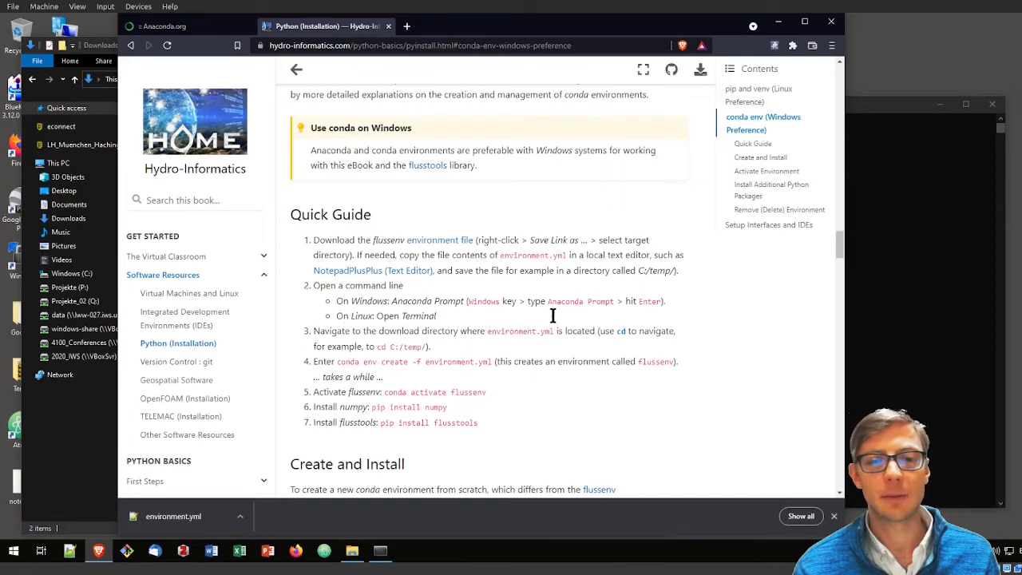
mouse_move(393, 307)
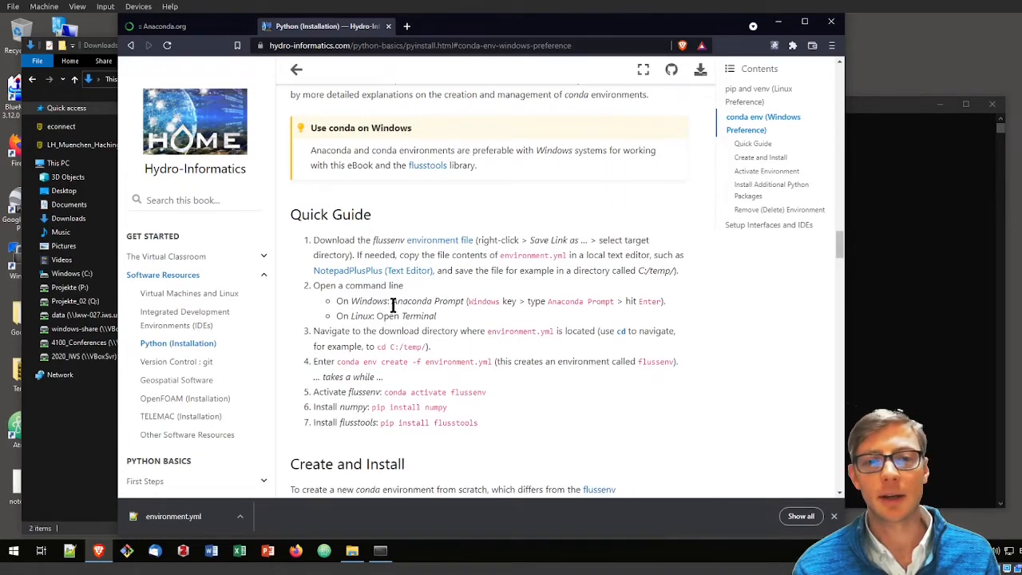
mouse_move(453, 333)
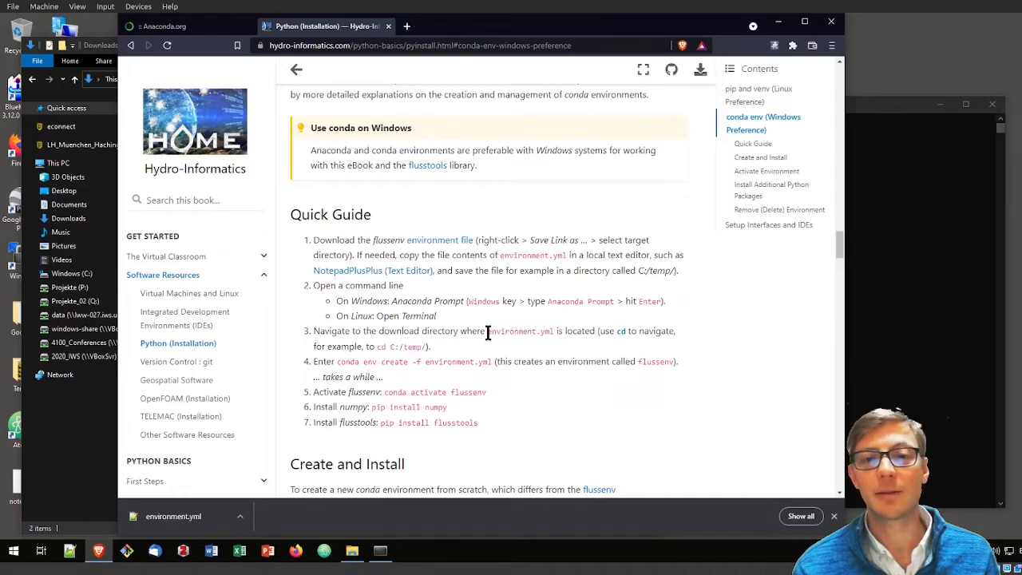
double_click(520, 331)
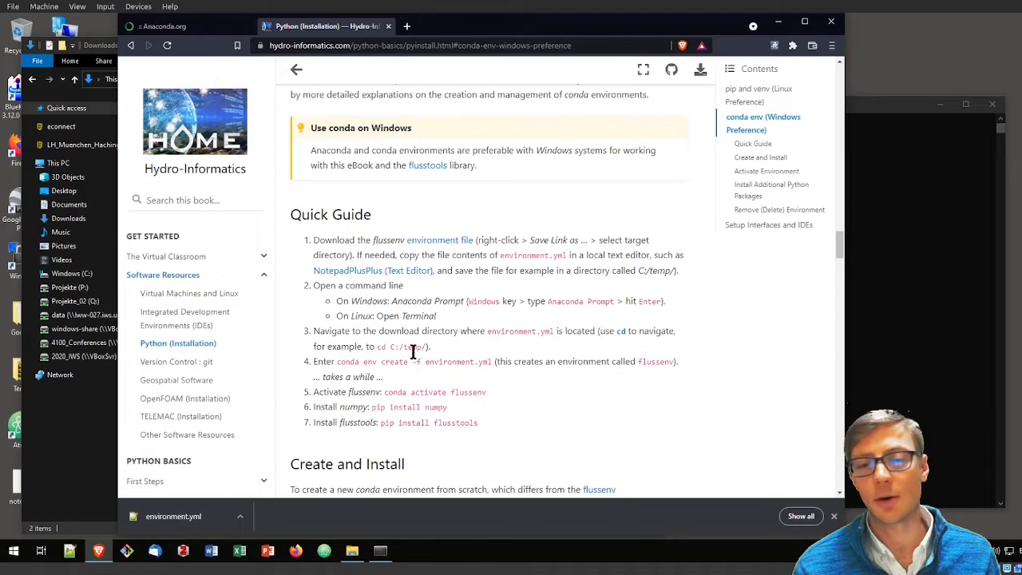
mouse_move(878, 320)
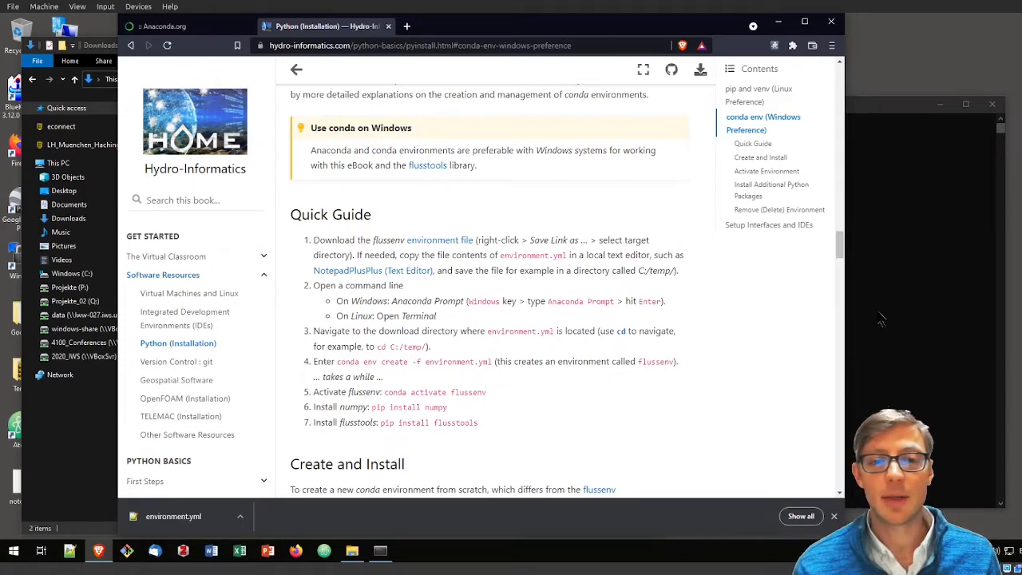
Step: Change the Anaconda Prompt directory to Downloads
left_click(380, 550)
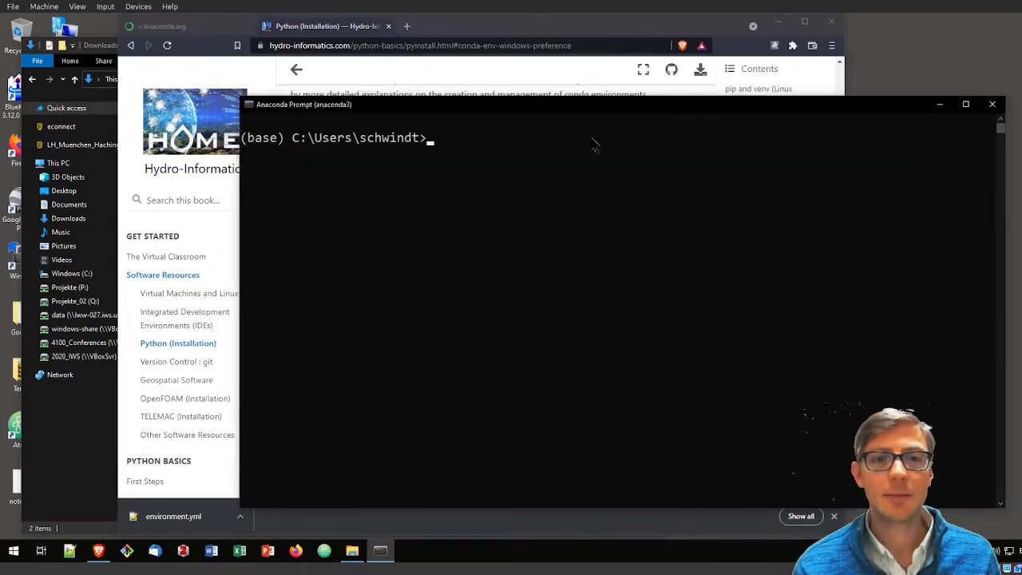
type("cd")
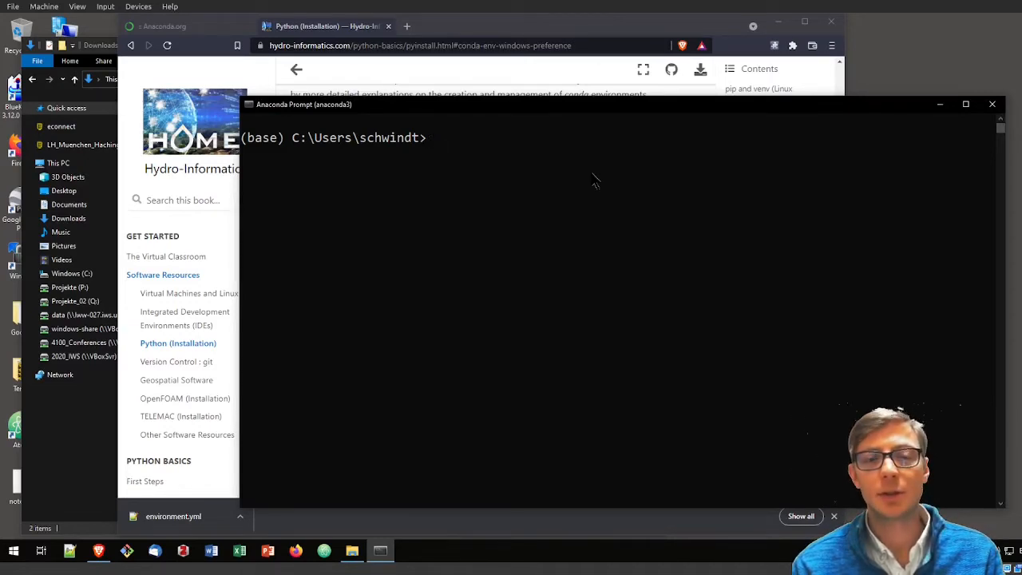
type("cd")
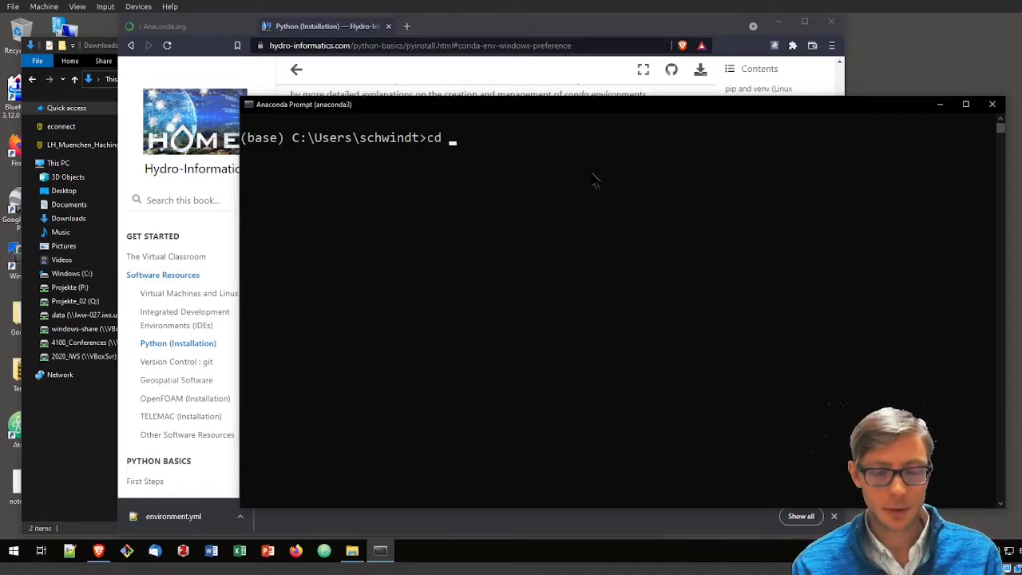
type("Downloads")
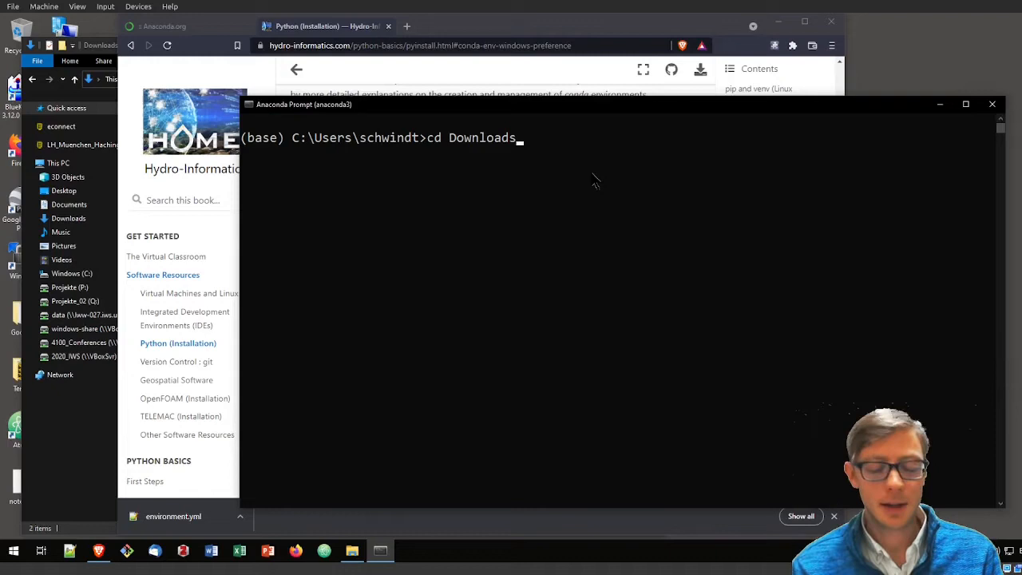
key("BackSpace")
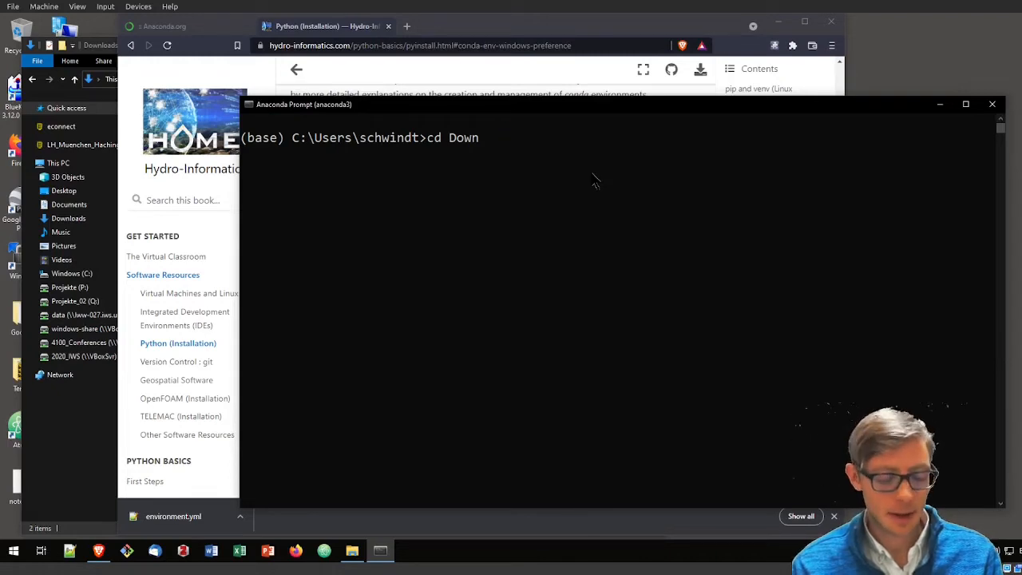
type("loads")
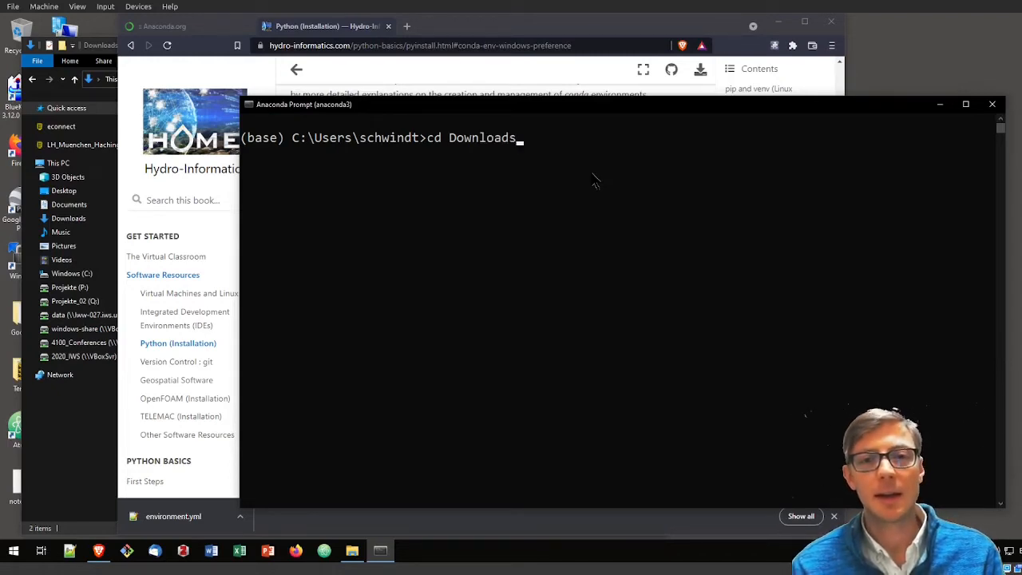
key("Return")
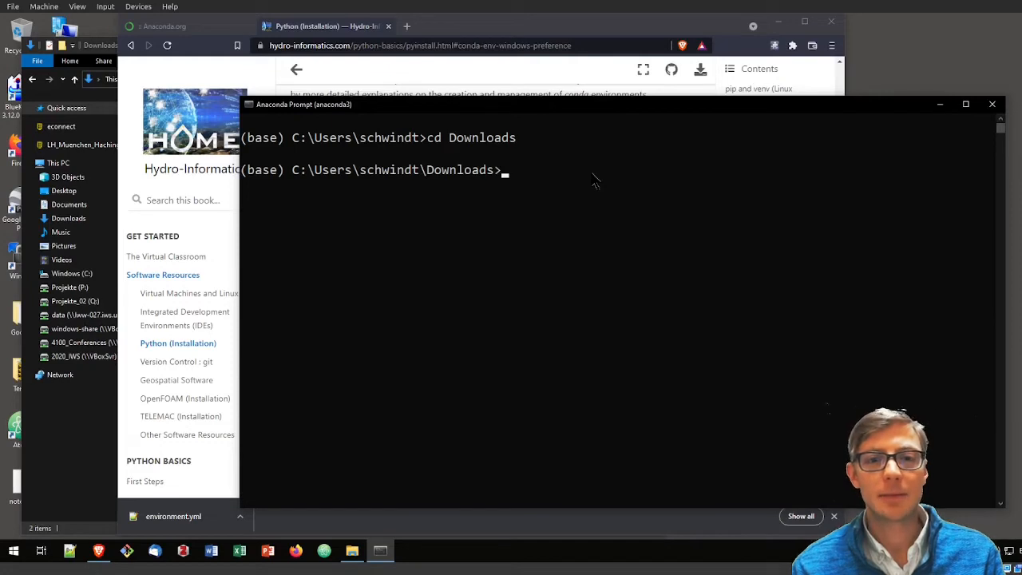
mouse_move(439, 176)
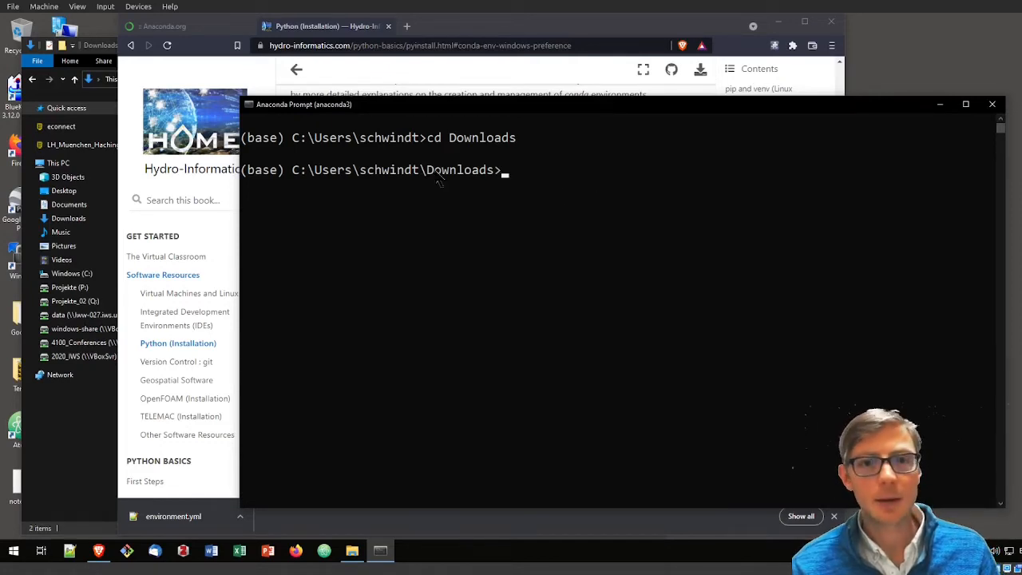
mouse_move(527, 186)
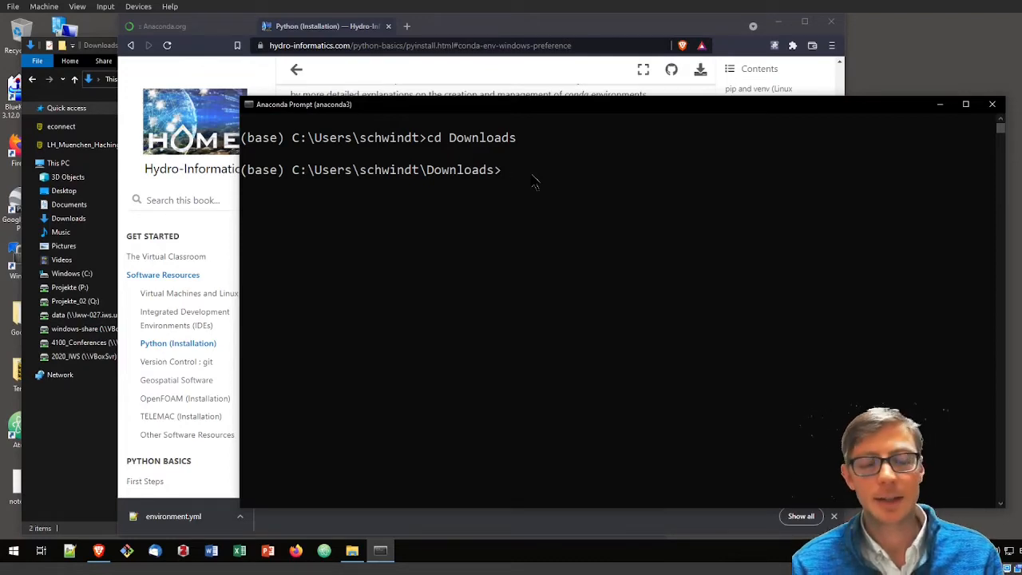
Step: List the Downloads folder contents with dir
type("dir")
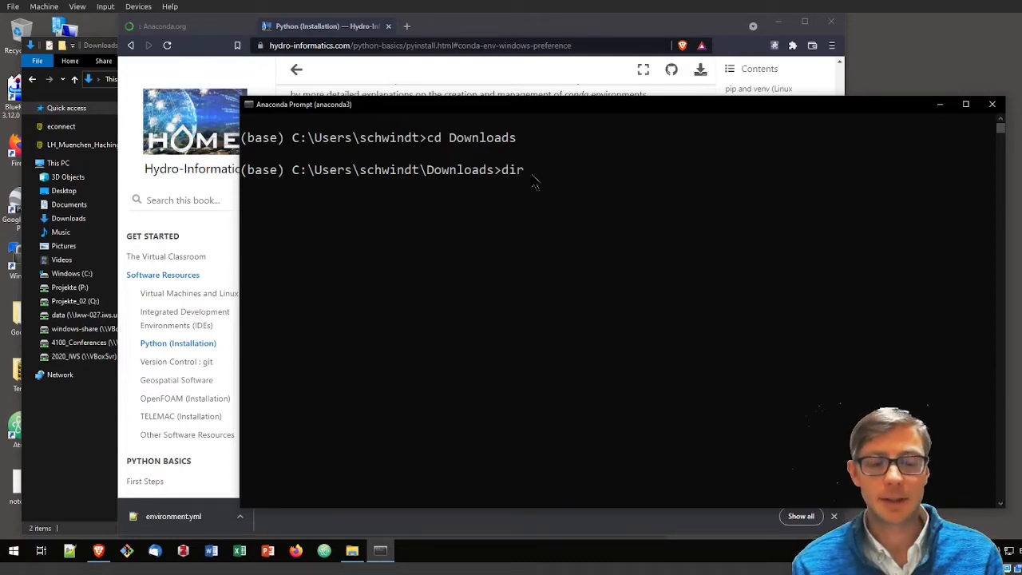
key("Return")
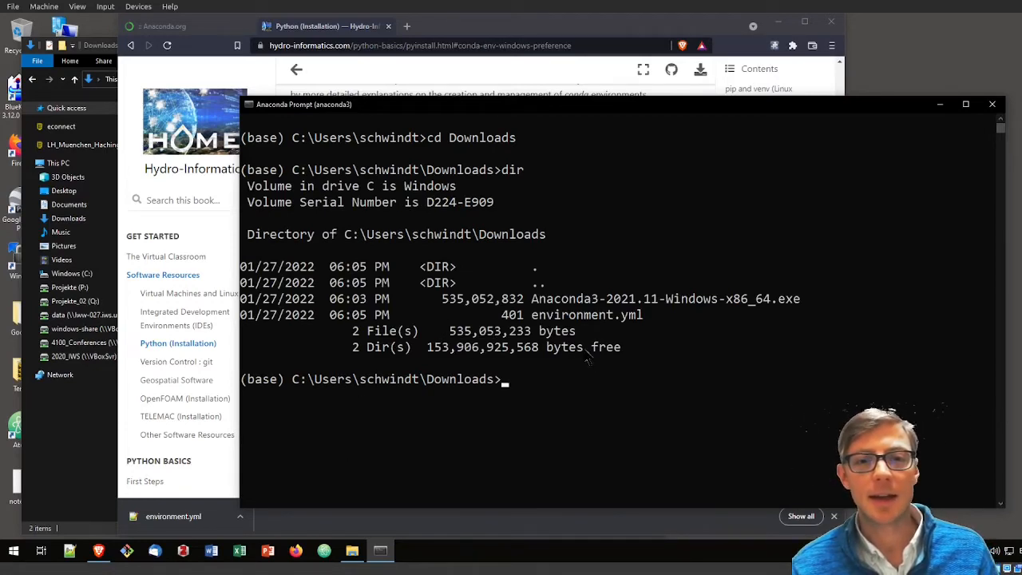
mouse_move(519, 250)
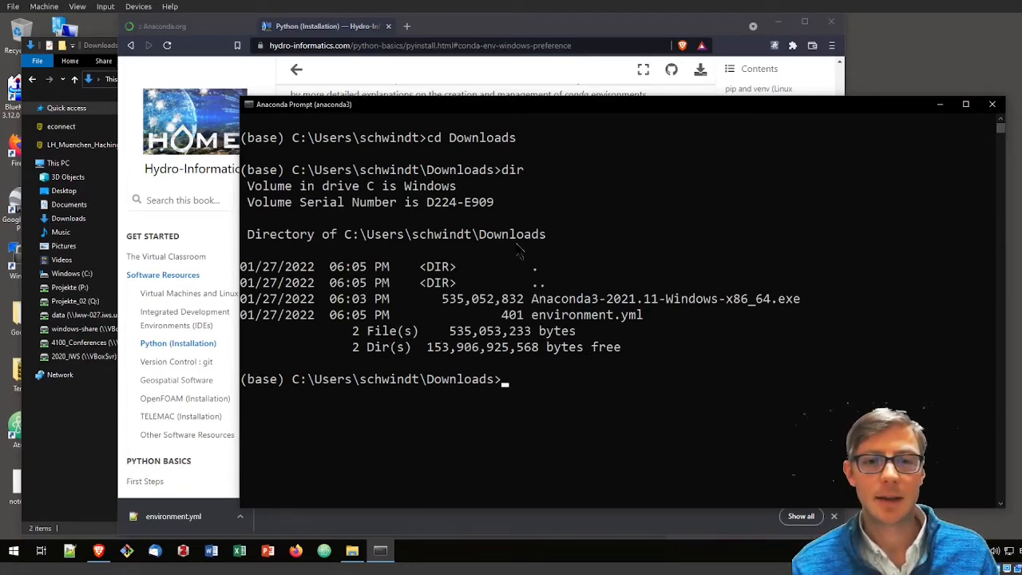
mouse_move(586, 326)
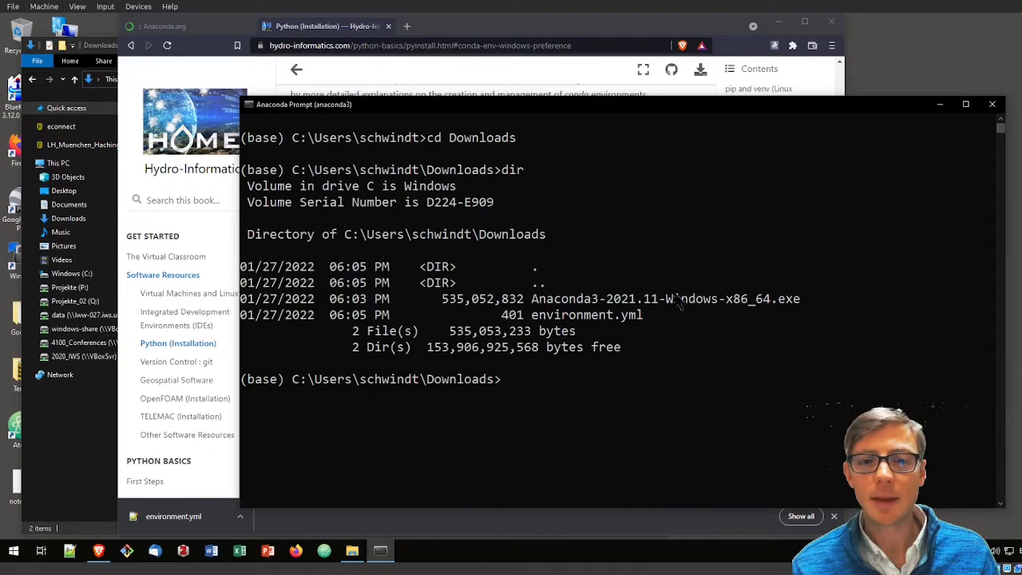
mouse_move(557, 327)
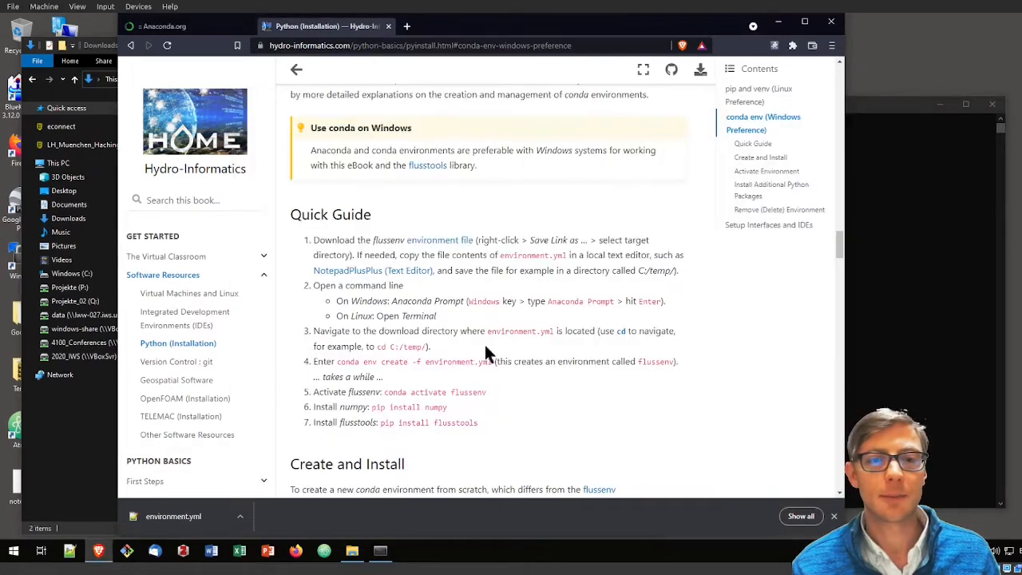
Step: Highlight 'conda env create -f environment.yml' in Quick Guide step 4
scroll("down", 3)
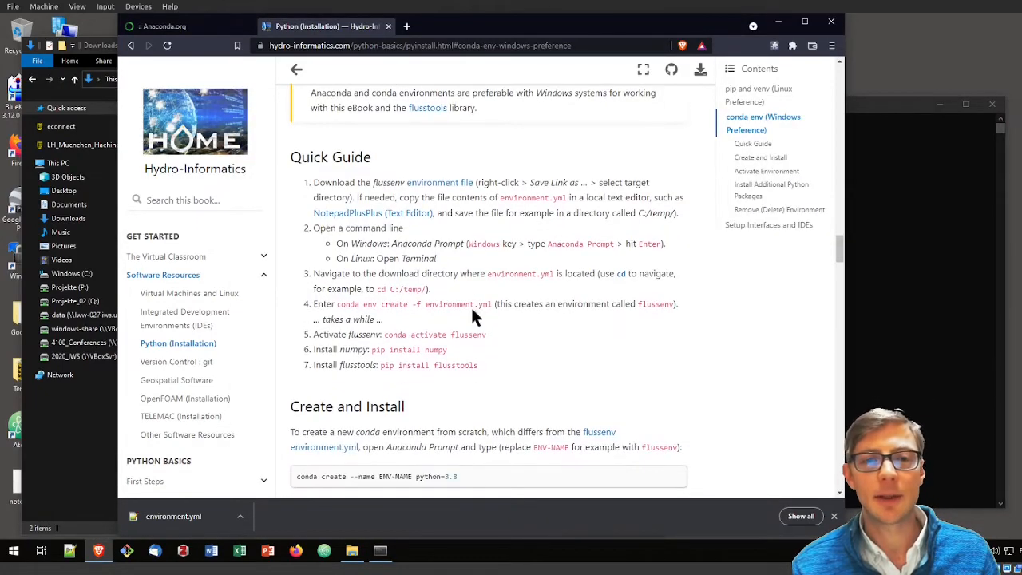
mouse_move(340, 311)
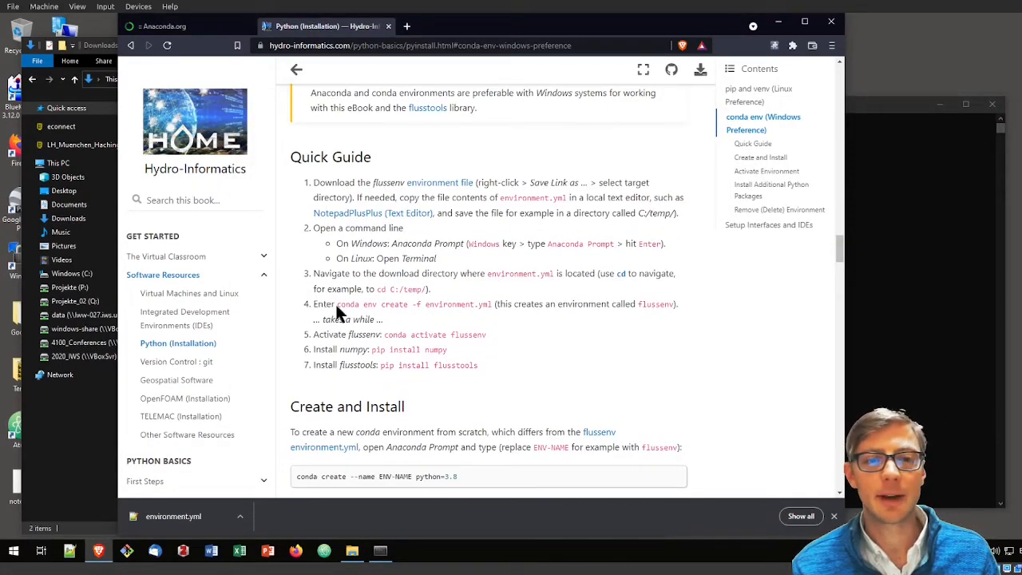
double_click(415, 304)
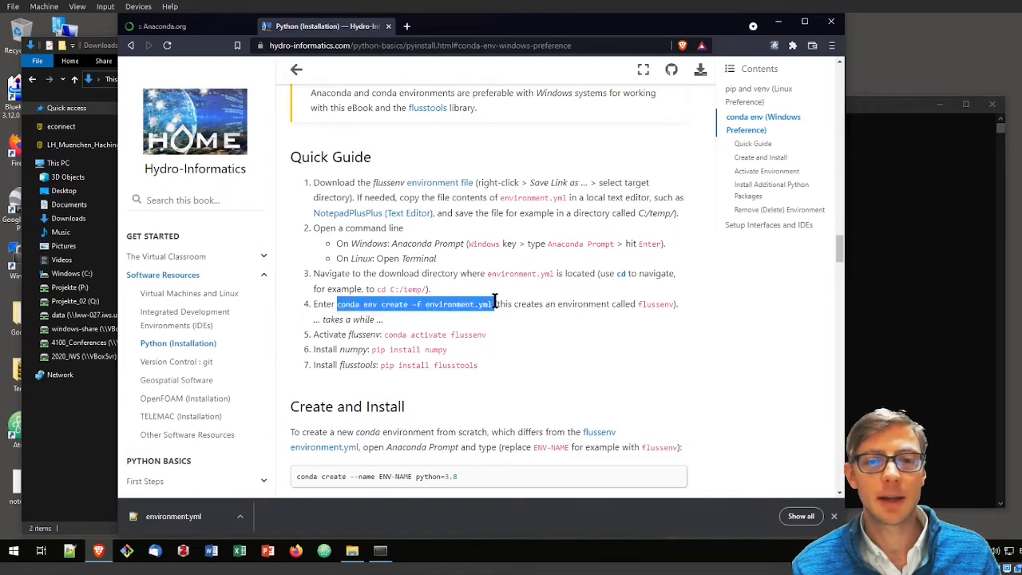
mouse_move(535, 397)
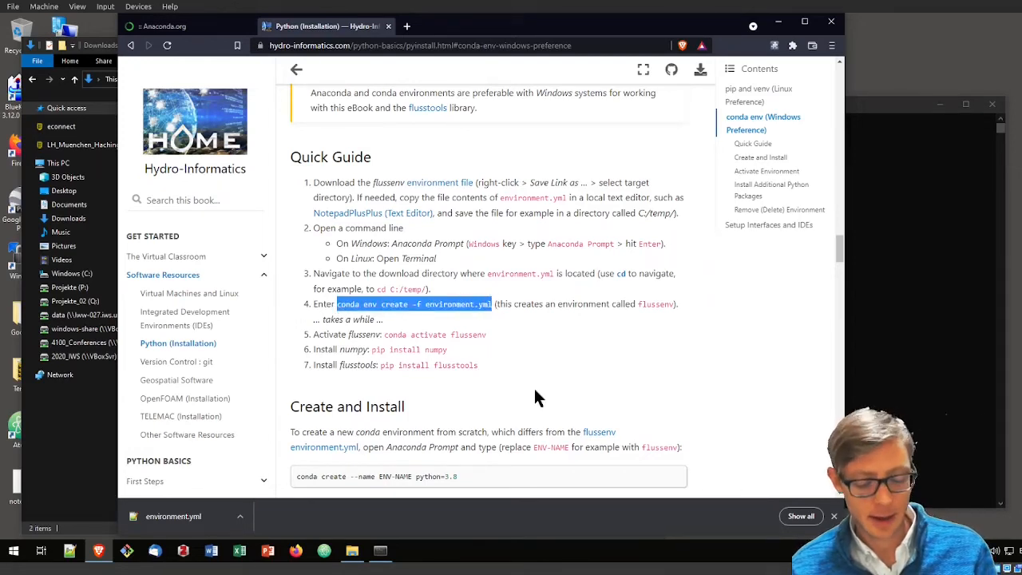
mouse_move(481, 320)
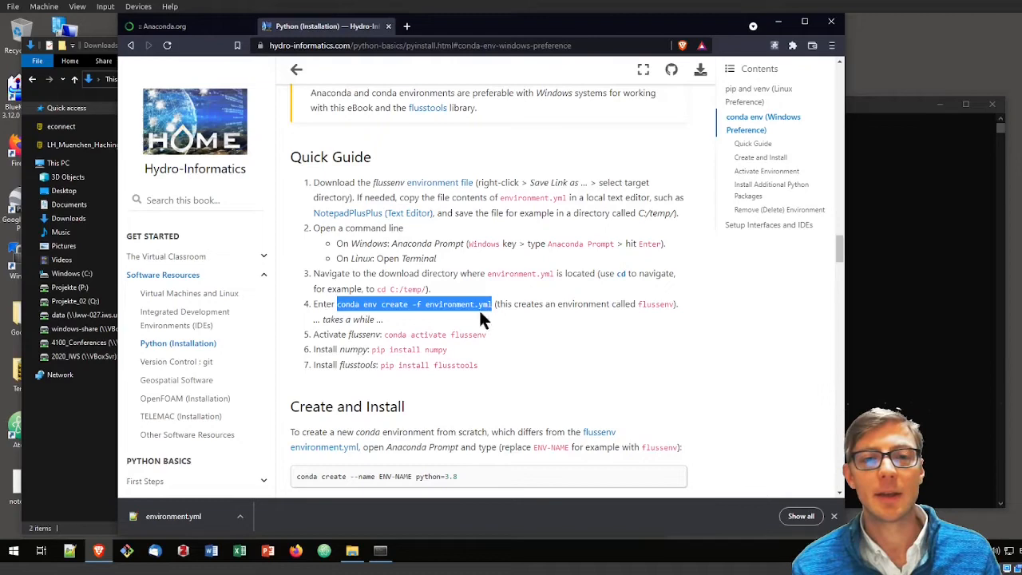
mouse_move(677, 323)
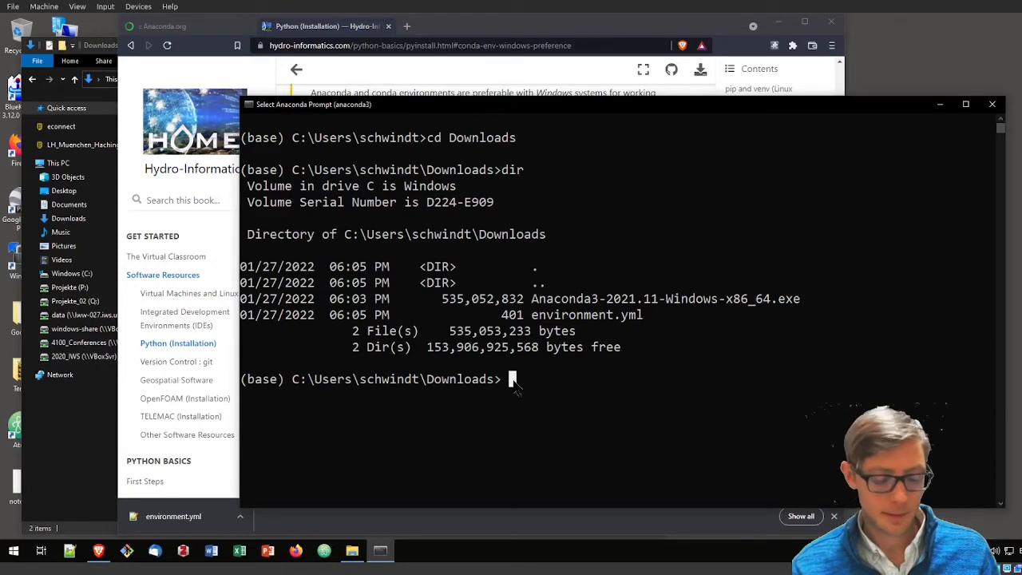
Step: Run 'conda env create -f environment.yml' to build the flussenv environment
type("conda env create -f environment.yml")
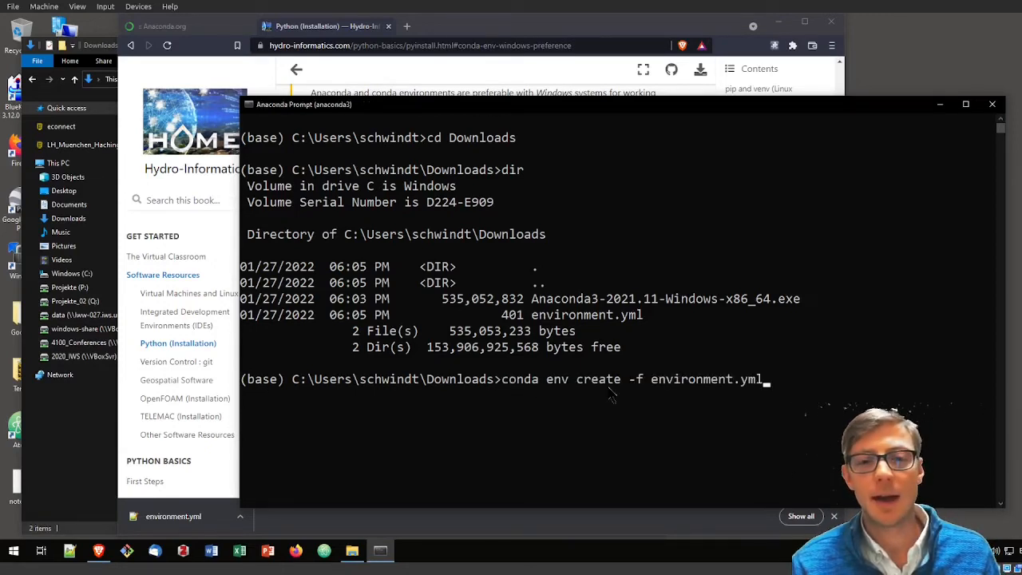
mouse_move(786, 395)
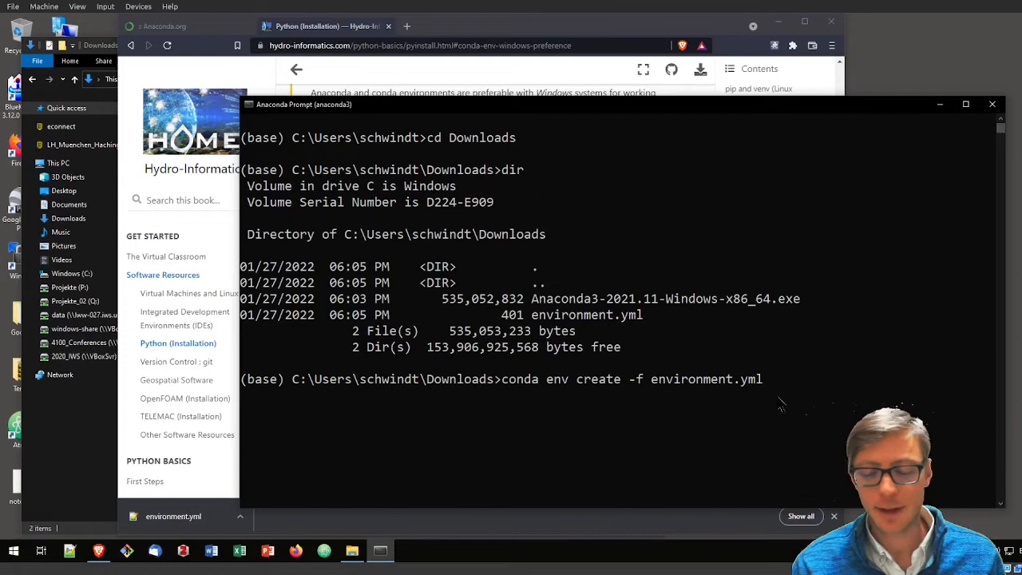
mouse_move(802, 412)
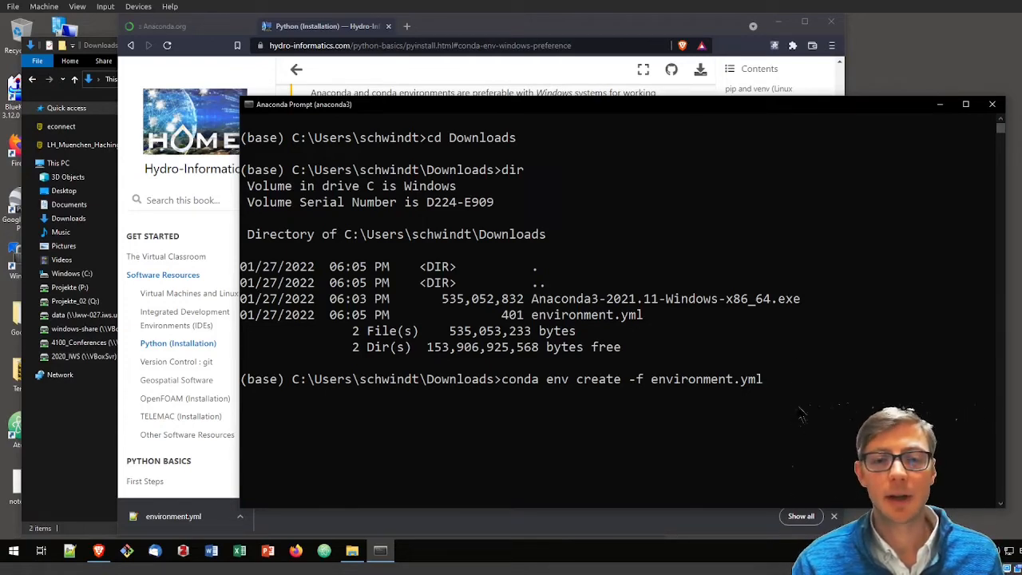
mouse_move(698, 421)
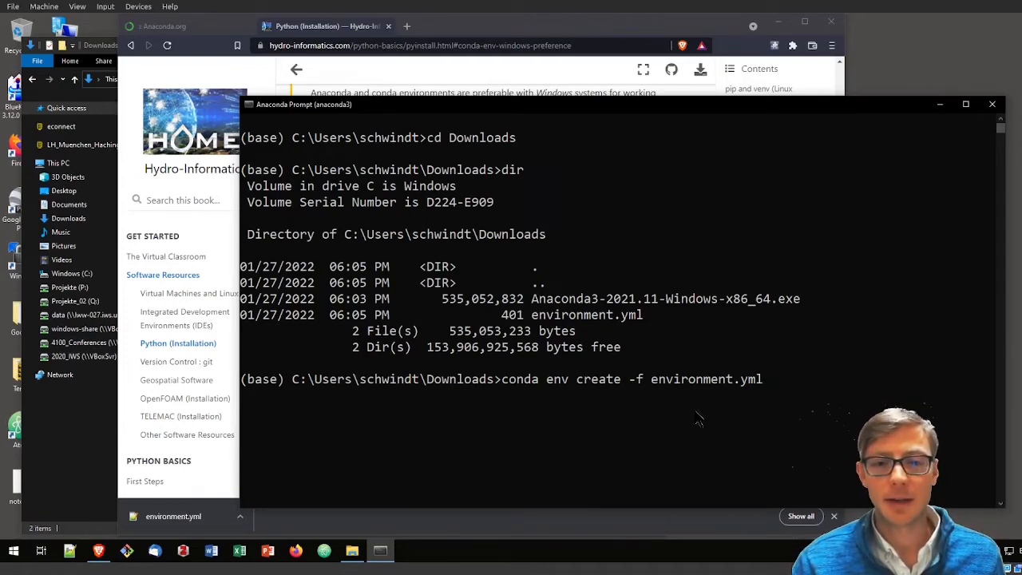
key("Return")
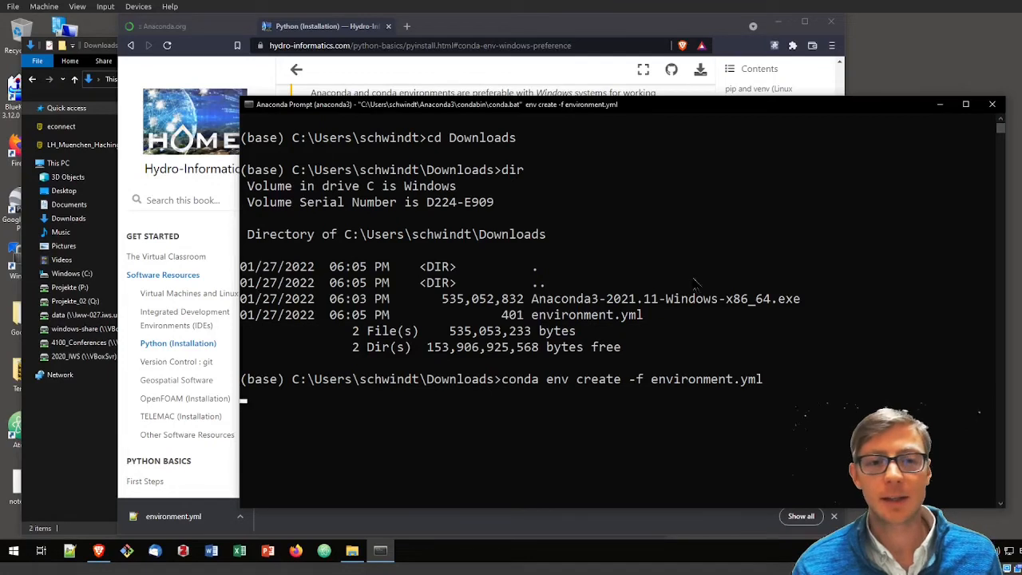
key("Return")
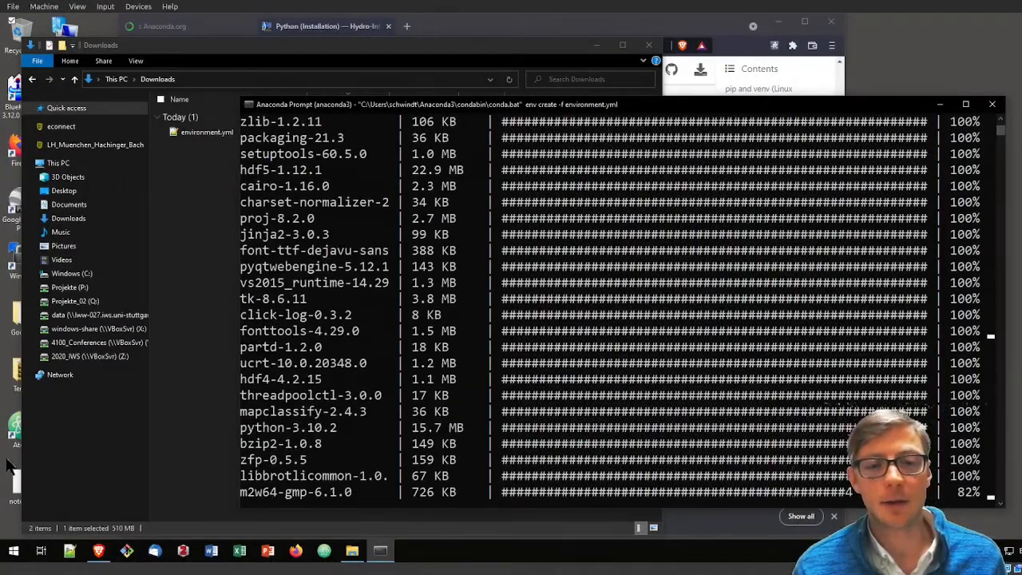
scroll("down", 3)
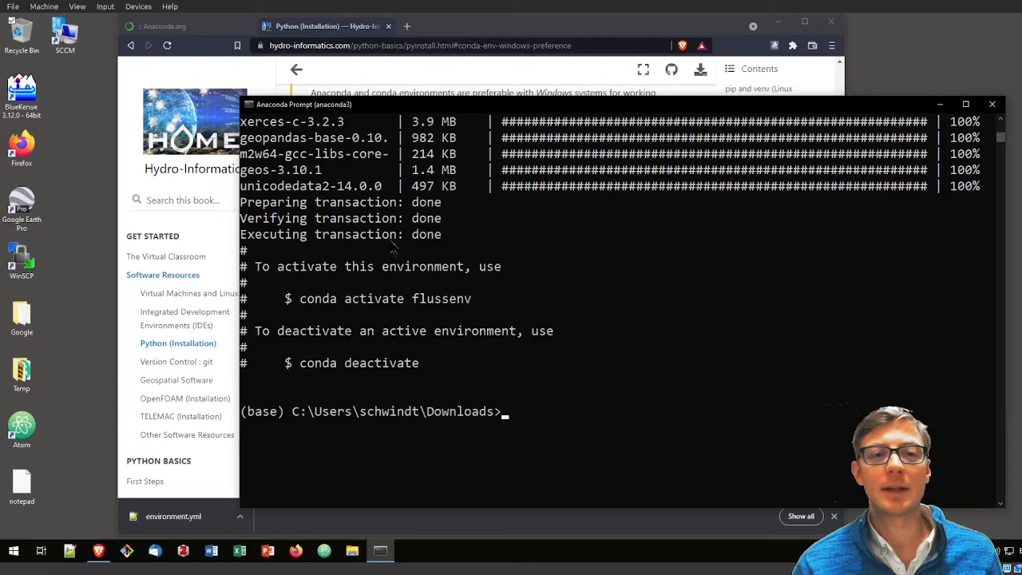
mouse_move(369, 352)
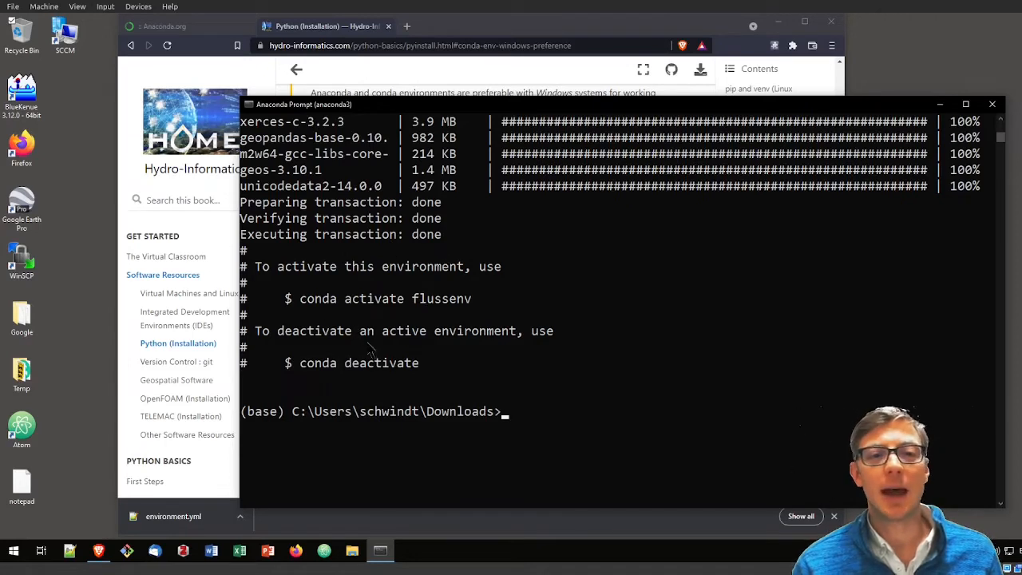
mouse_move(423, 299)
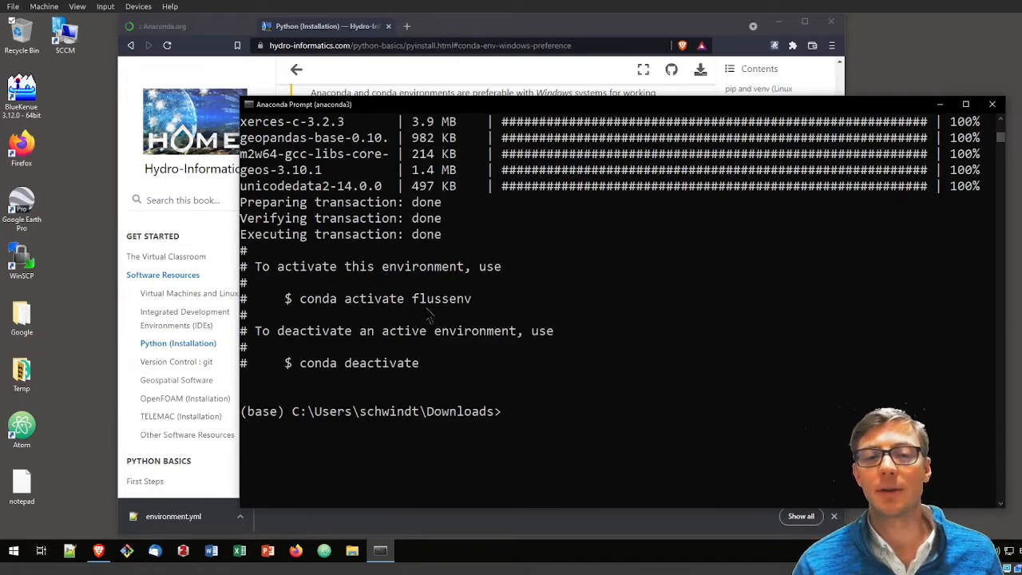
mouse_move(471, 327)
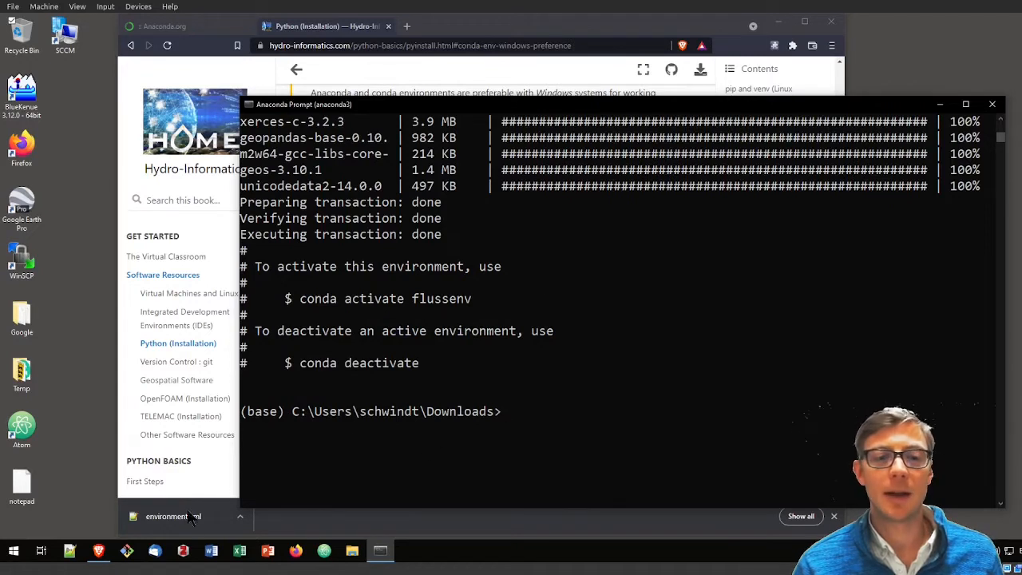
mouse_move(591, 431)
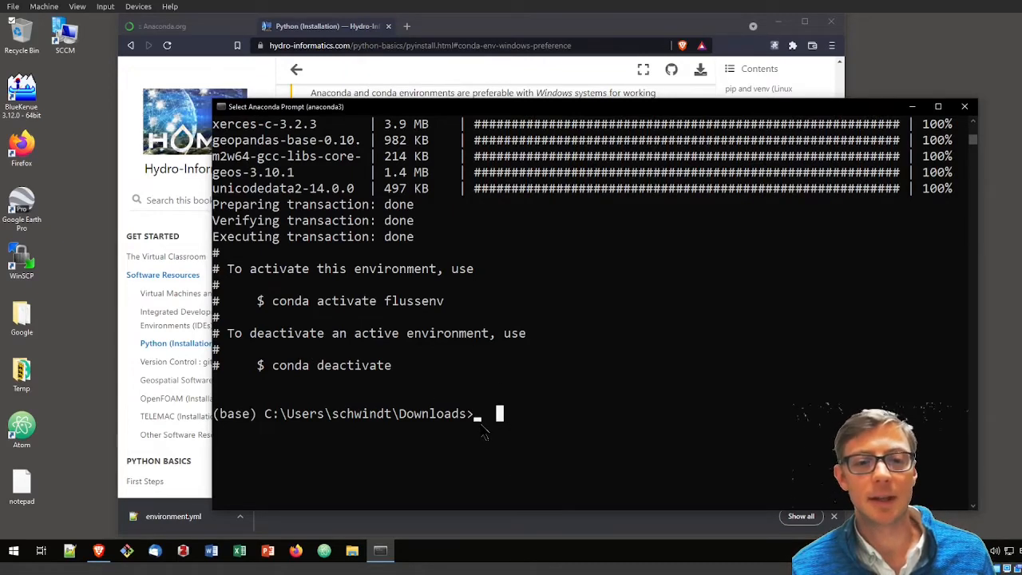
Step: Activate flussenv and enter 'pip install' for flusstools
type("conda a")
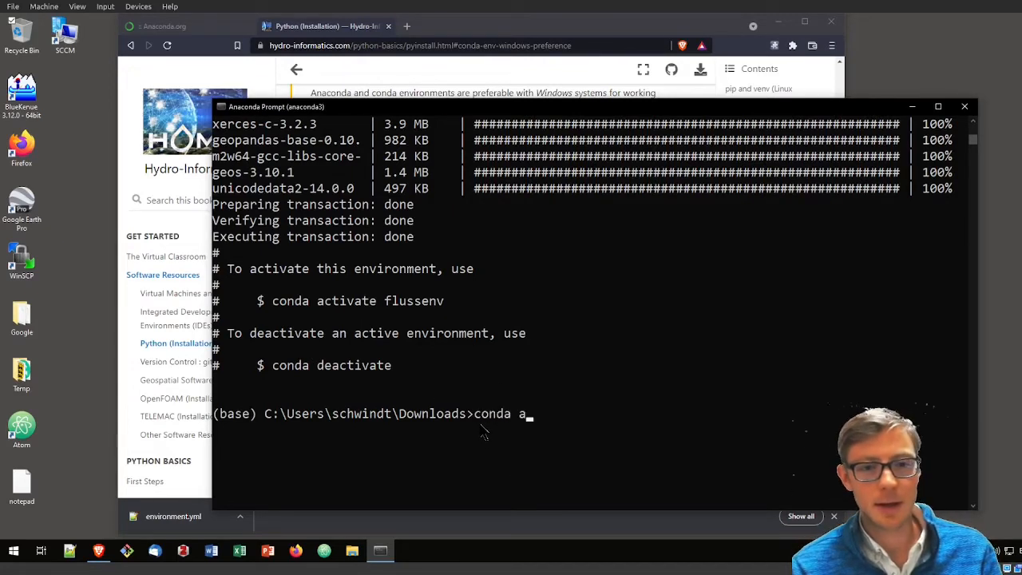
type("ctivate flu")
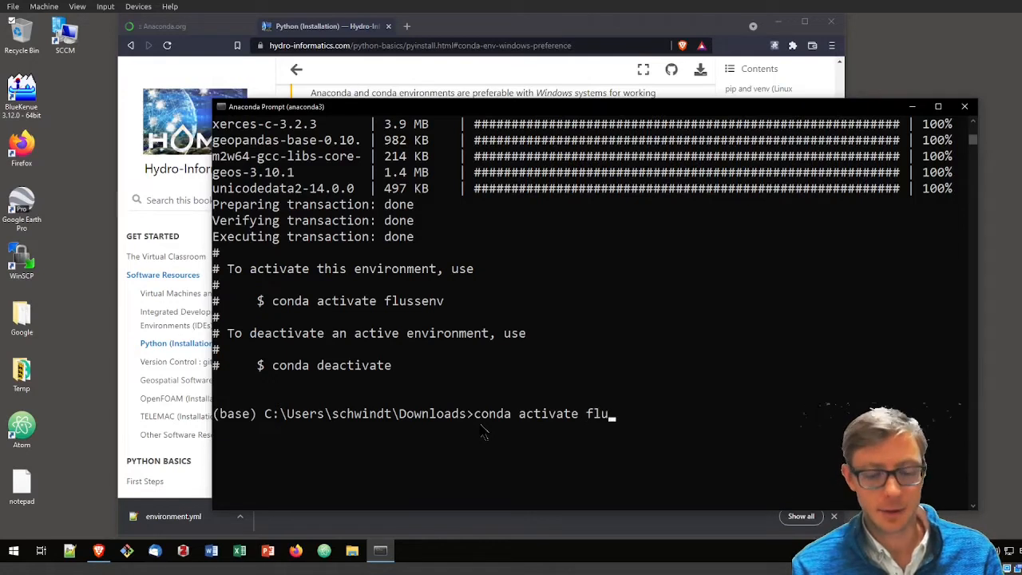
type("ssen")
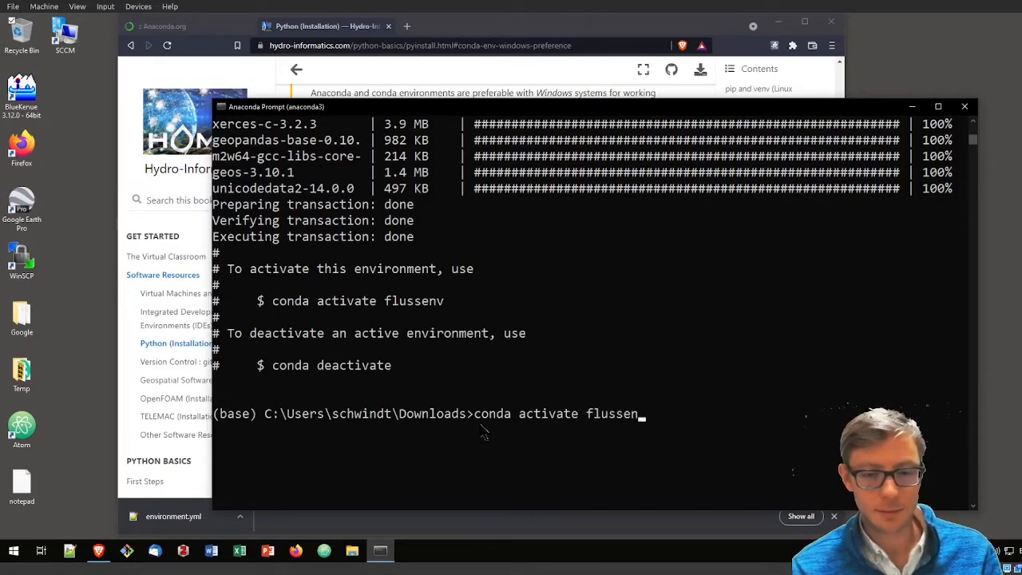
key("Return")
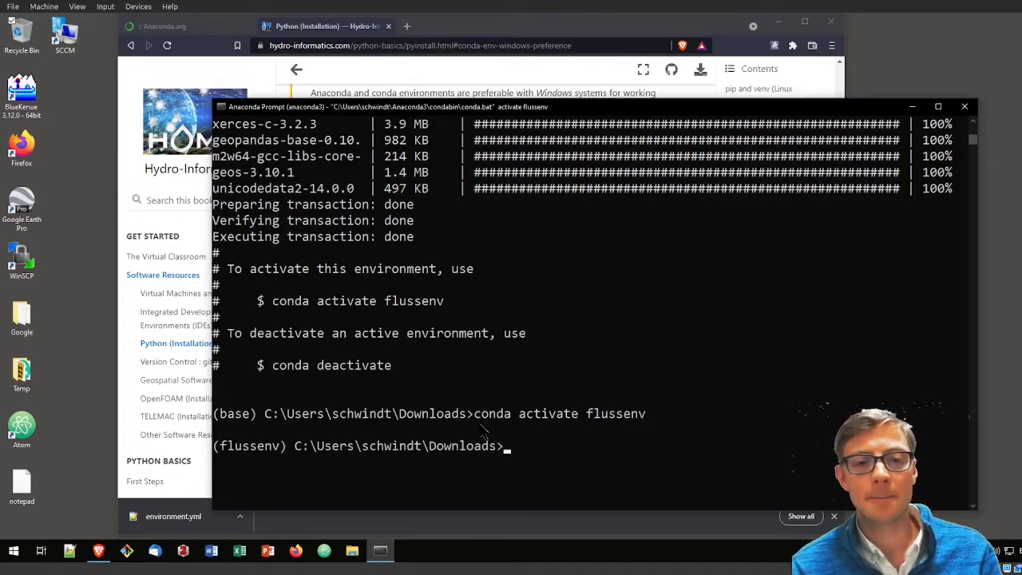
mouse_move(252, 457)
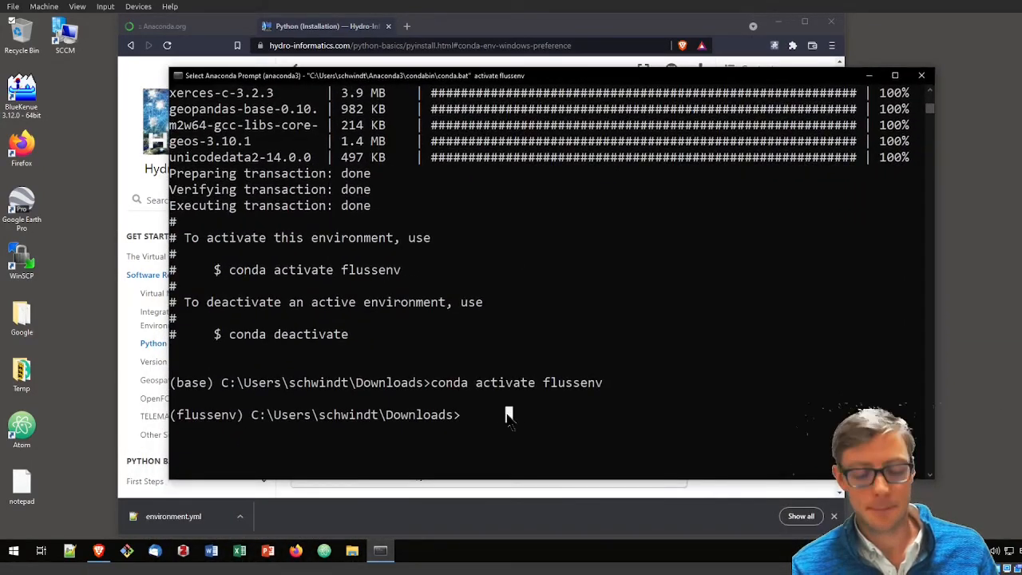
type("pip install")
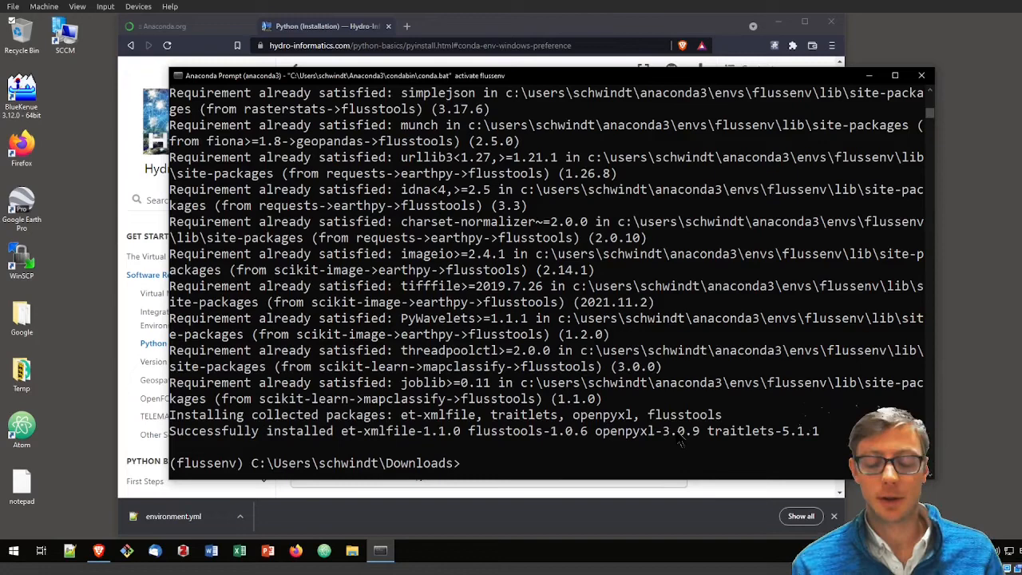
Step: Start Python and run 'import flusstools as ft'
type("python")
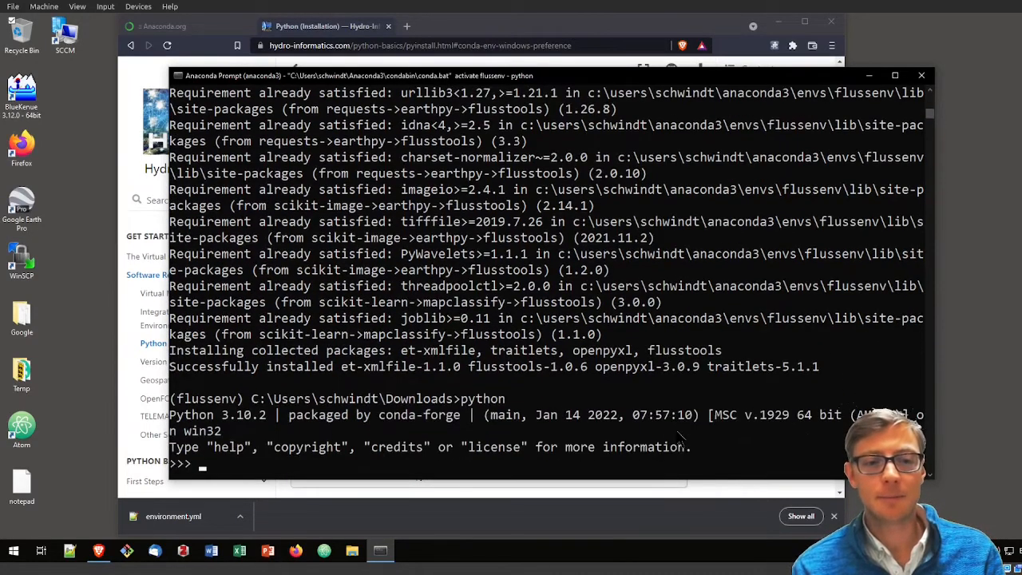
mouse_move(201, 466)
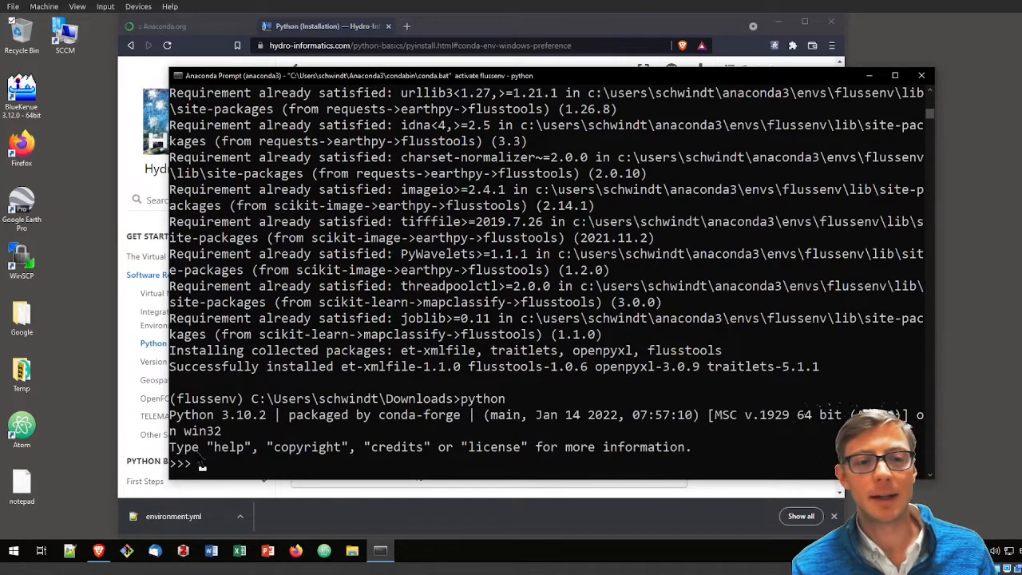
mouse_move(431, 426)
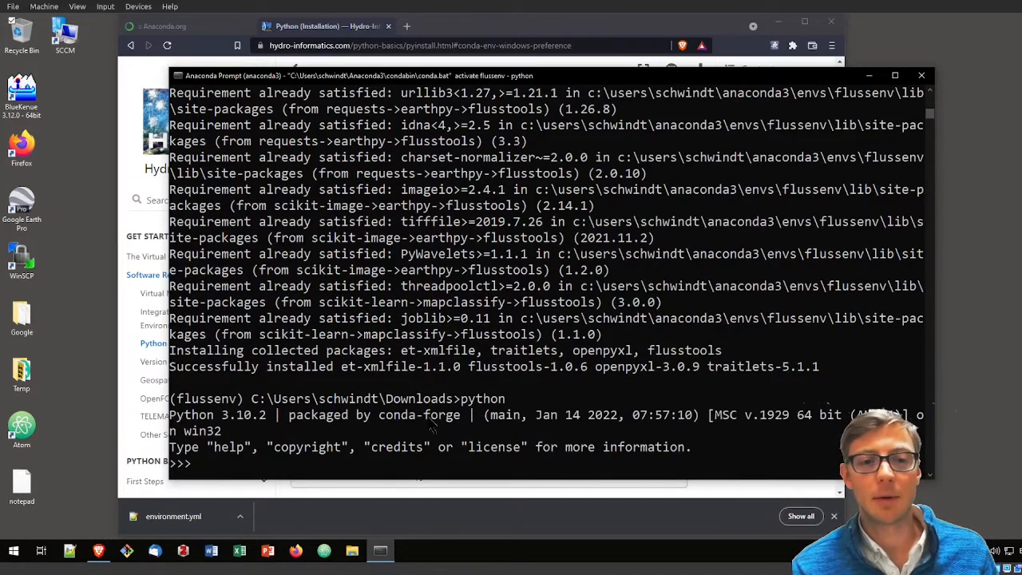
mouse_move(222, 485)
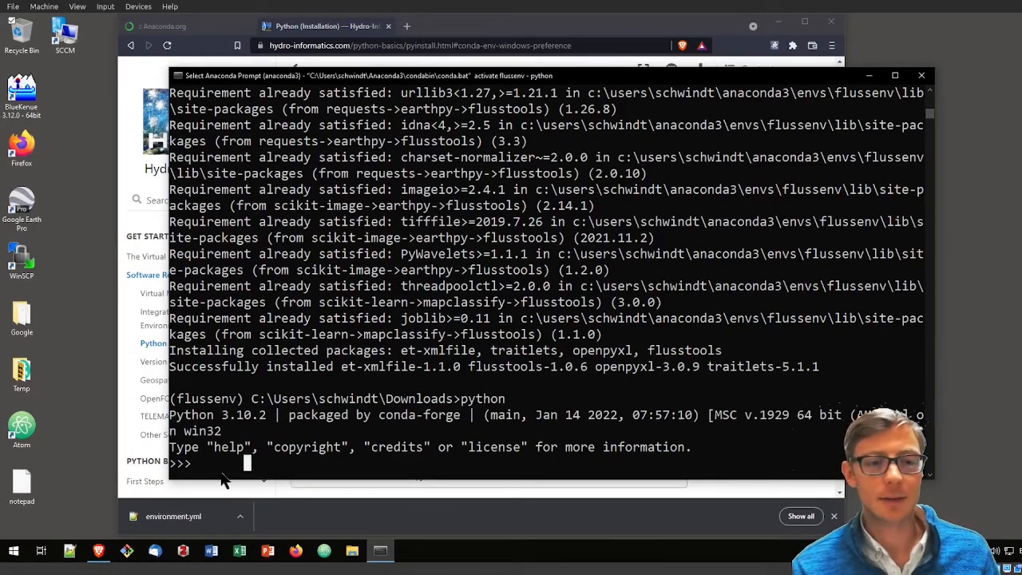
type("import")
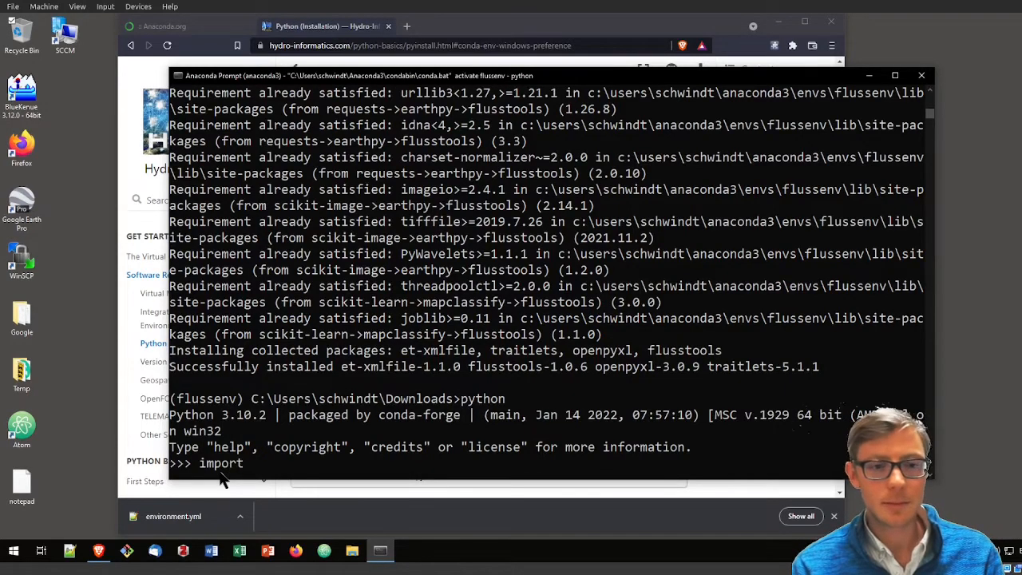
type("f")
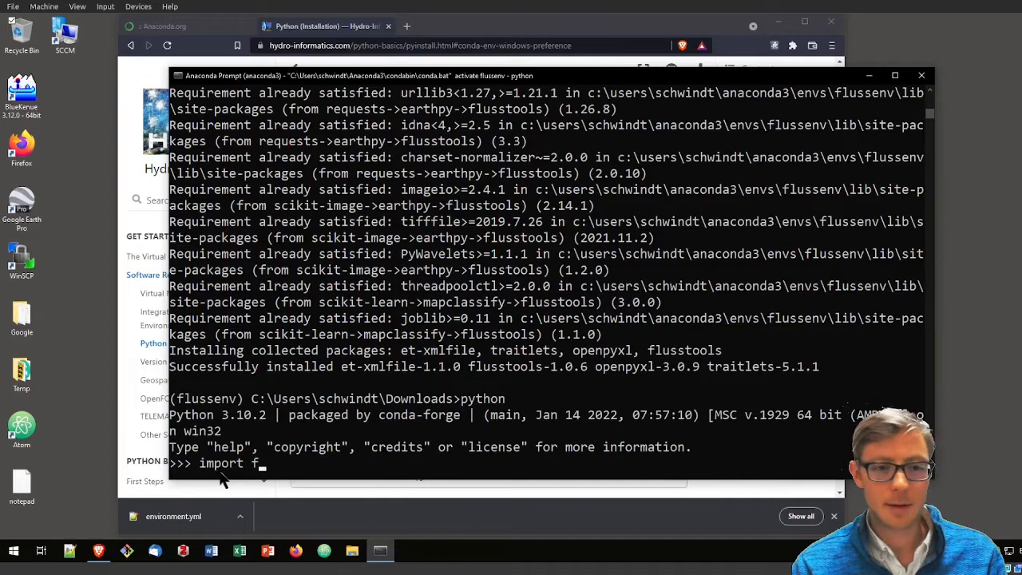
type("lusst")
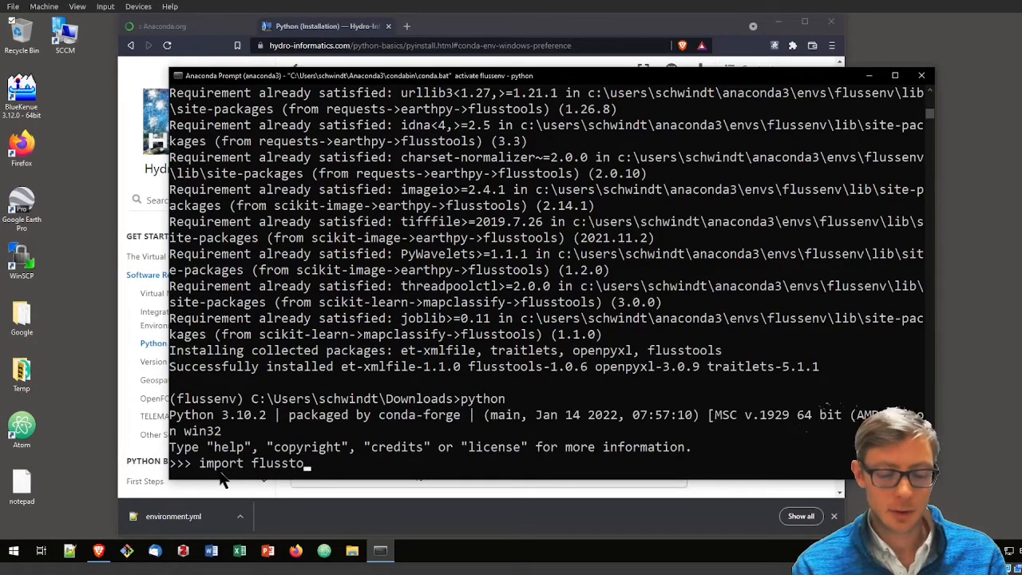
type("ols")
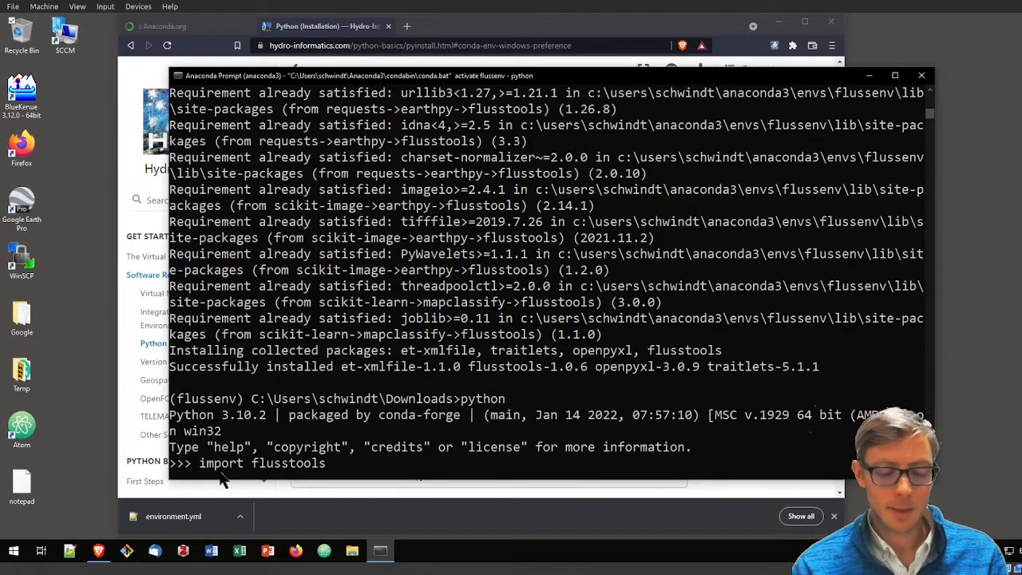
type("as ft")
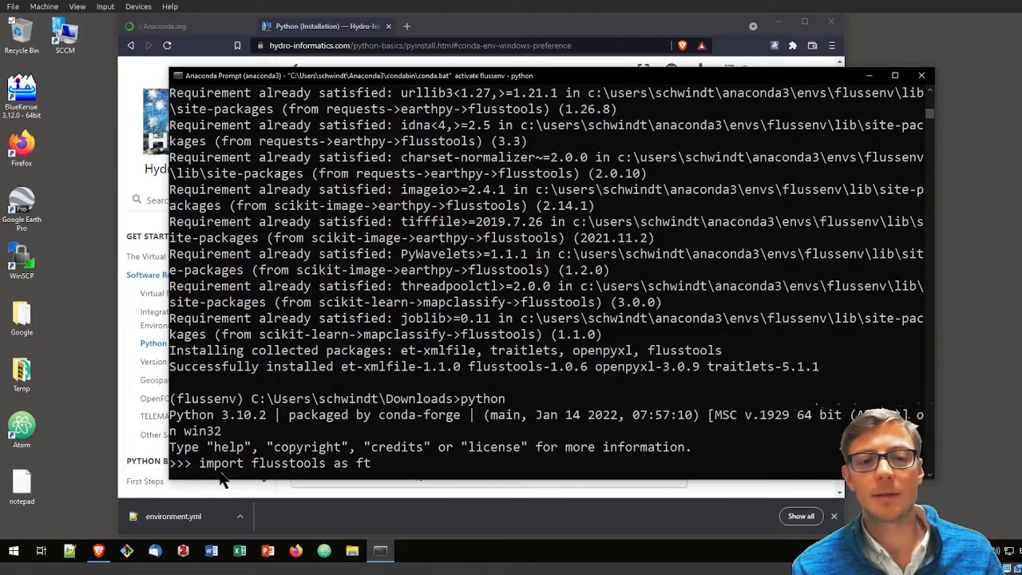
mouse_move(531, 387)
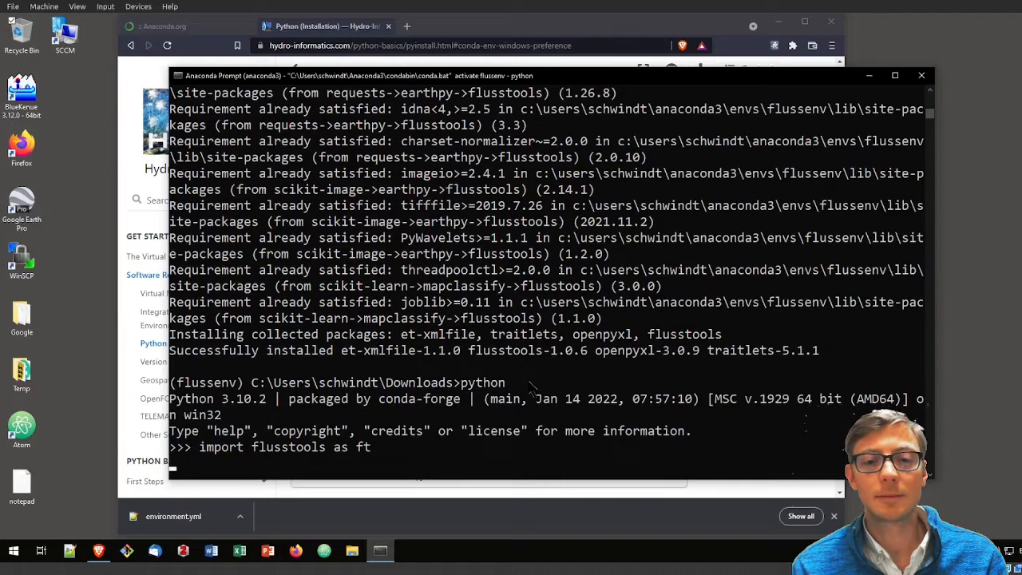
key("Return")
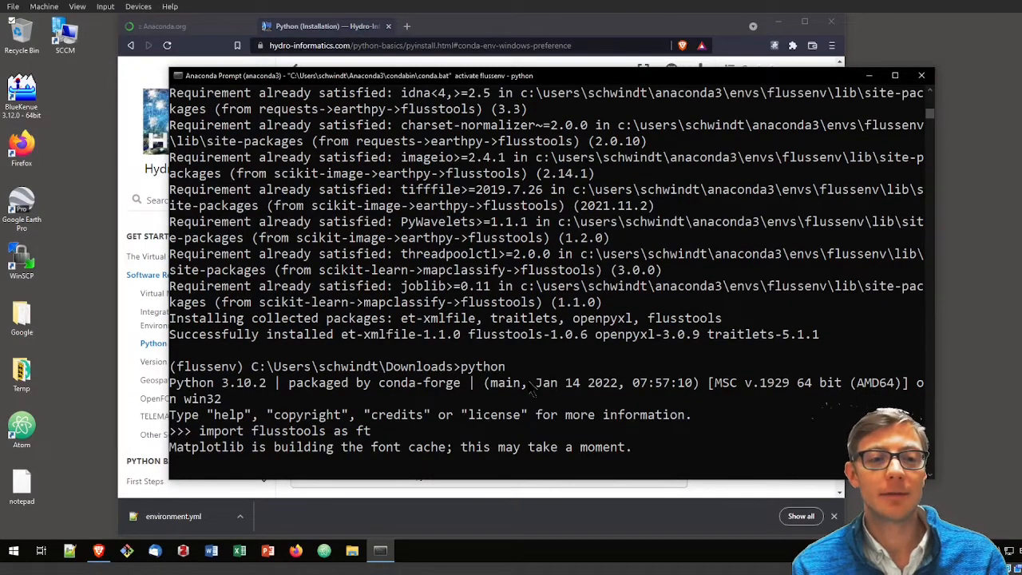
mouse_move(499, 455)
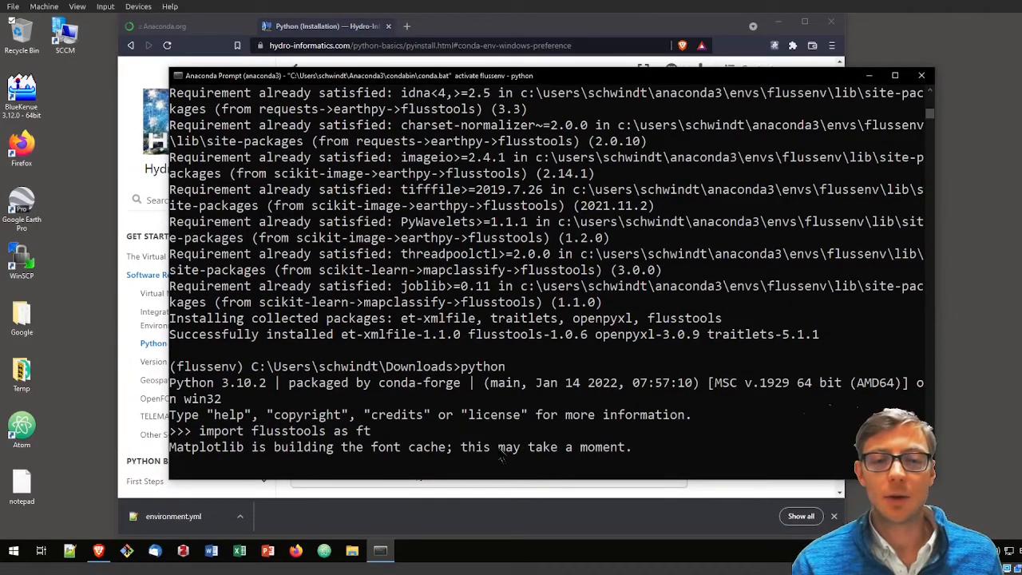
mouse_move(414, 471)
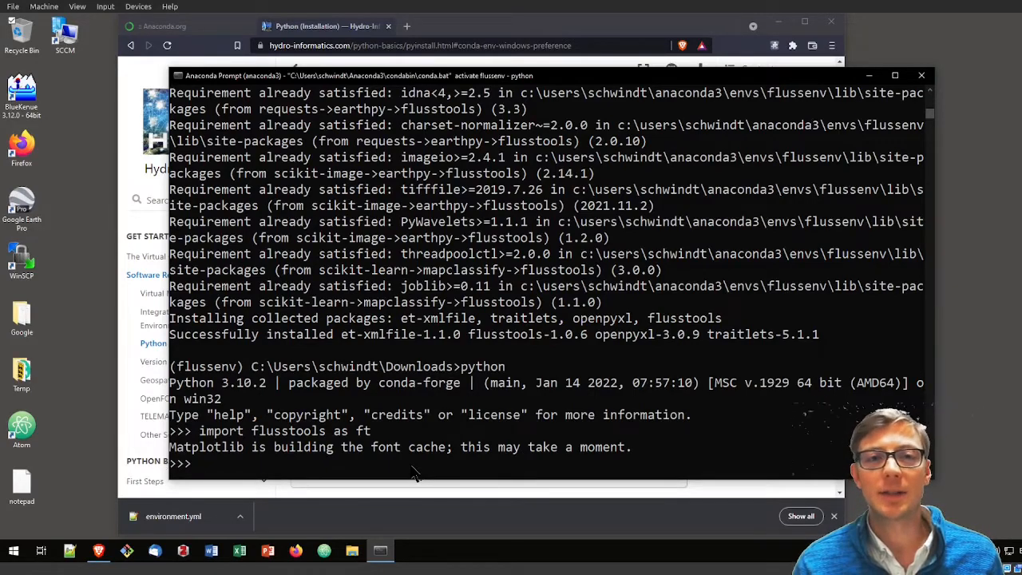
mouse_move(392, 459)
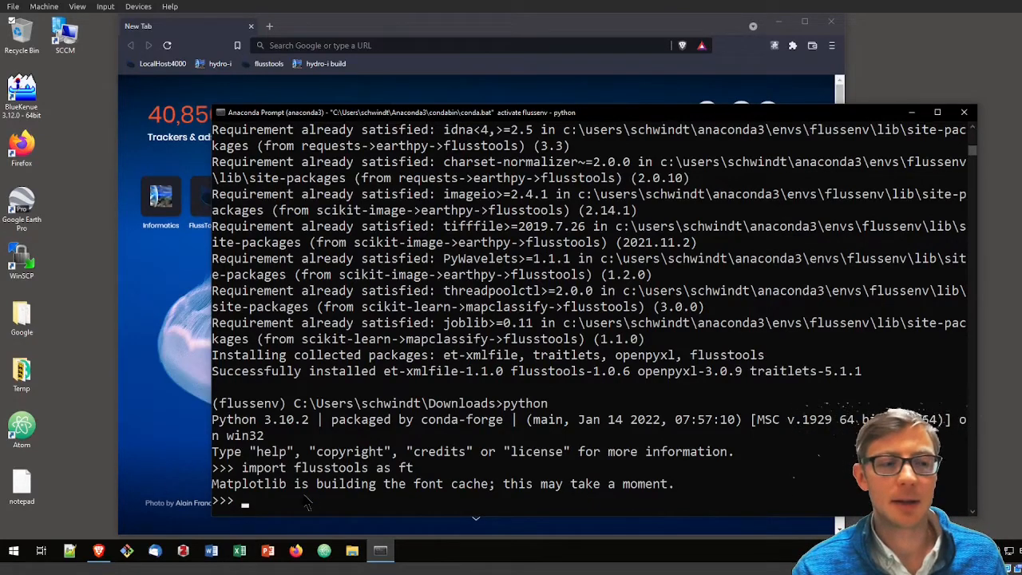
Step: Evaluate ft.nan_value in Python, returning -9999.0
type("ft.")
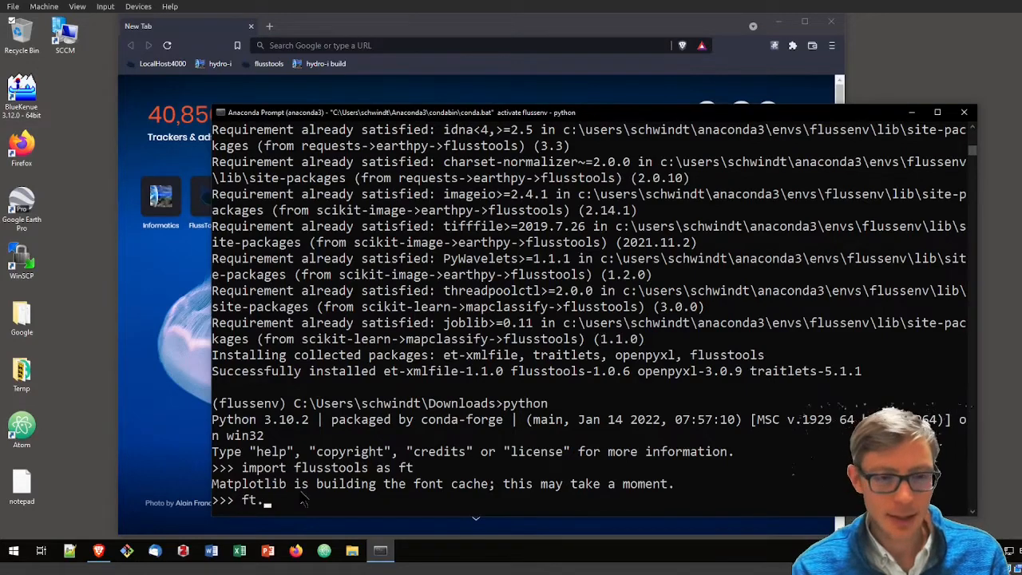
type("nan")
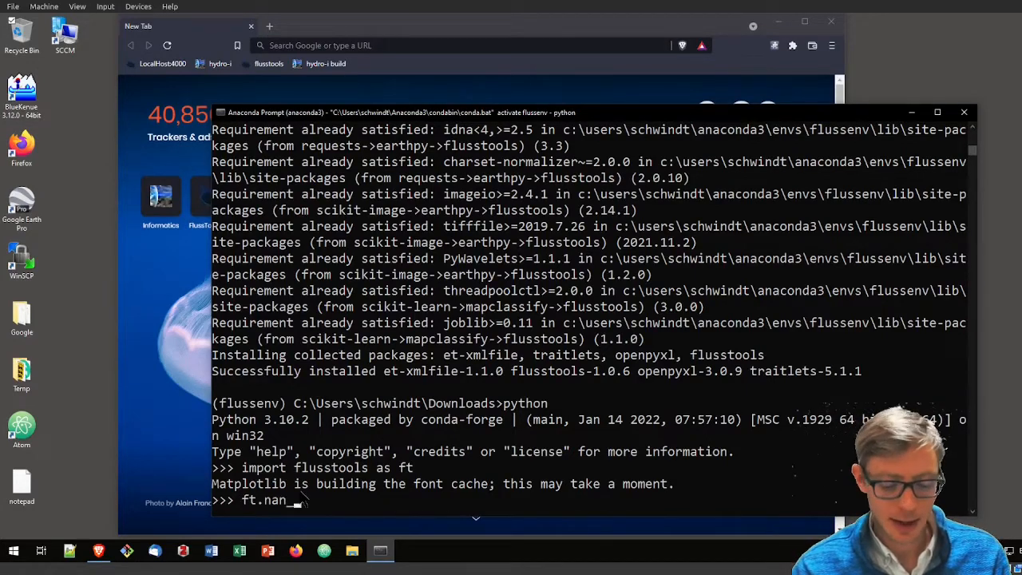
type("_value")
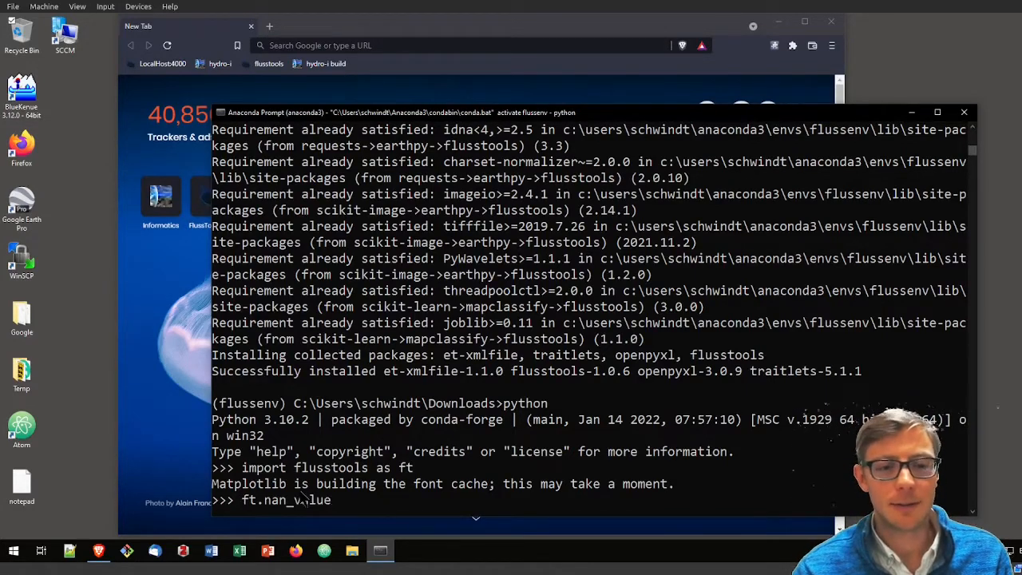
key("Return")
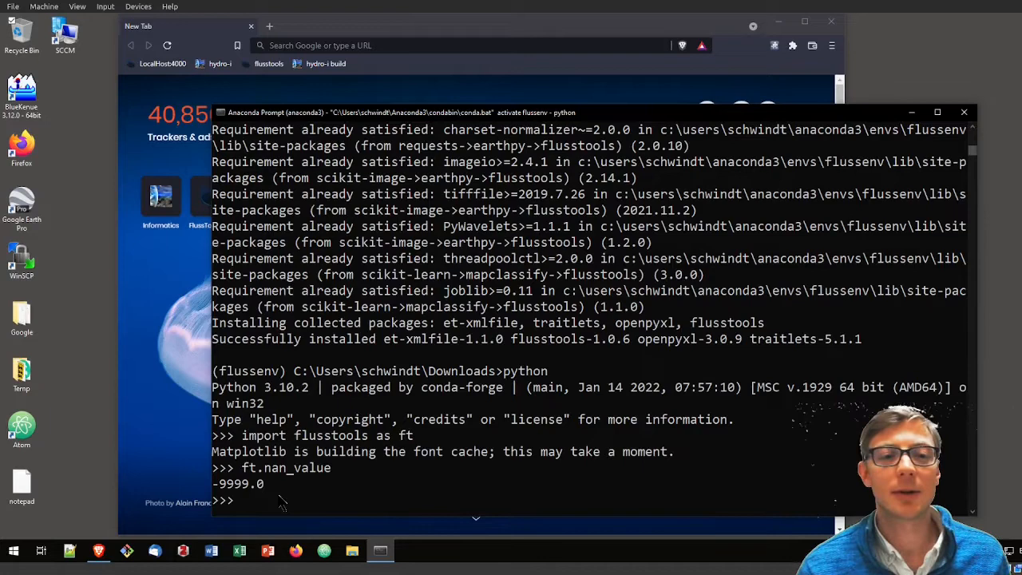
mouse_move(594, 429)
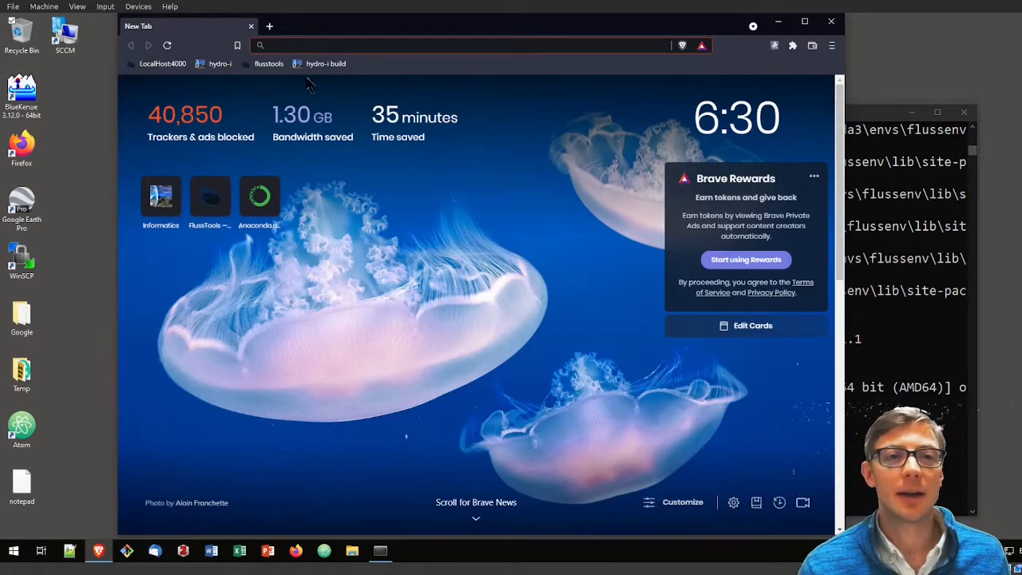
Step: Open the FlussTools 1.0.6 docs and go to Geospatial Analyst (GeoTools)
left_click(268, 63)
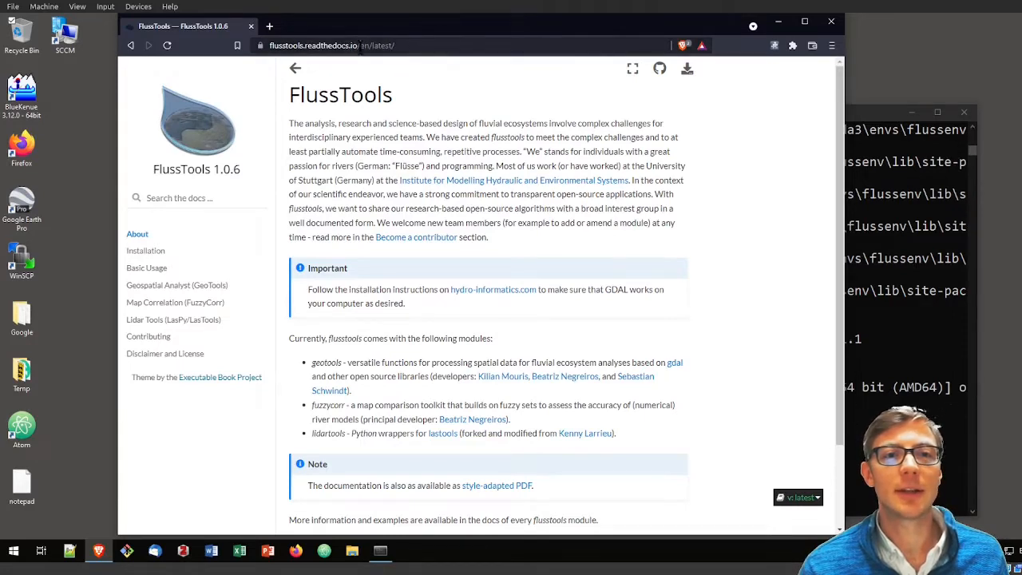
left_click(359, 45)
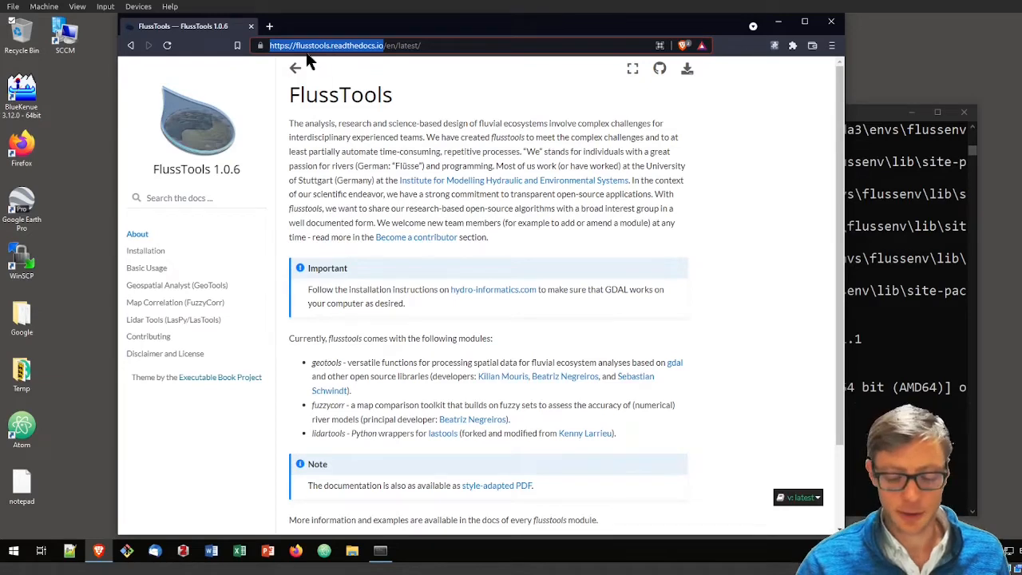
mouse_move(336, 70)
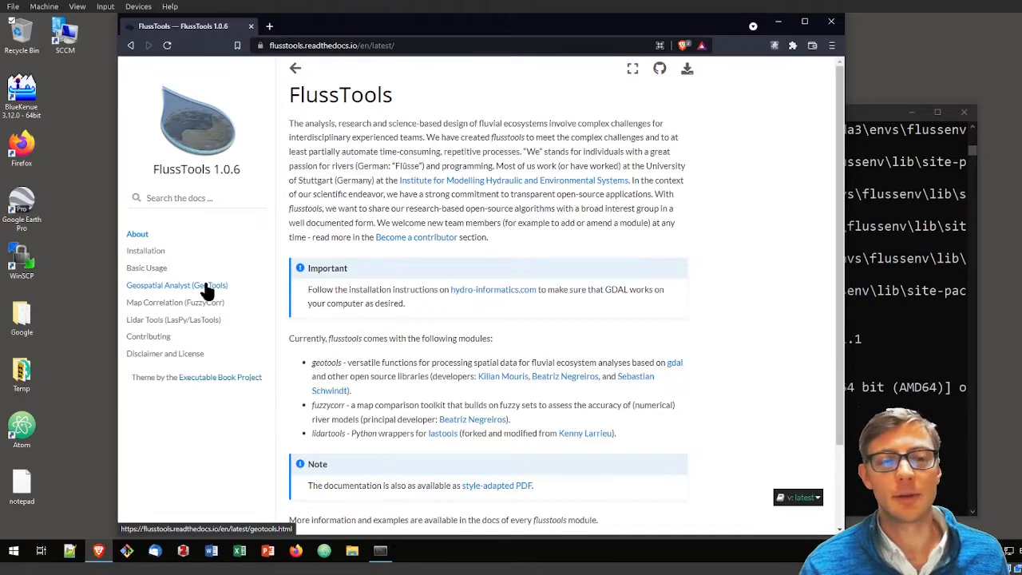
left_click(176, 285)
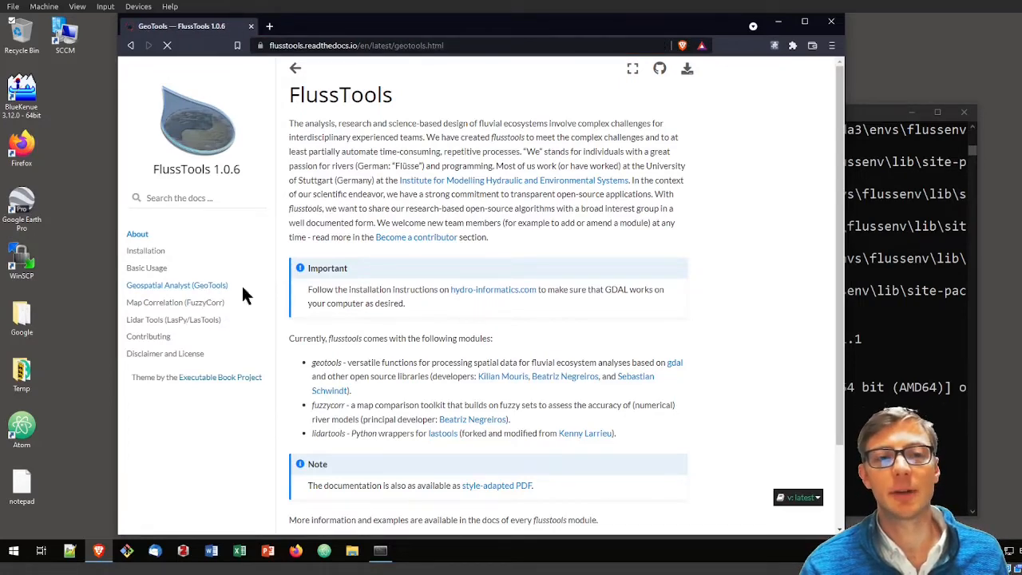
Step: Jump to GeoTools' Script and function docs and scroll to float2int, raster2line and raster2polygon
left_click(176, 285)
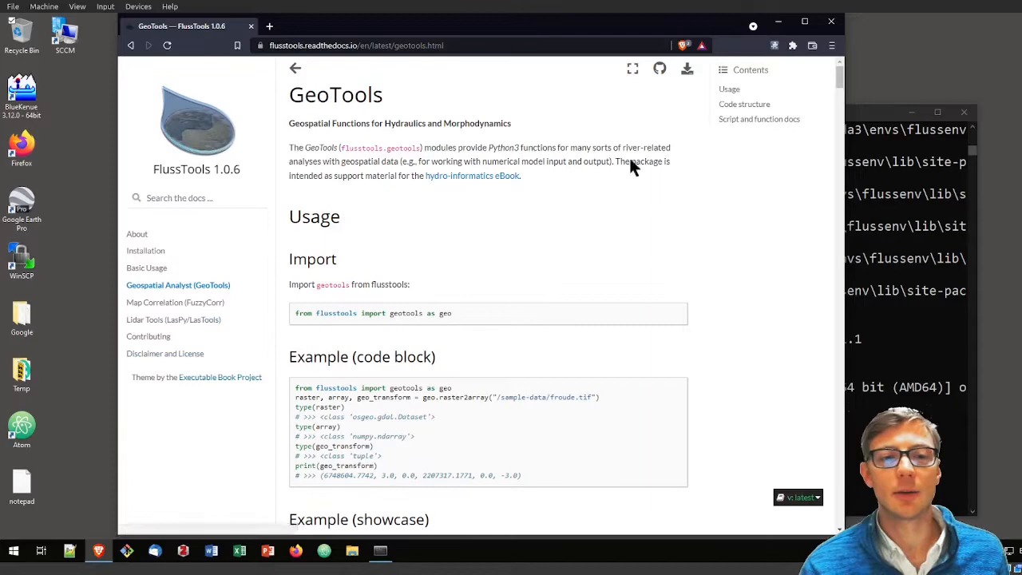
mouse_move(377, 497)
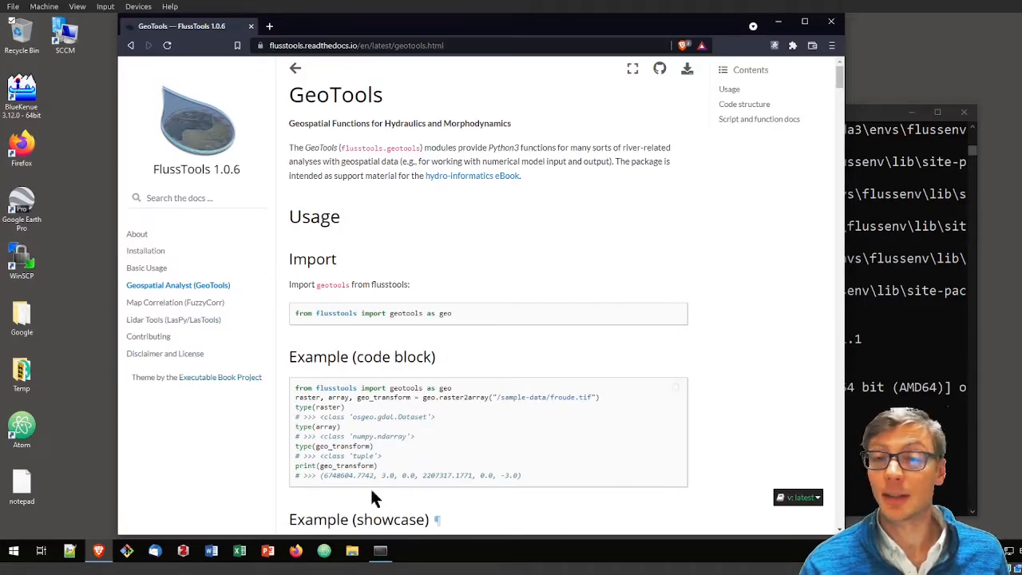
left_click(759, 118)
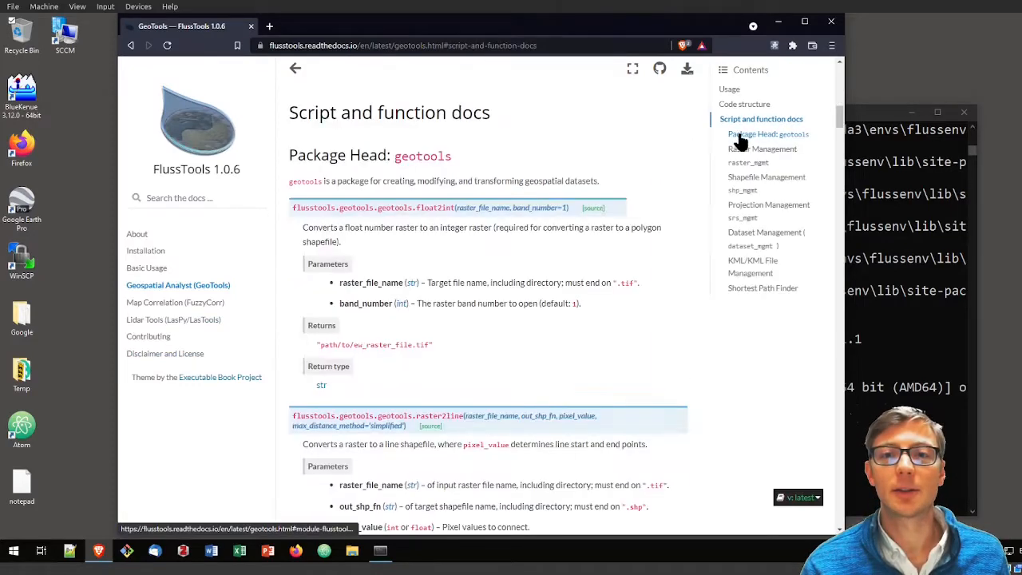
mouse_move(547, 208)
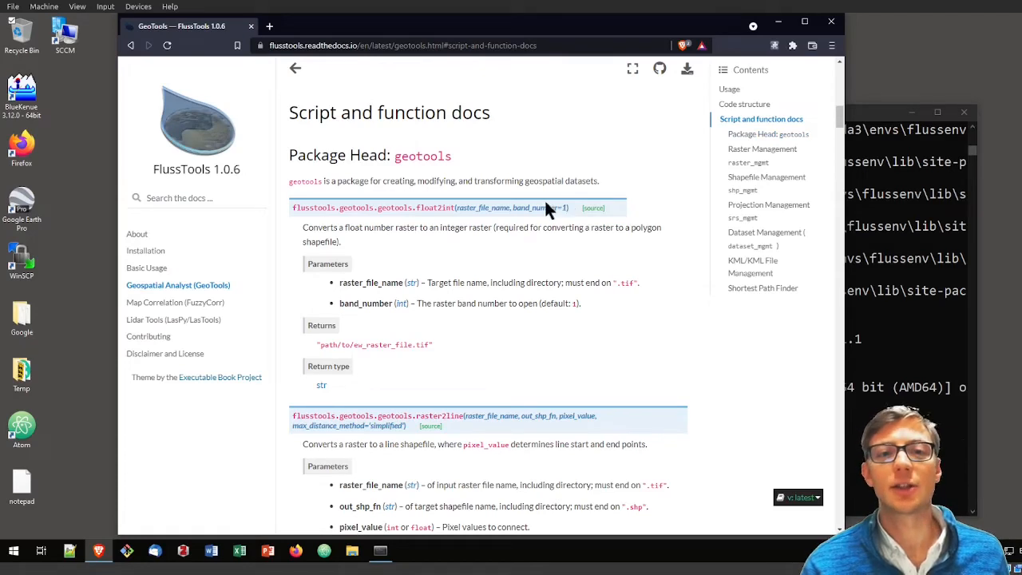
mouse_move(417, 208)
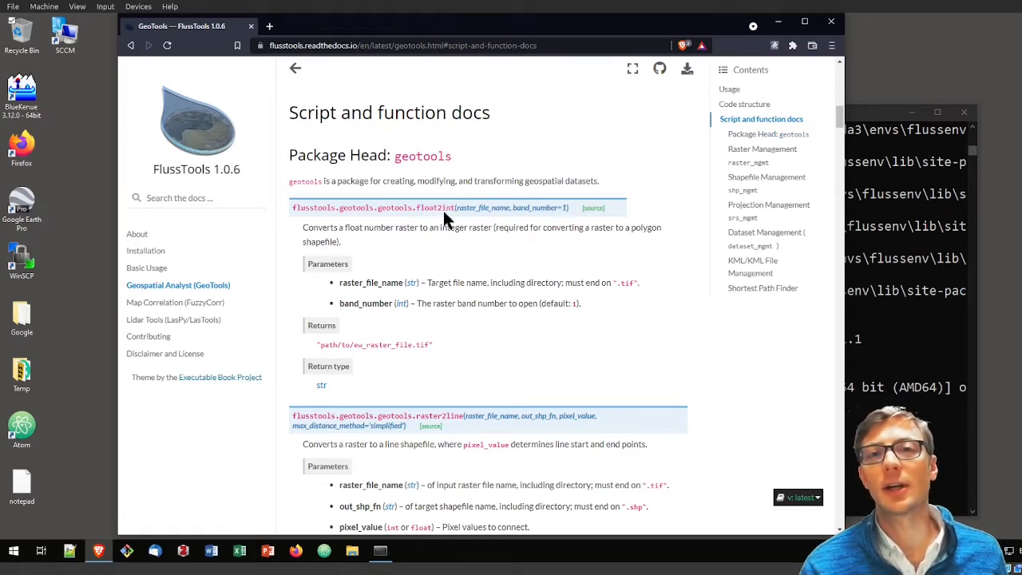
scroll("down", 3)
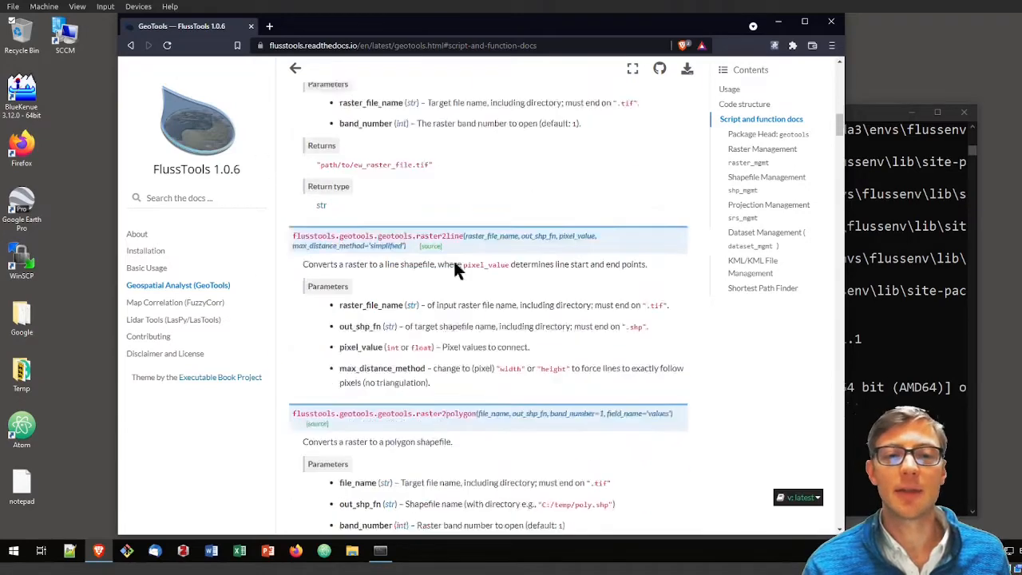
scroll("down", 3)
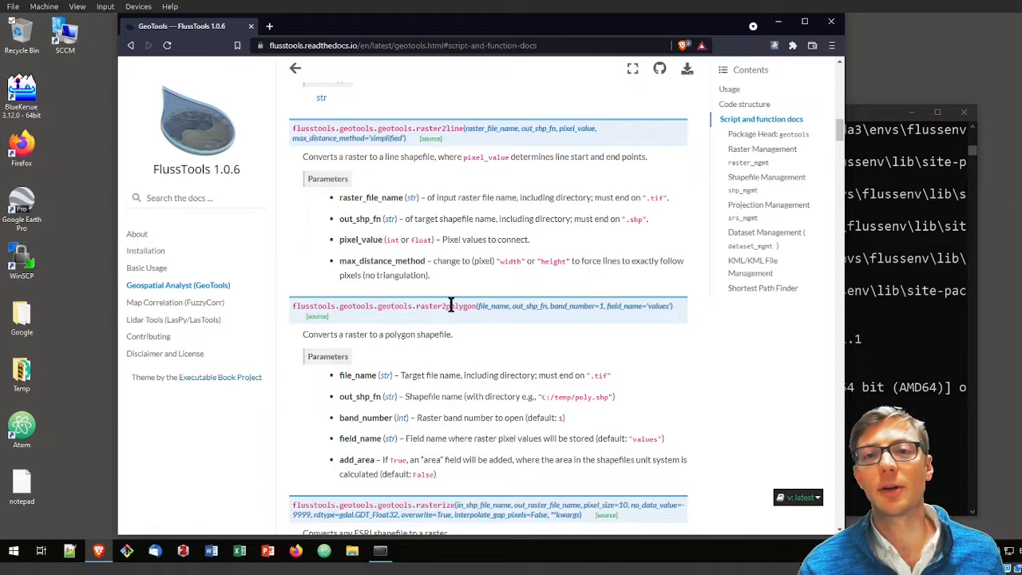
mouse_move(498, 321)
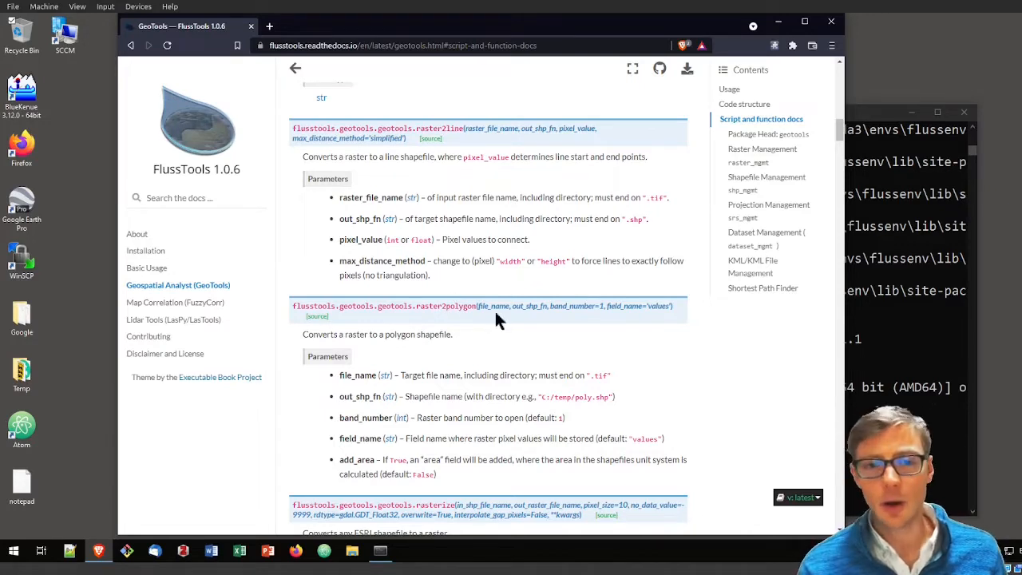
mouse_move(750, 266)
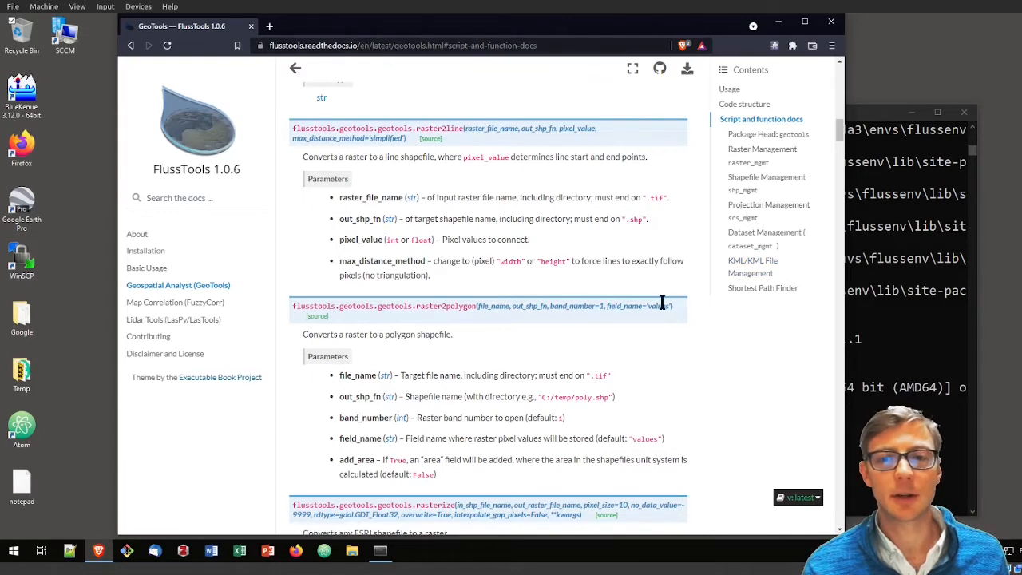
mouse_move(652, 307)
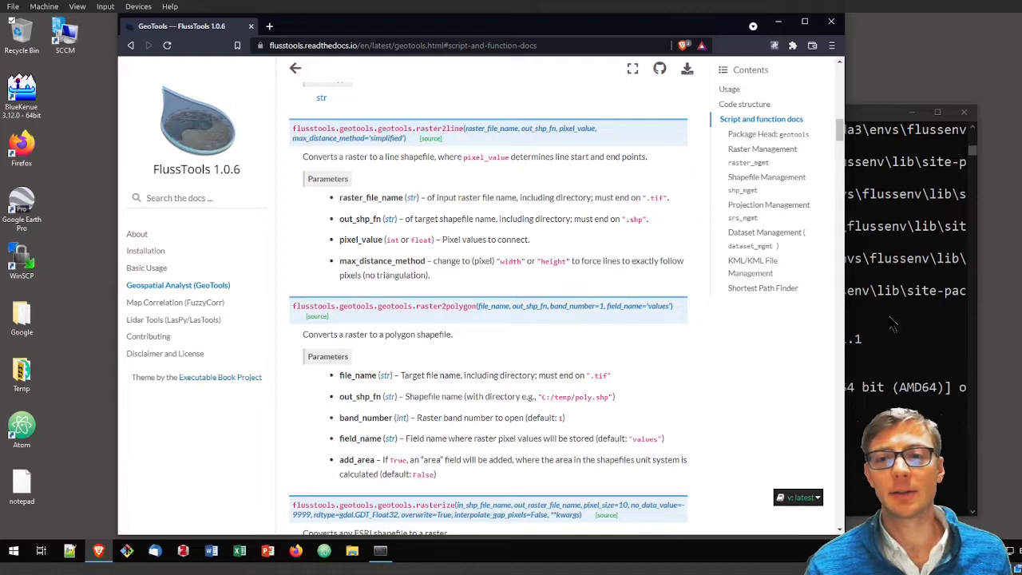
mouse_move(808, 348)
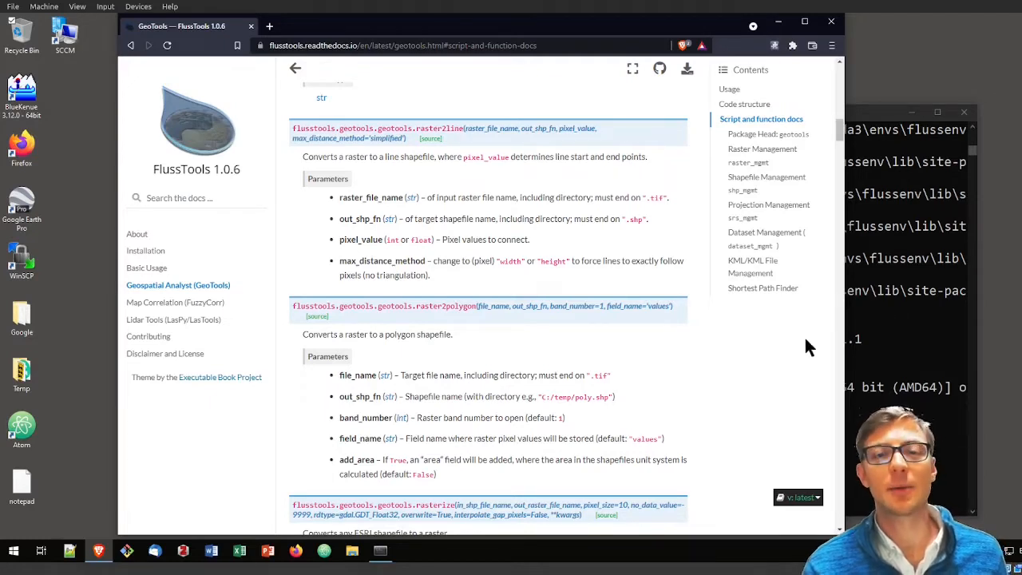
mouse_move(599, 274)
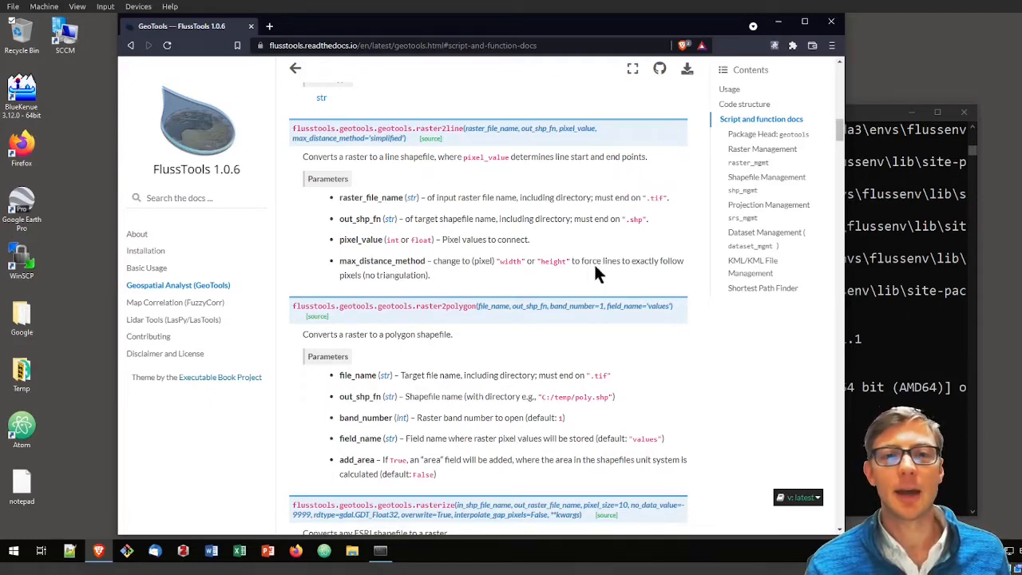